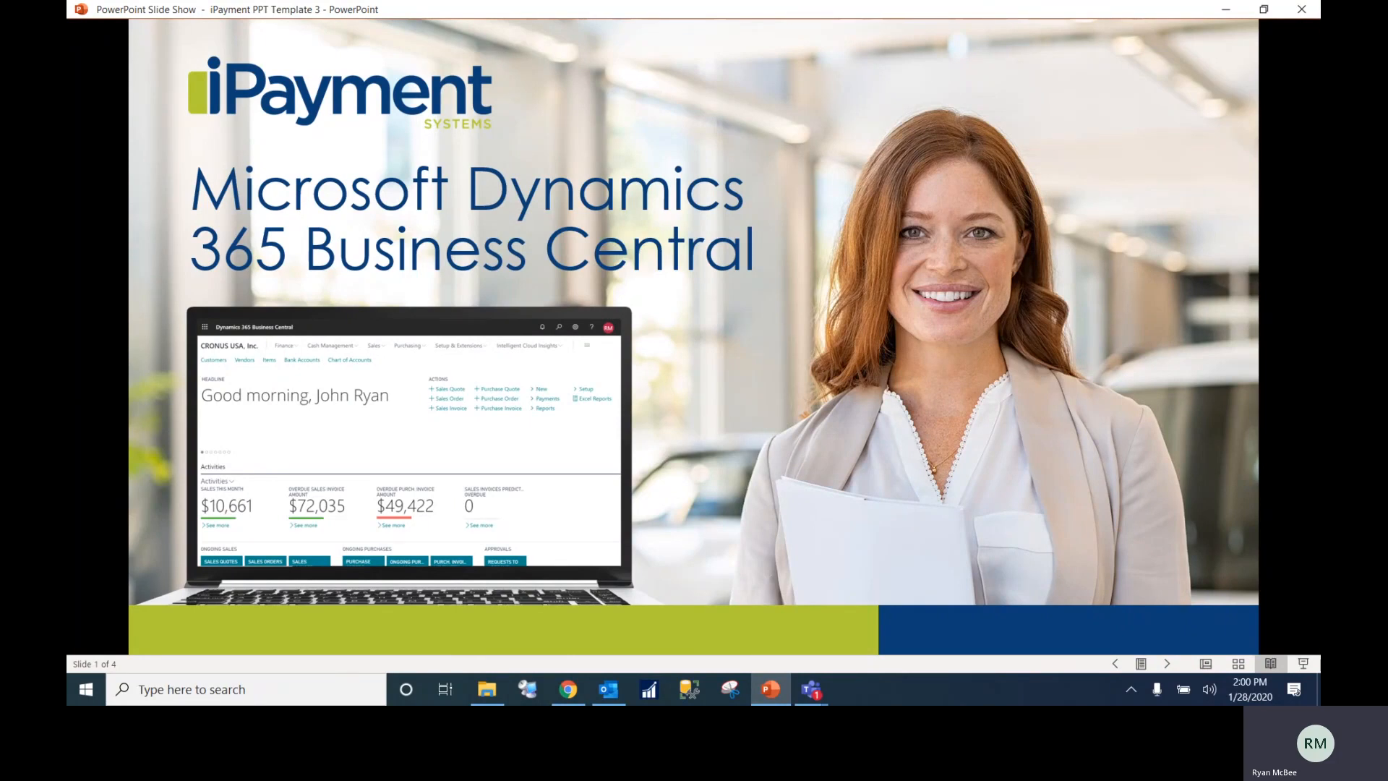
pyautogui.moveTo(701, 613)
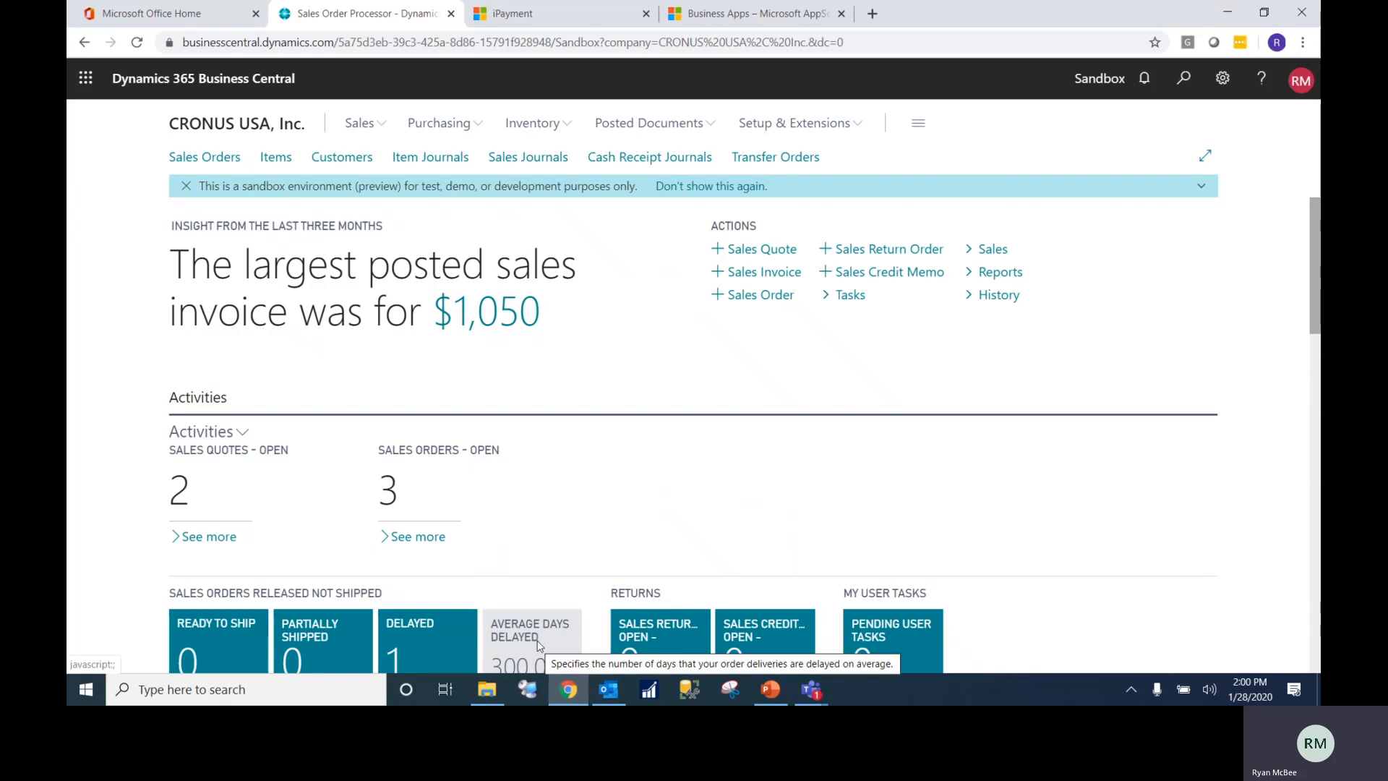
pyautogui.moveTo(530, 398)
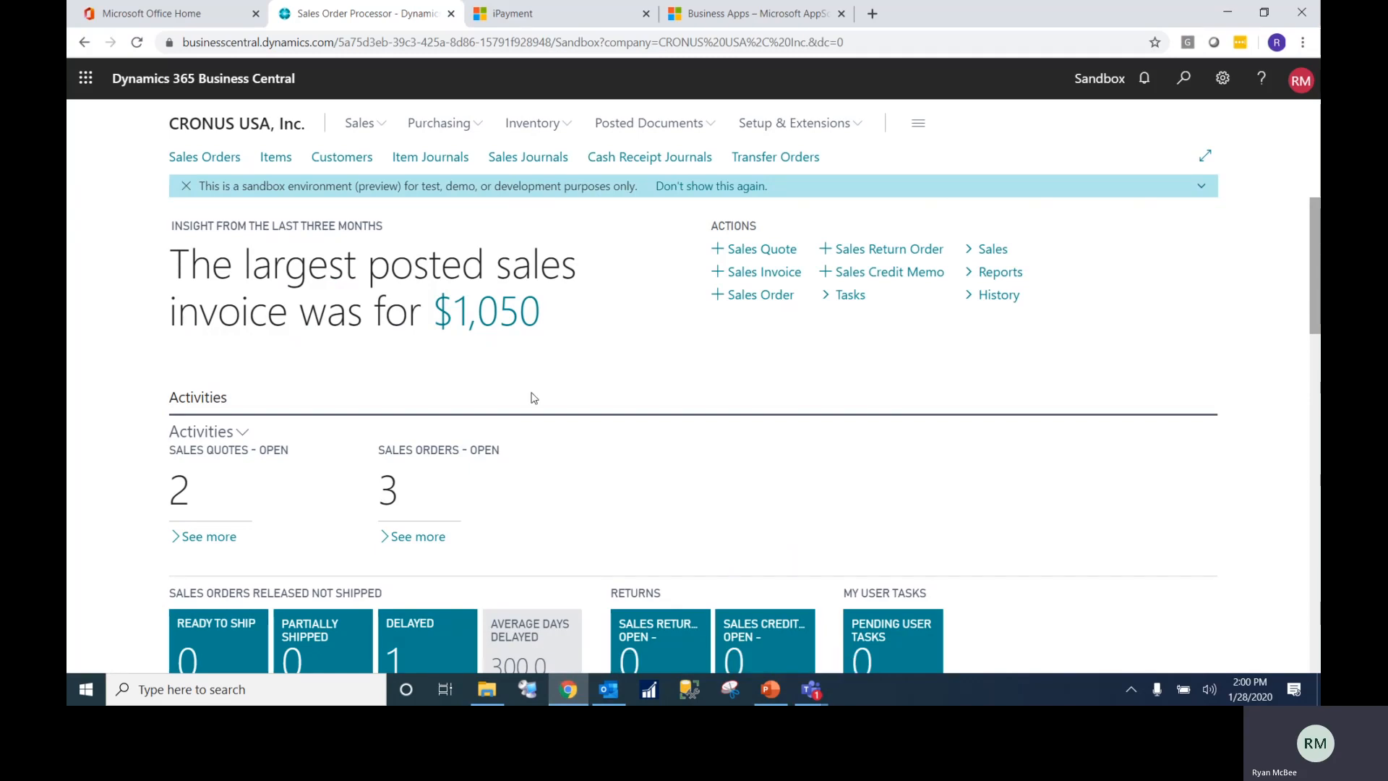
pyautogui.moveTo(543, 419)
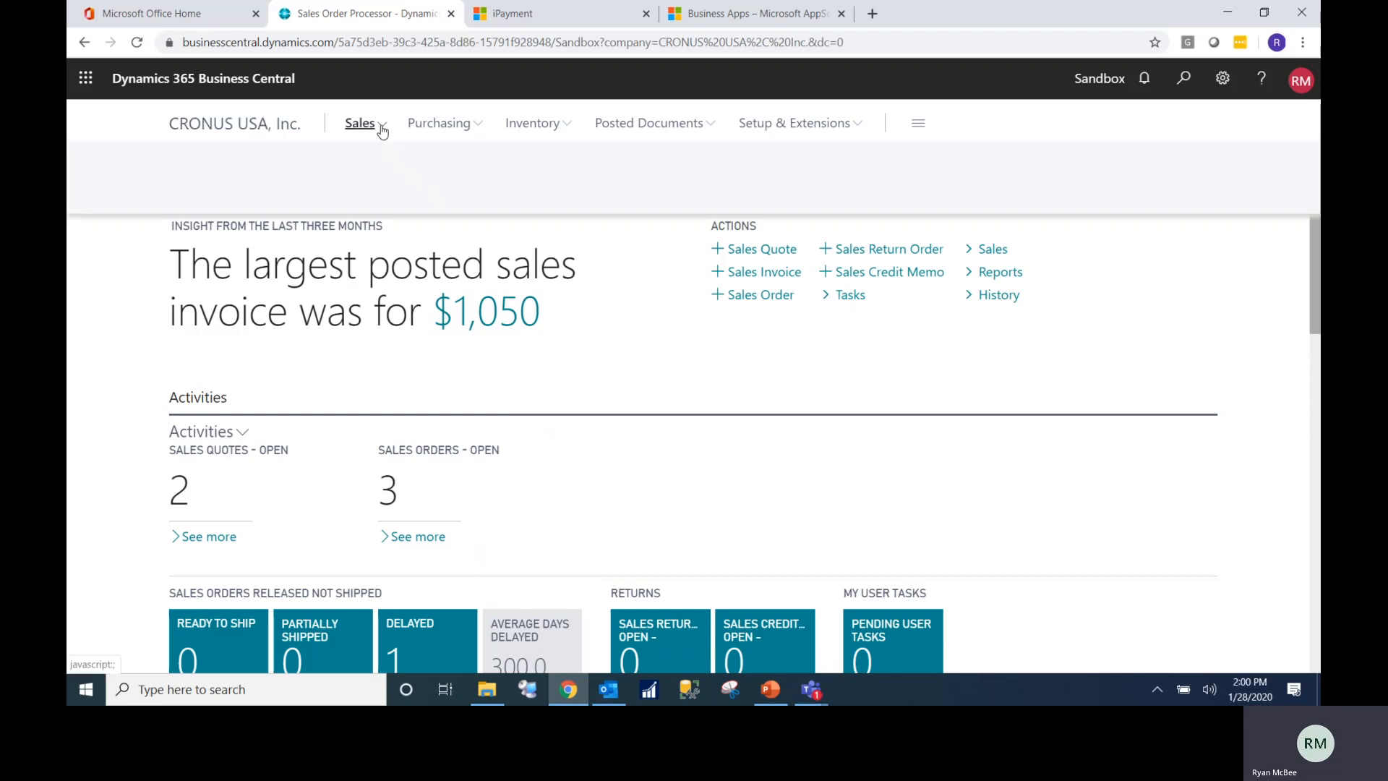
# From Sales > Customers, open customer C00020 Fabrikam's card.
pyautogui.click(360, 123)
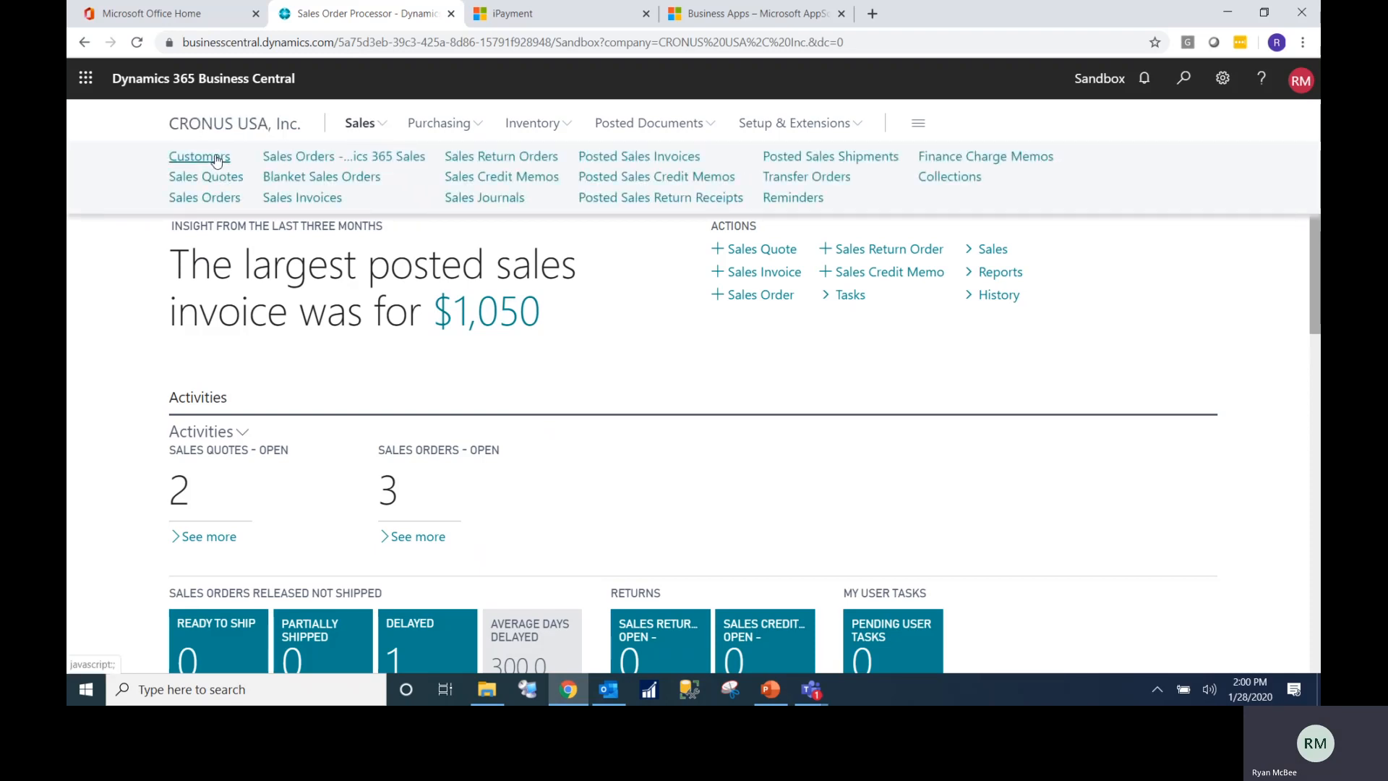
pyautogui.click(198, 156)
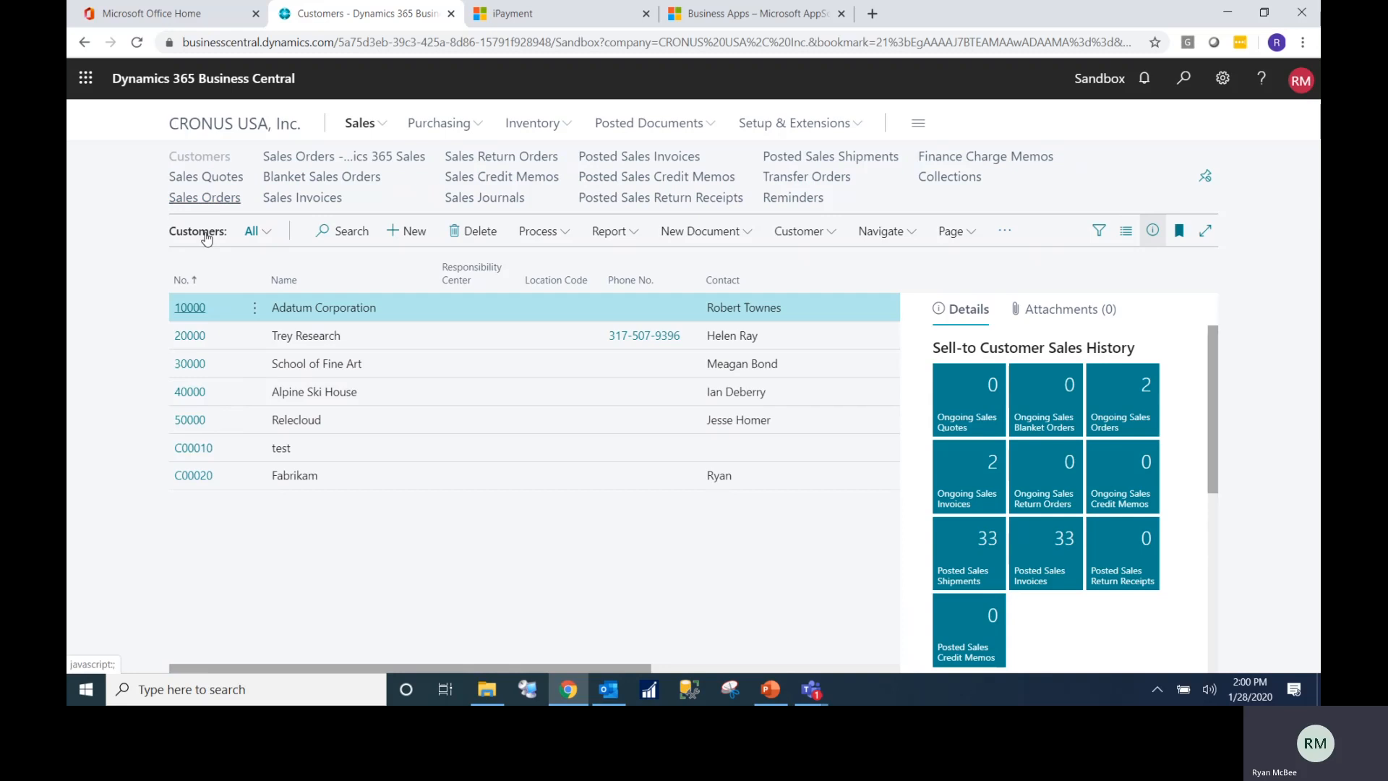
pyautogui.moveTo(192, 476)
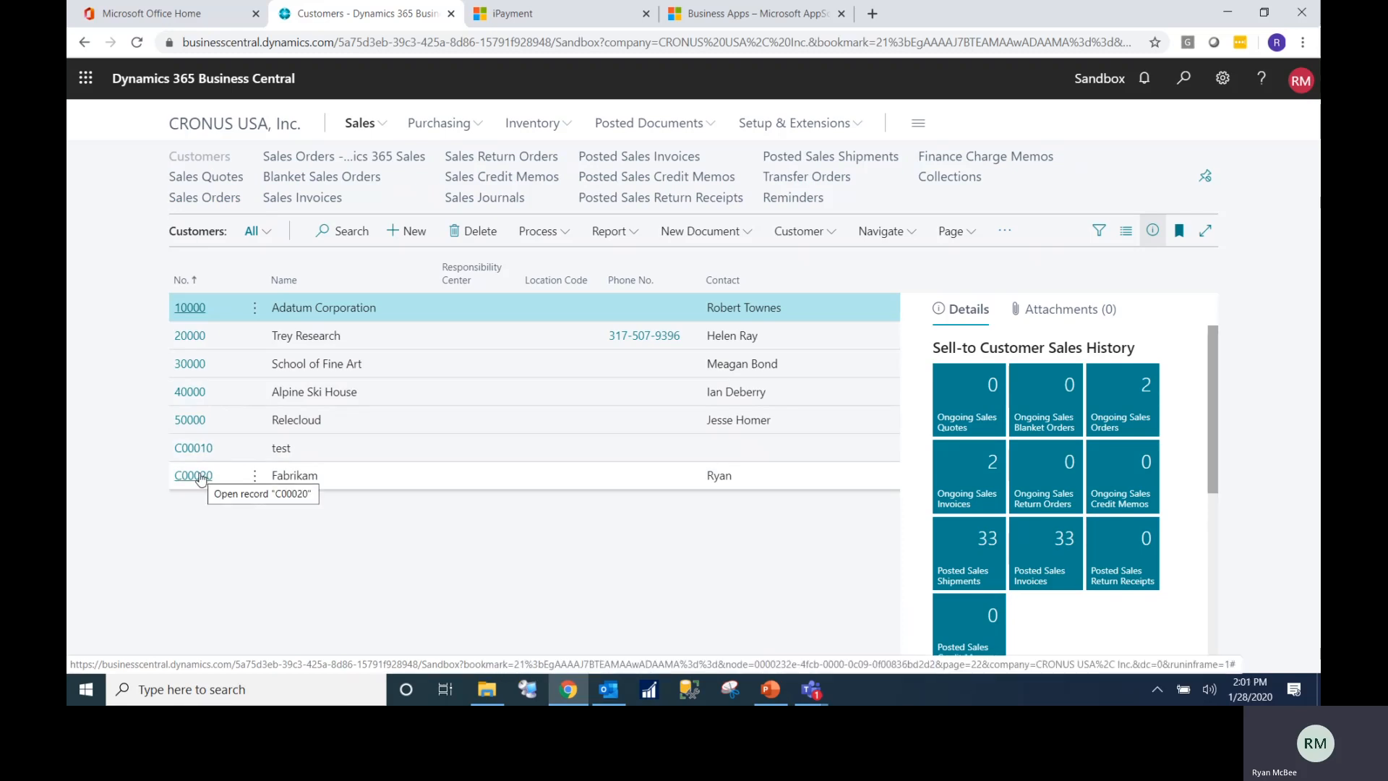
pyautogui.click(194, 475)
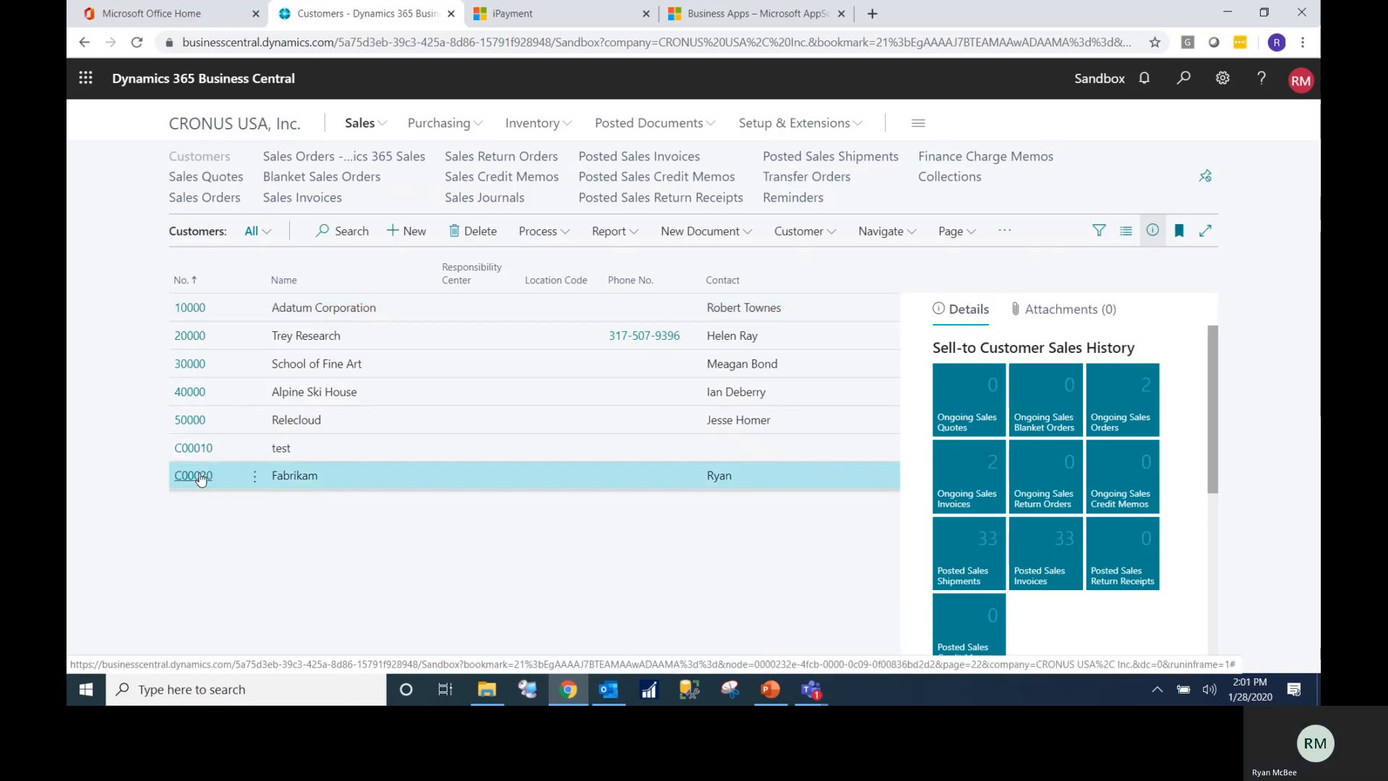
pyautogui.click(193, 475)
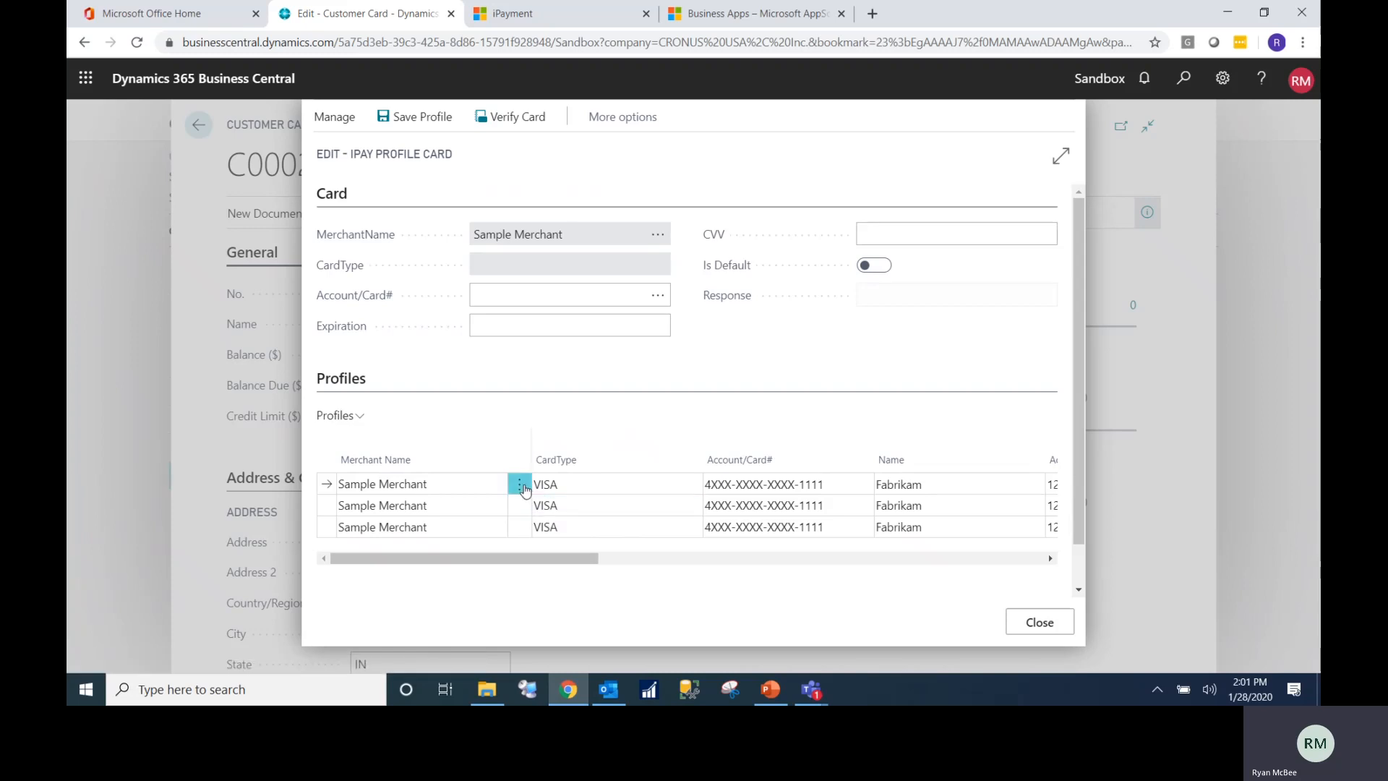
# Delete the duplicate profile line and enter card number 411… with expiration 0924.
pyautogui.click(519, 483)
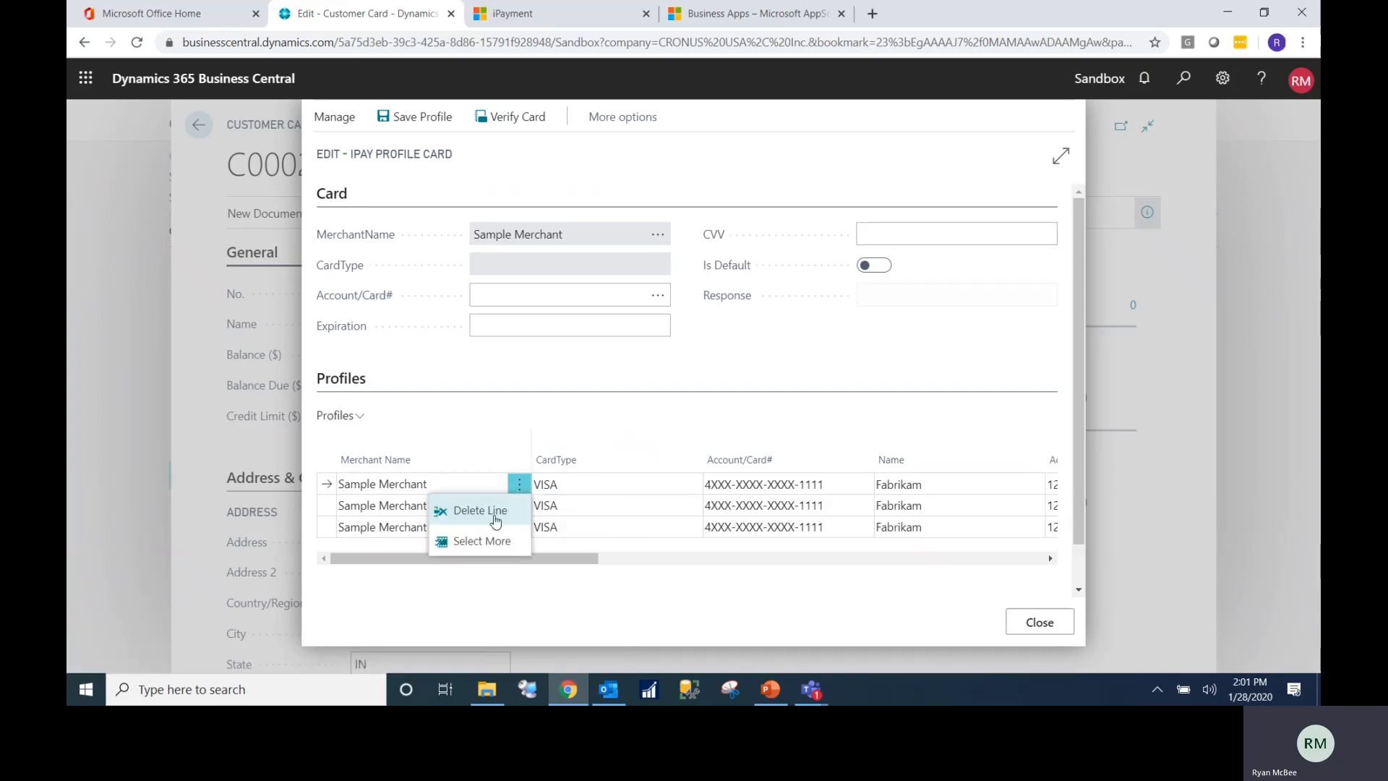
pyautogui.moveTo(478, 510)
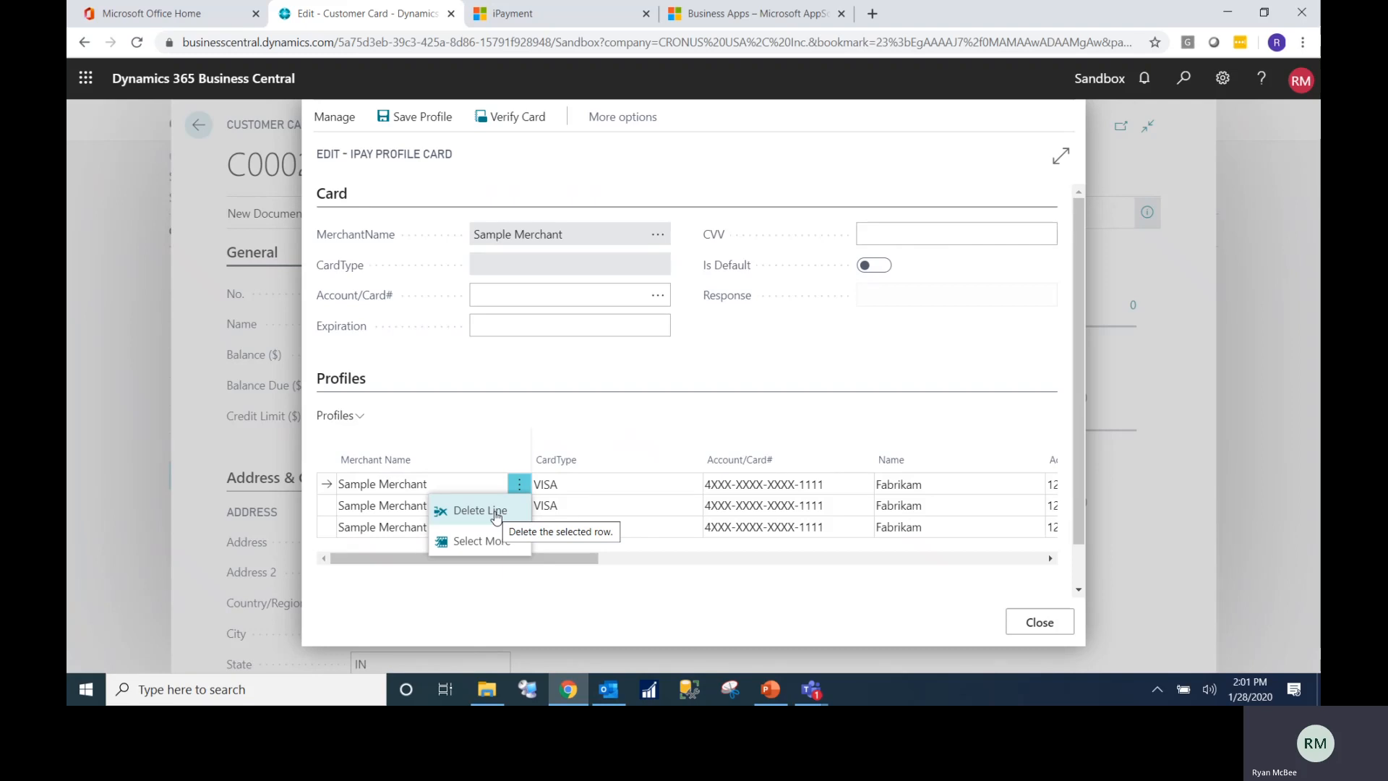
pyautogui.click(478, 510)
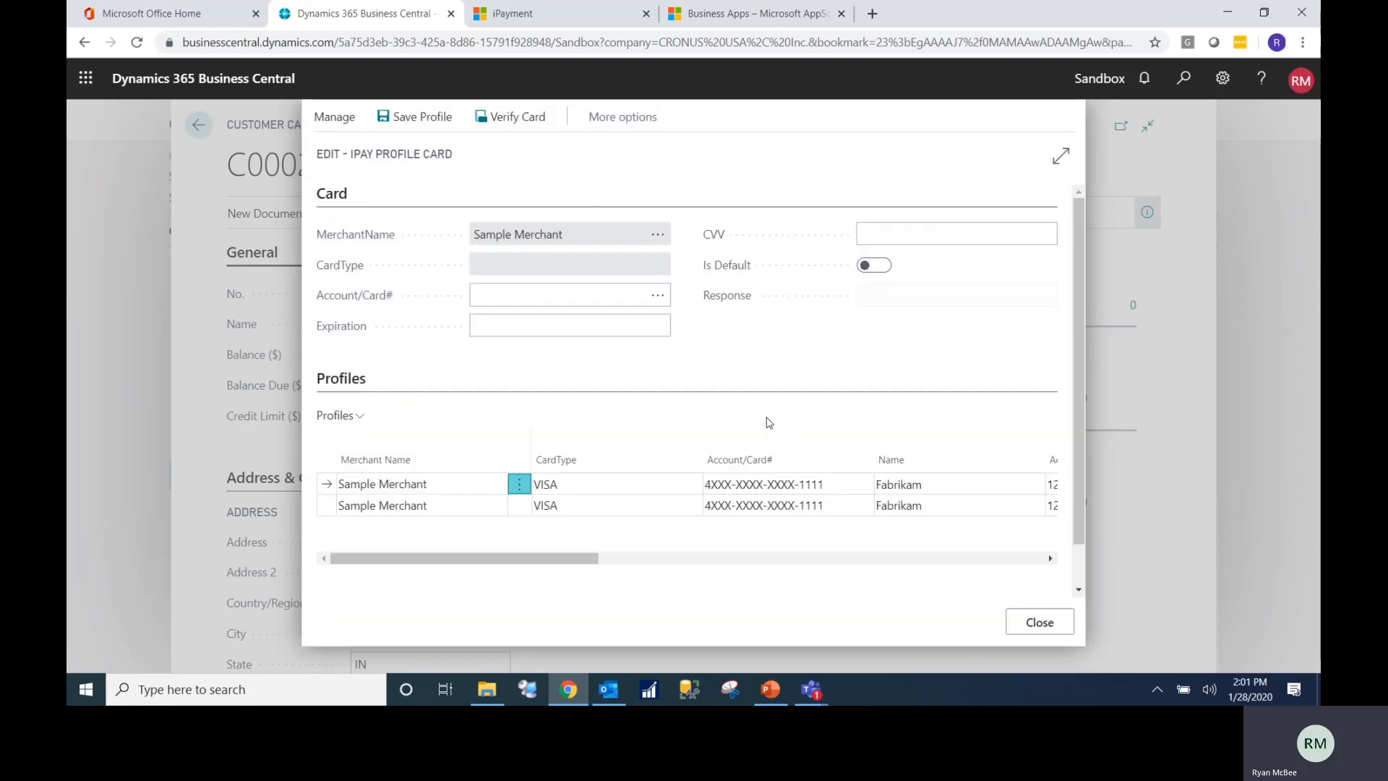
pyautogui.click(570, 295)
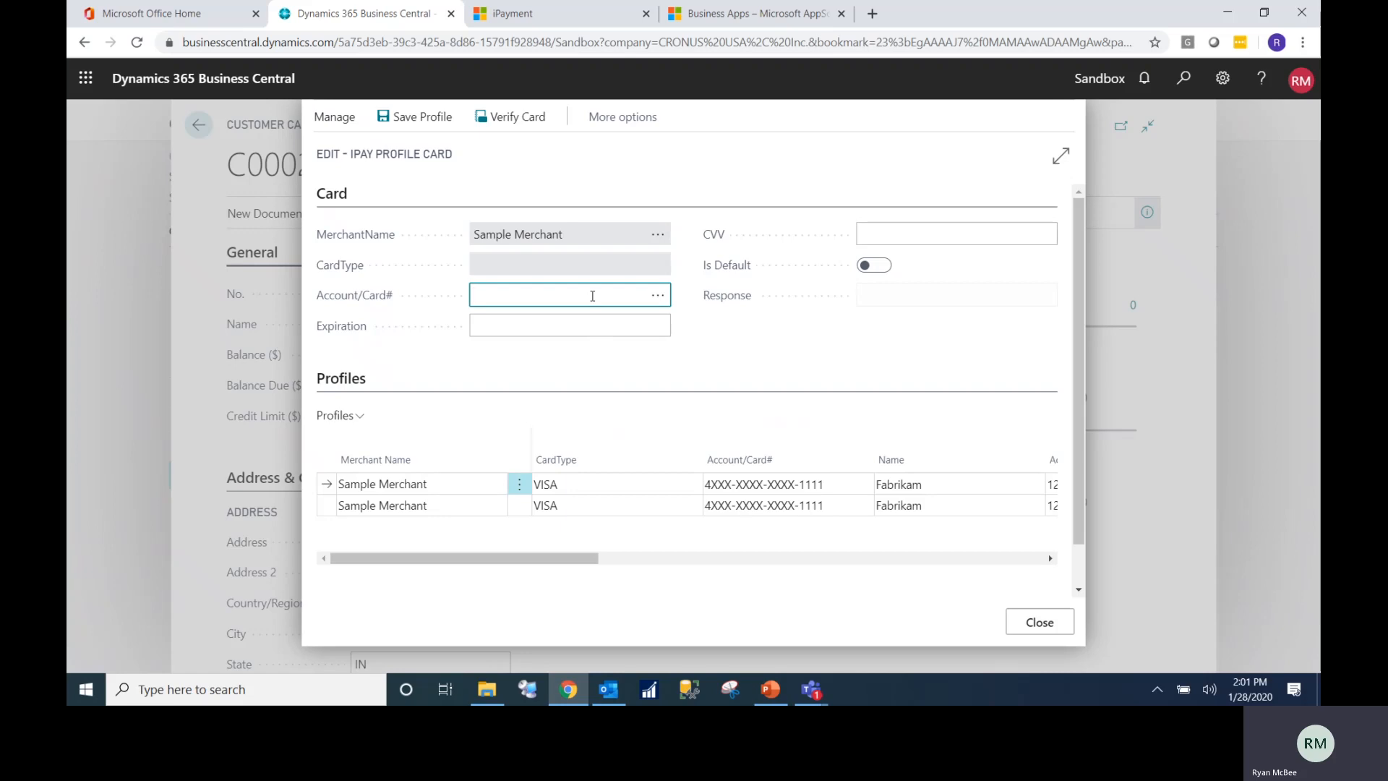
pyautogui.write('4111111111111111')
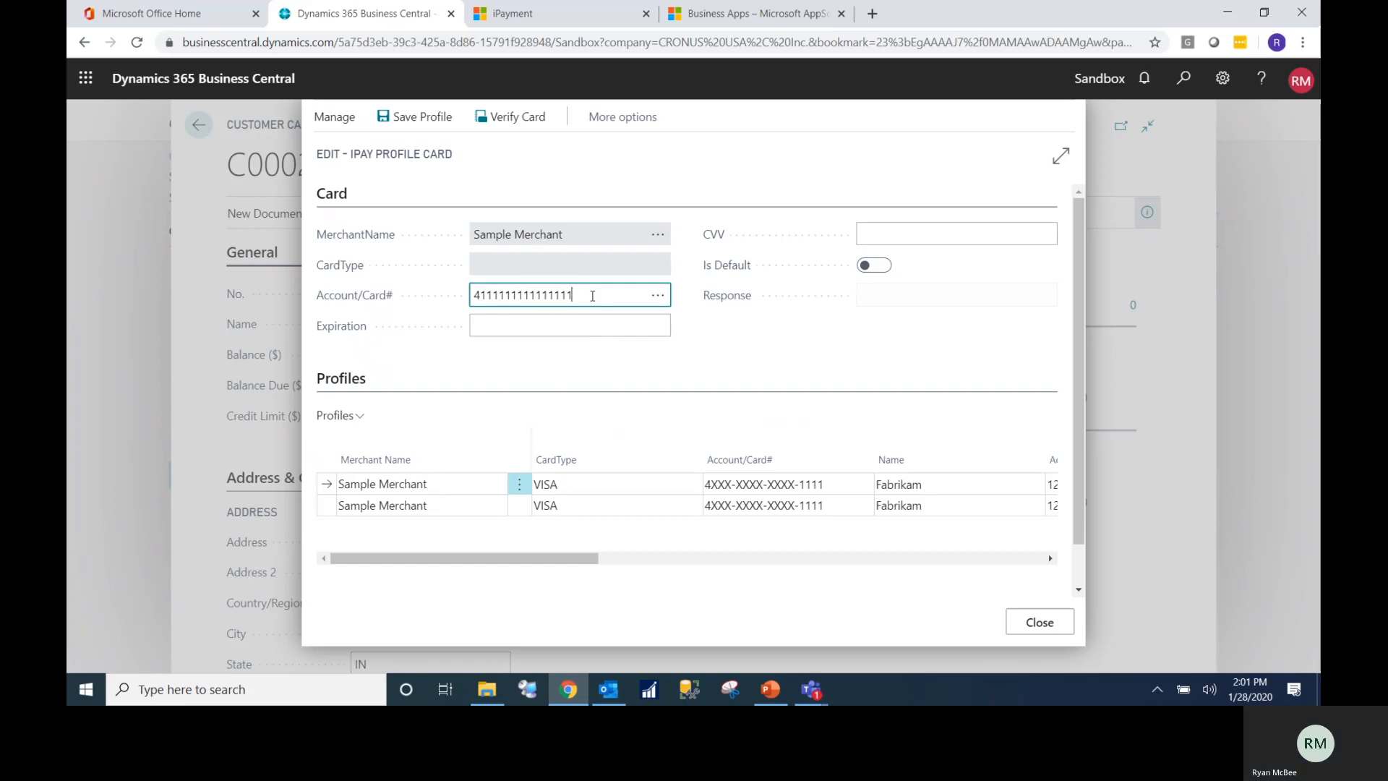
pyautogui.write('0924')
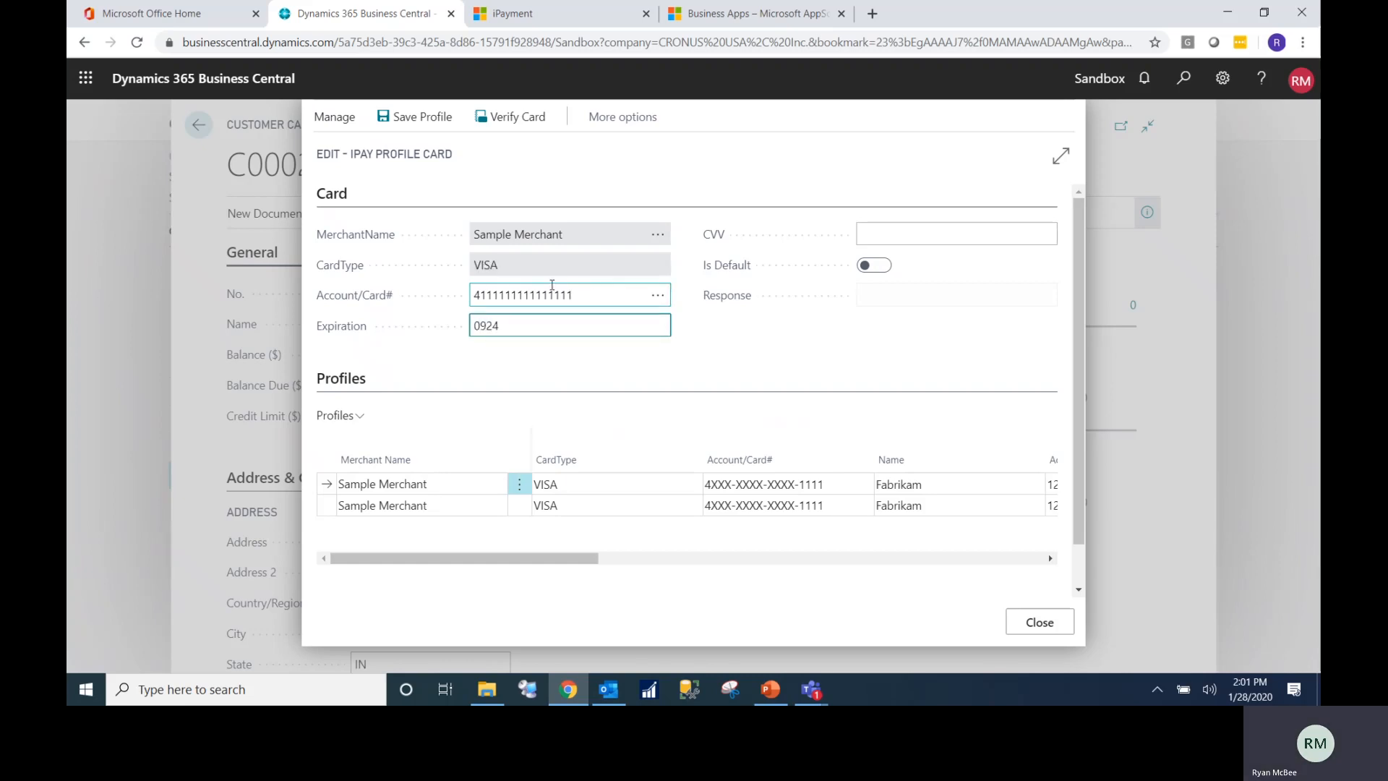
pyautogui.moveTo(422, 116)
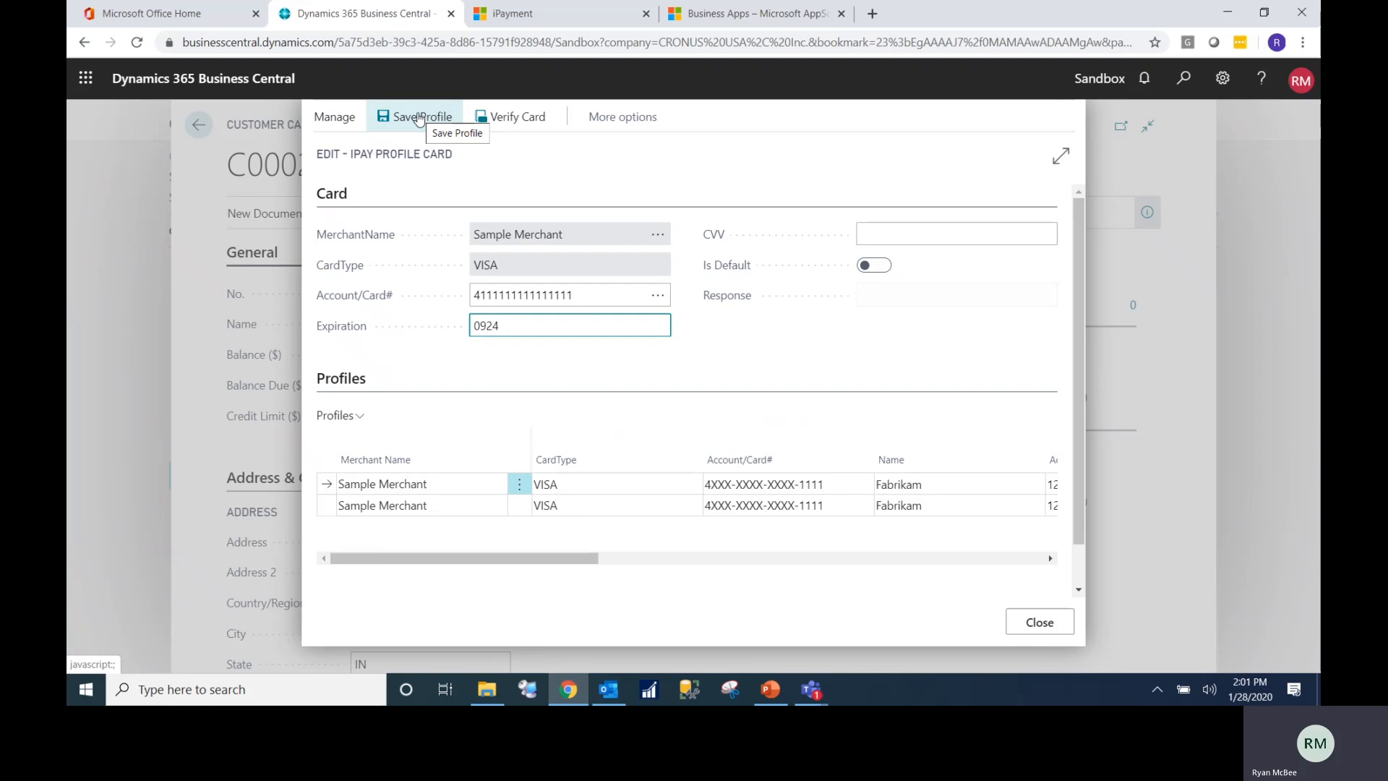
# Save the new VISA profile and verify it with the processor as approved.
pyautogui.click(416, 115)
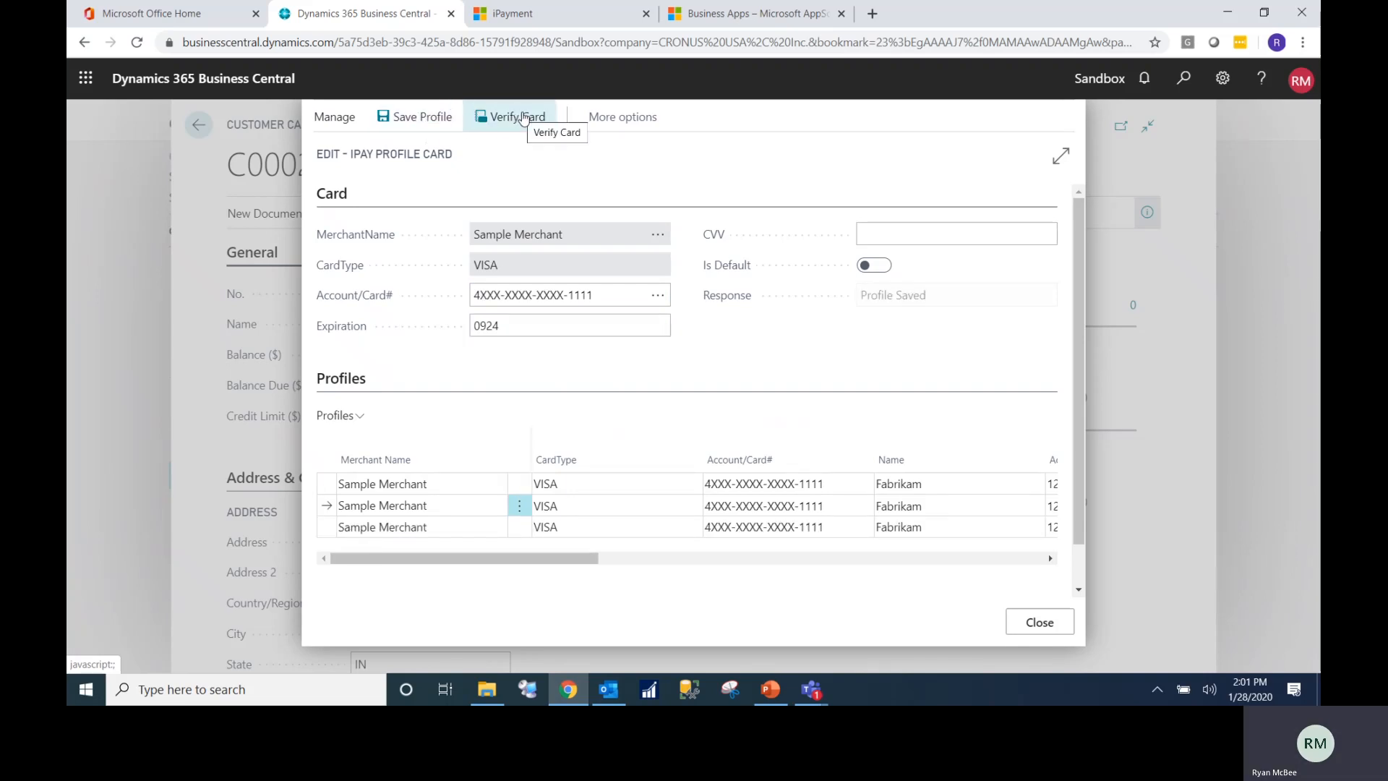
pyautogui.click(517, 116)
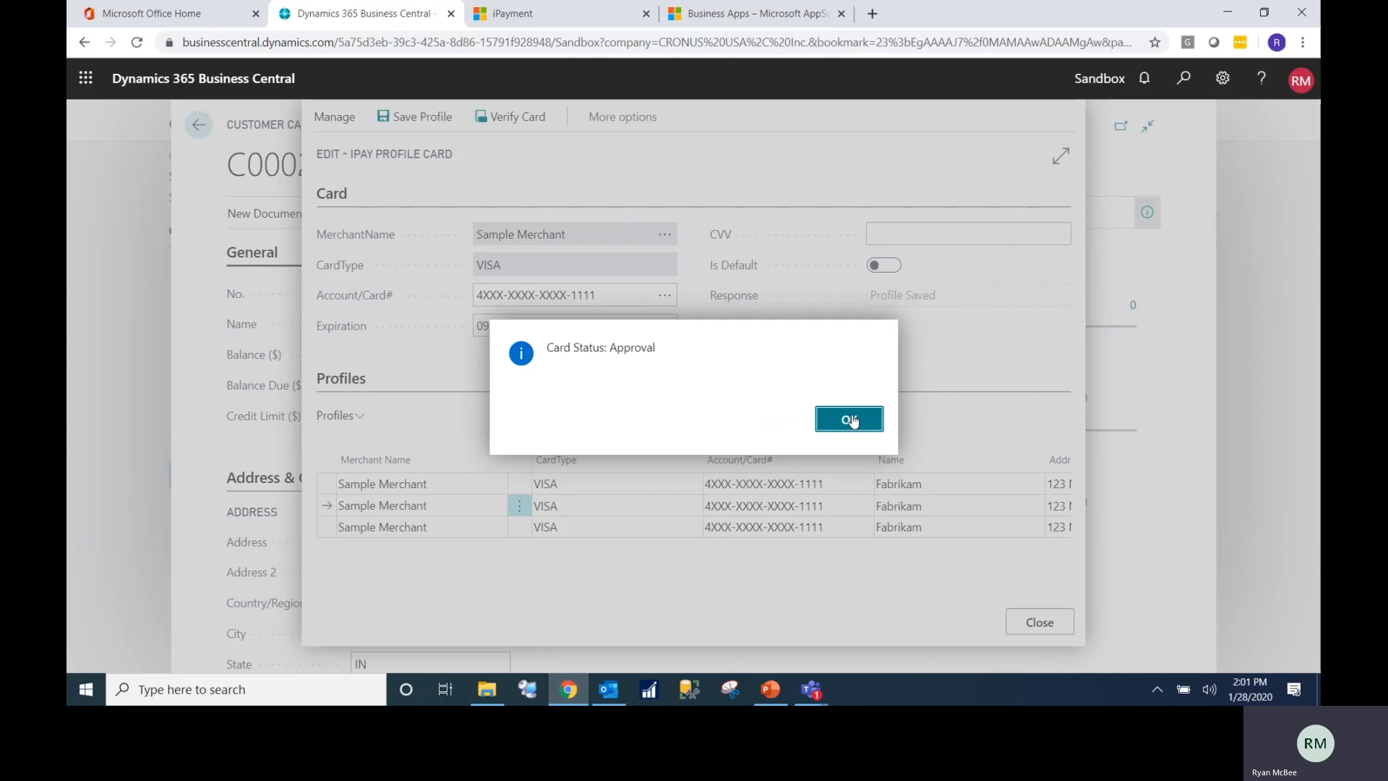
pyautogui.click(847, 420)
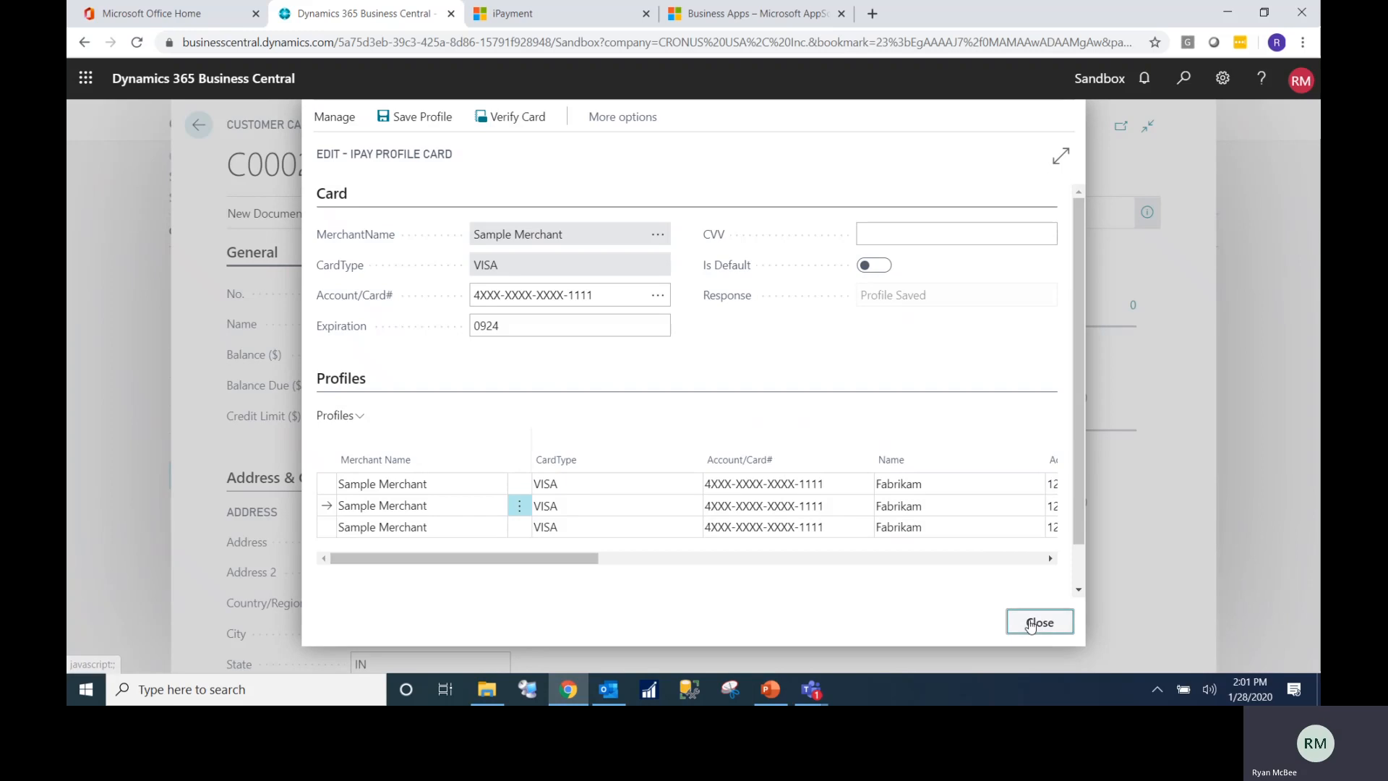
# Leave the profile card and start a new sales order from the Sales Orders list.
pyautogui.click(1040, 622)
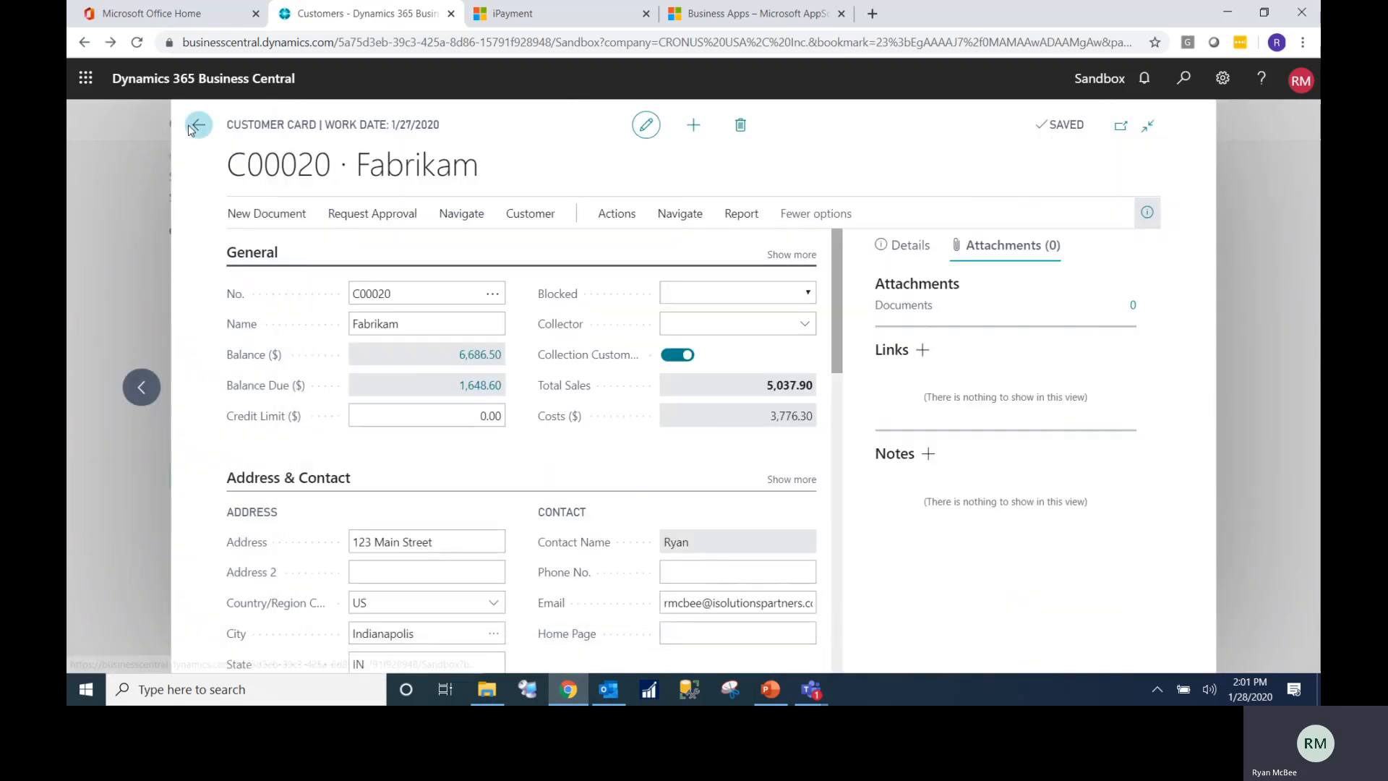
pyautogui.click(198, 125)
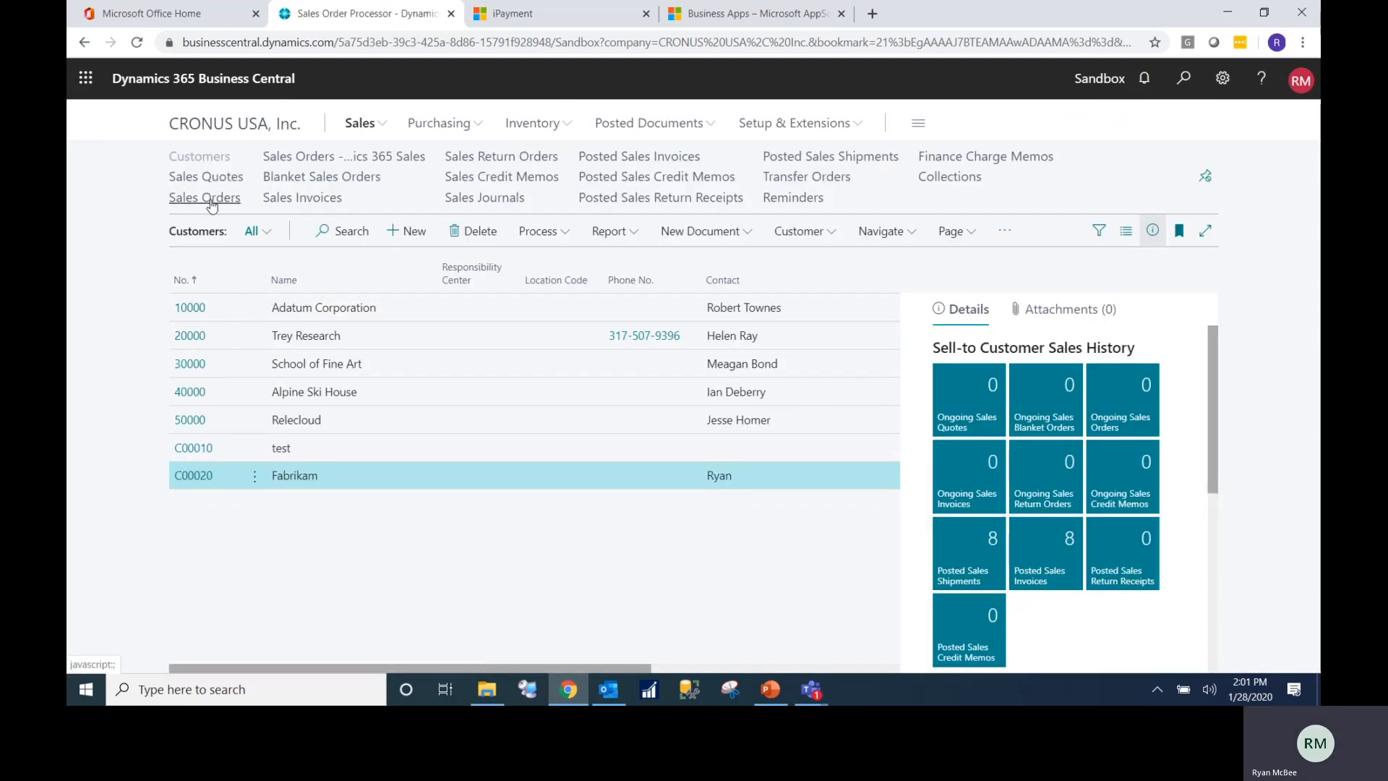
pyautogui.click(204, 197)
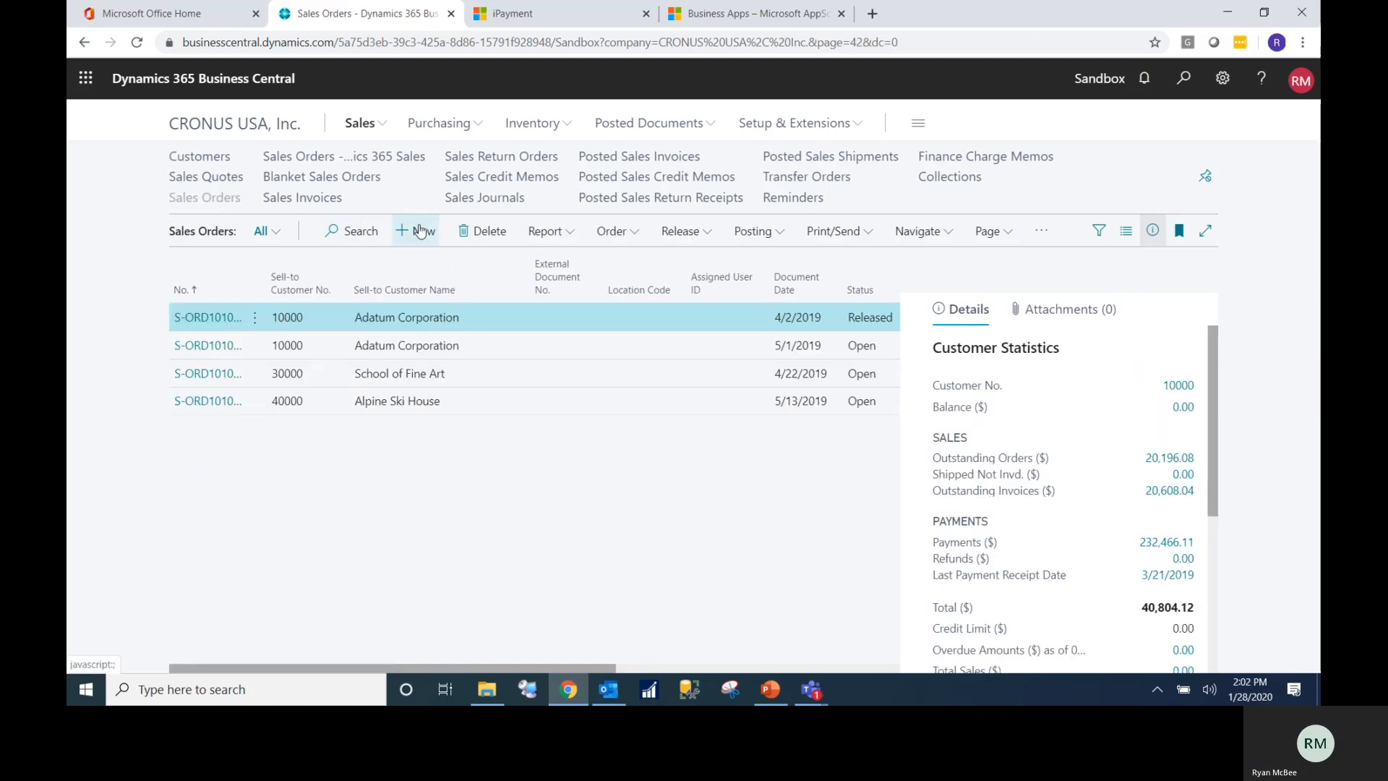
pyautogui.click(415, 232)
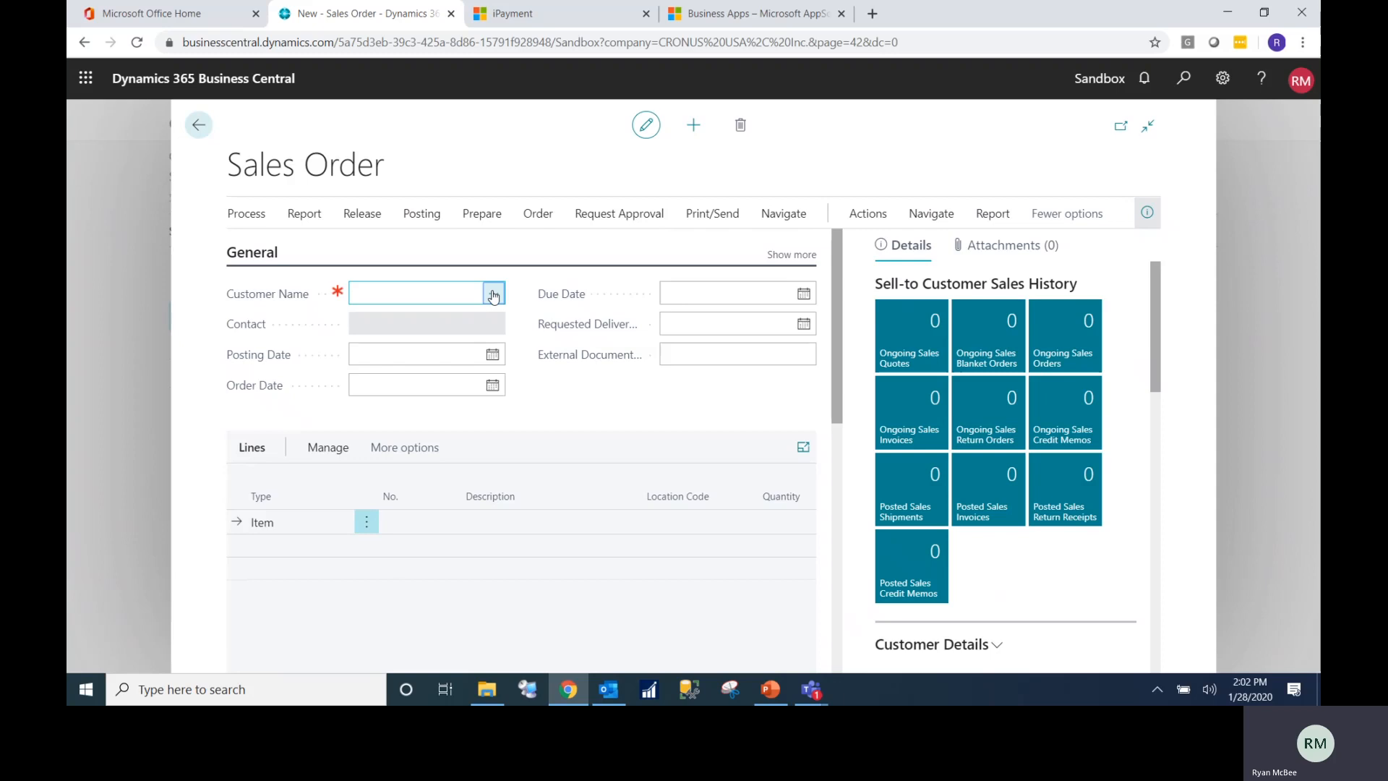
# Choose Fabrikam (C00020) from the Customer Name lookup as the order's customer.
pyautogui.click(493, 294)
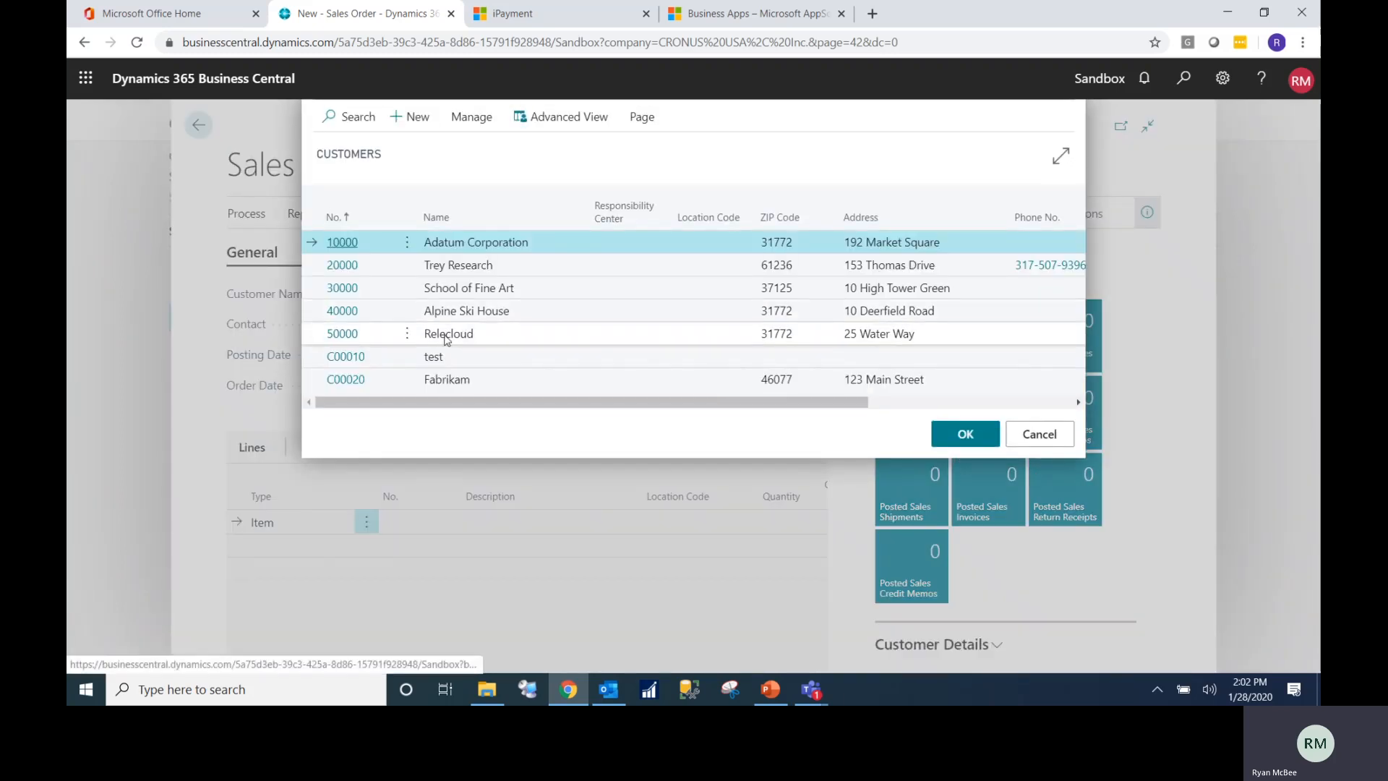
pyautogui.click(447, 379)
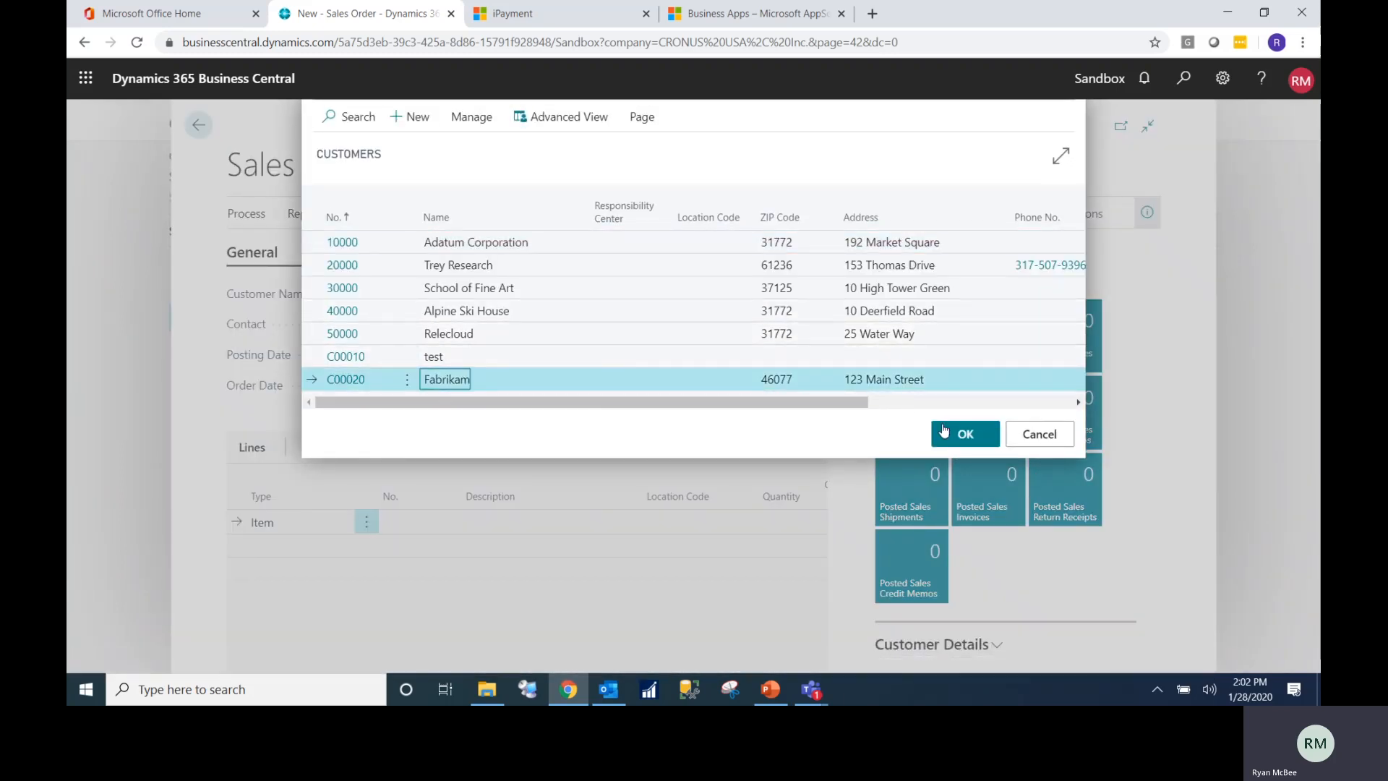
pyautogui.click(964, 433)
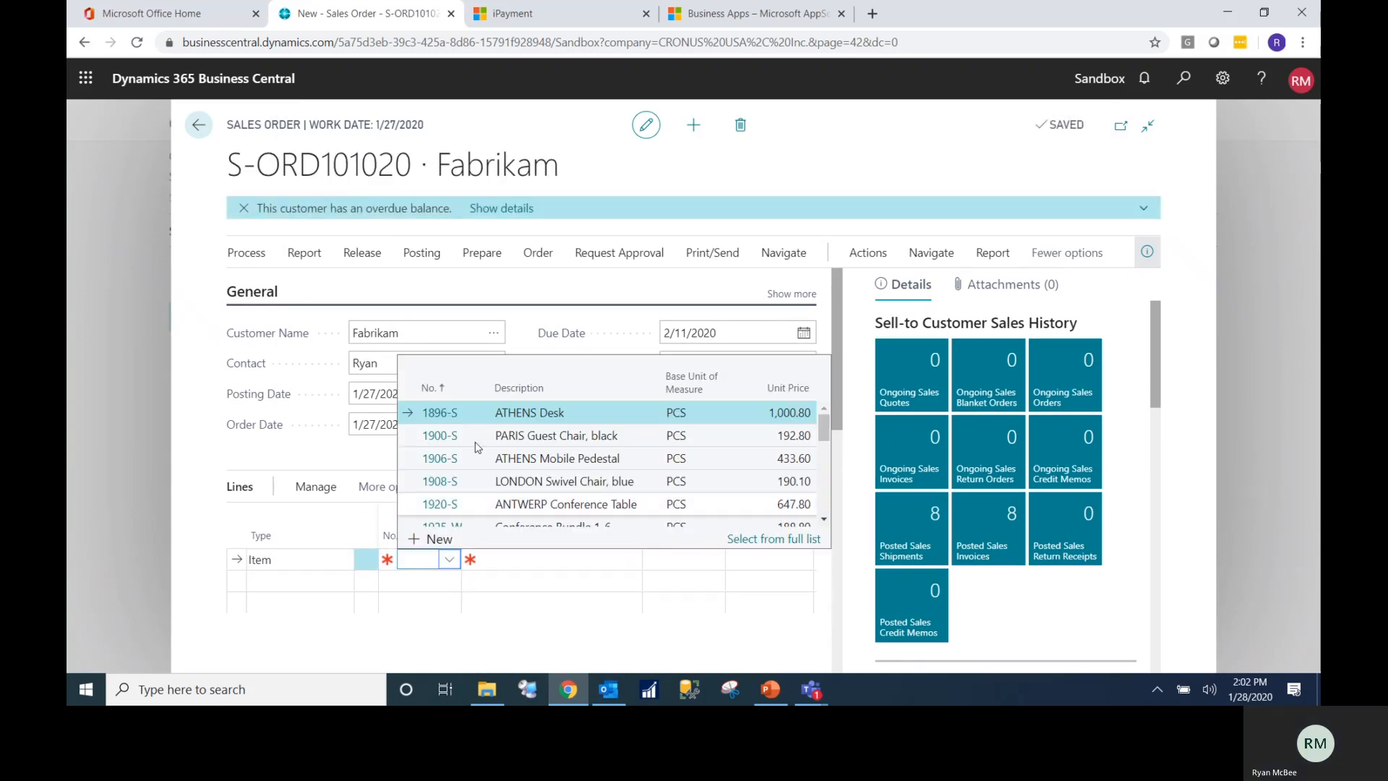
# Add item 1896-S ATHENS Desk with a location code as the order line at 1,000.80.
pyautogui.click(439, 412)
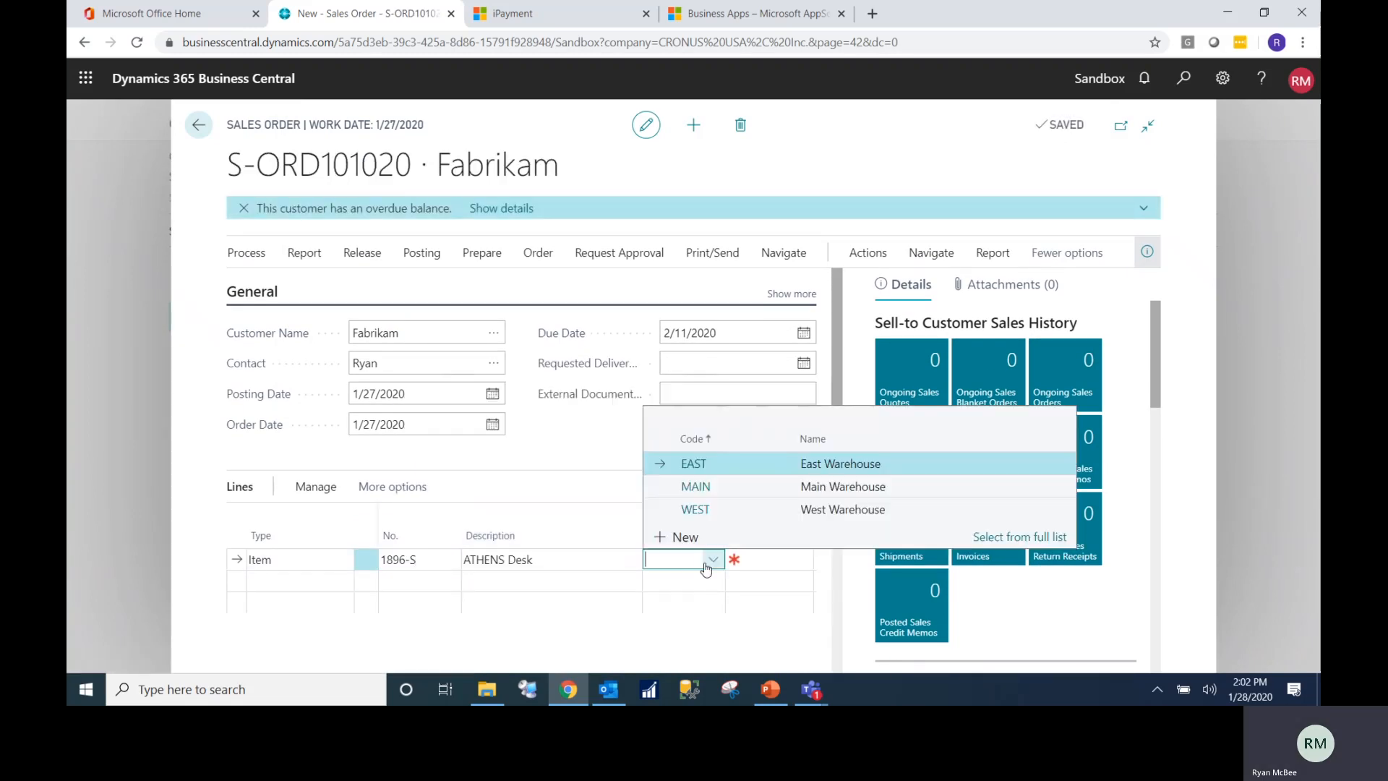
pyautogui.click(693, 462)
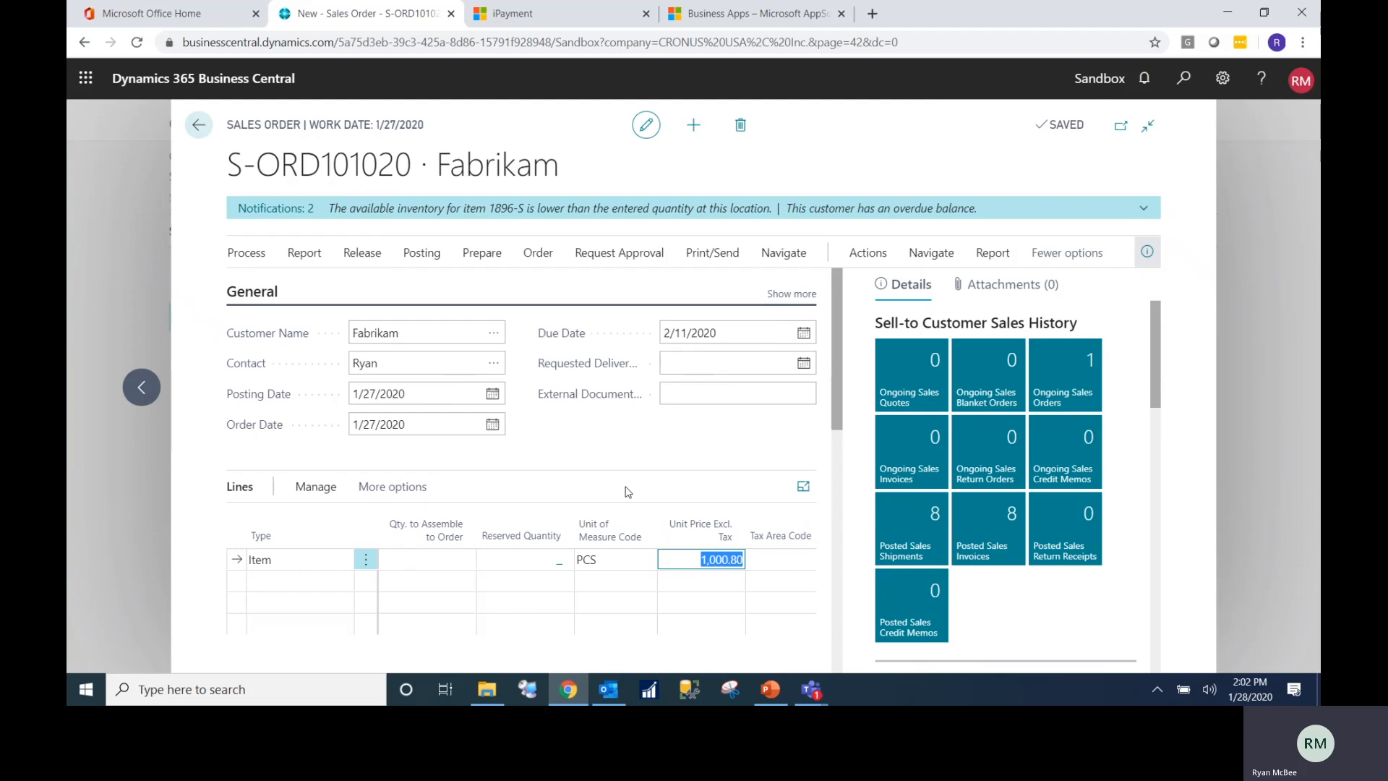
pyautogui.click(738, 333)
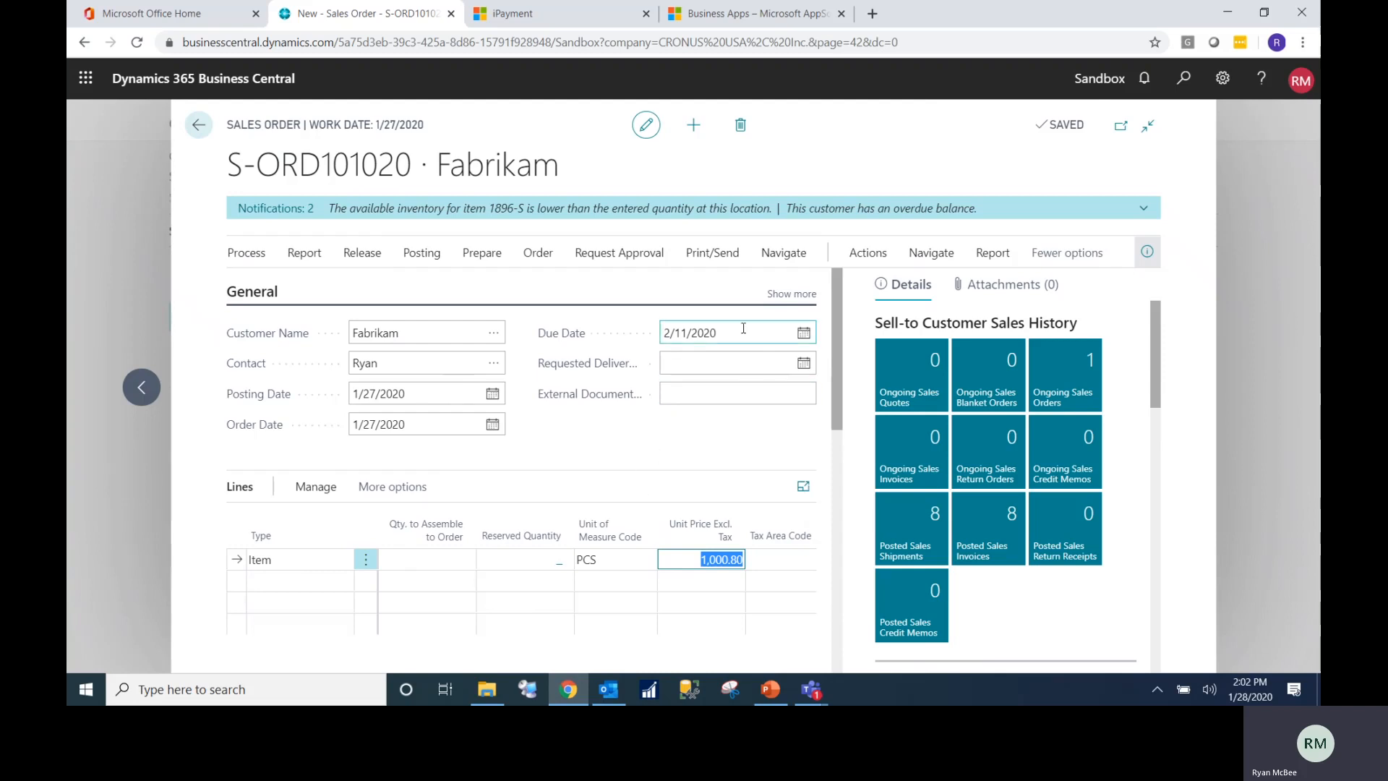
pyautogui.click(866, 252)
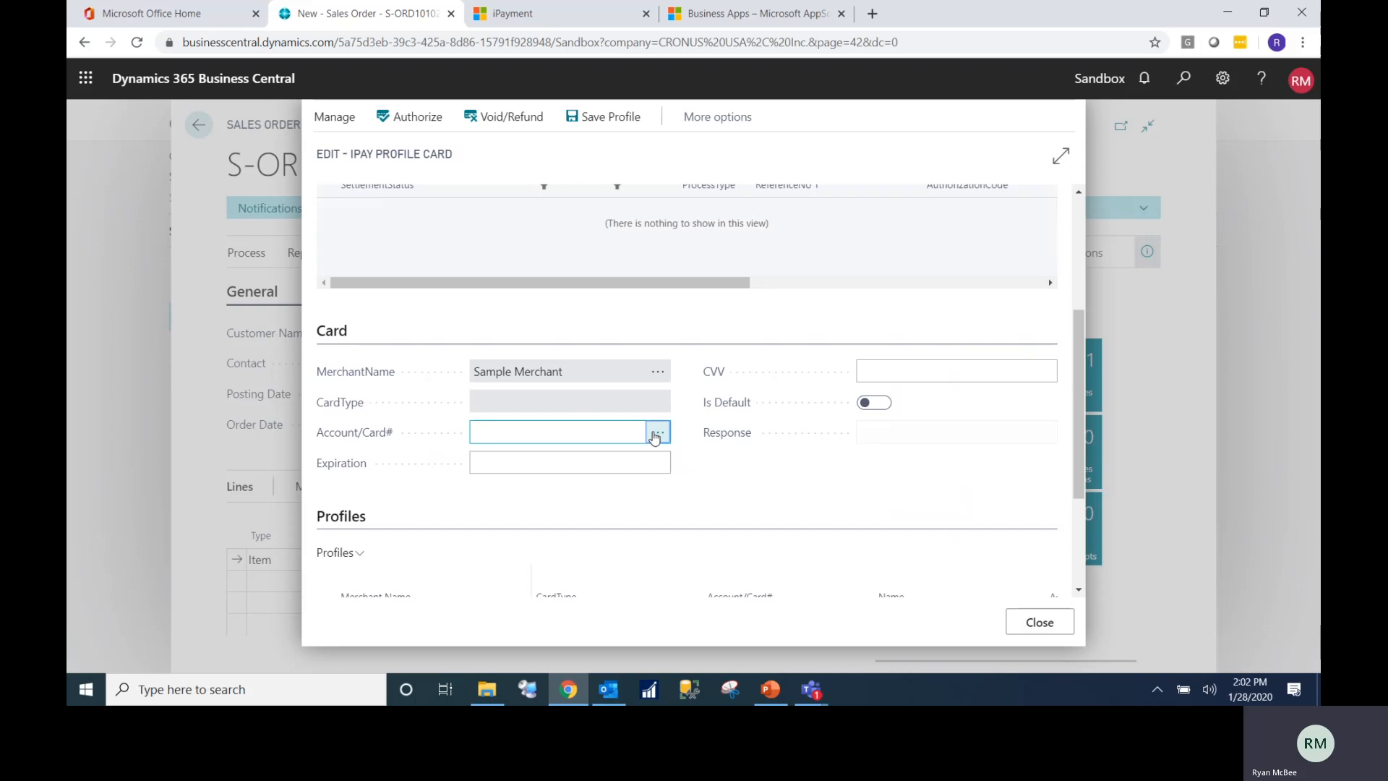
# Select Fabrikam's saved VISA profile and authorize 1,000.80 on it for the order.
pyautogui.click(656, 432)
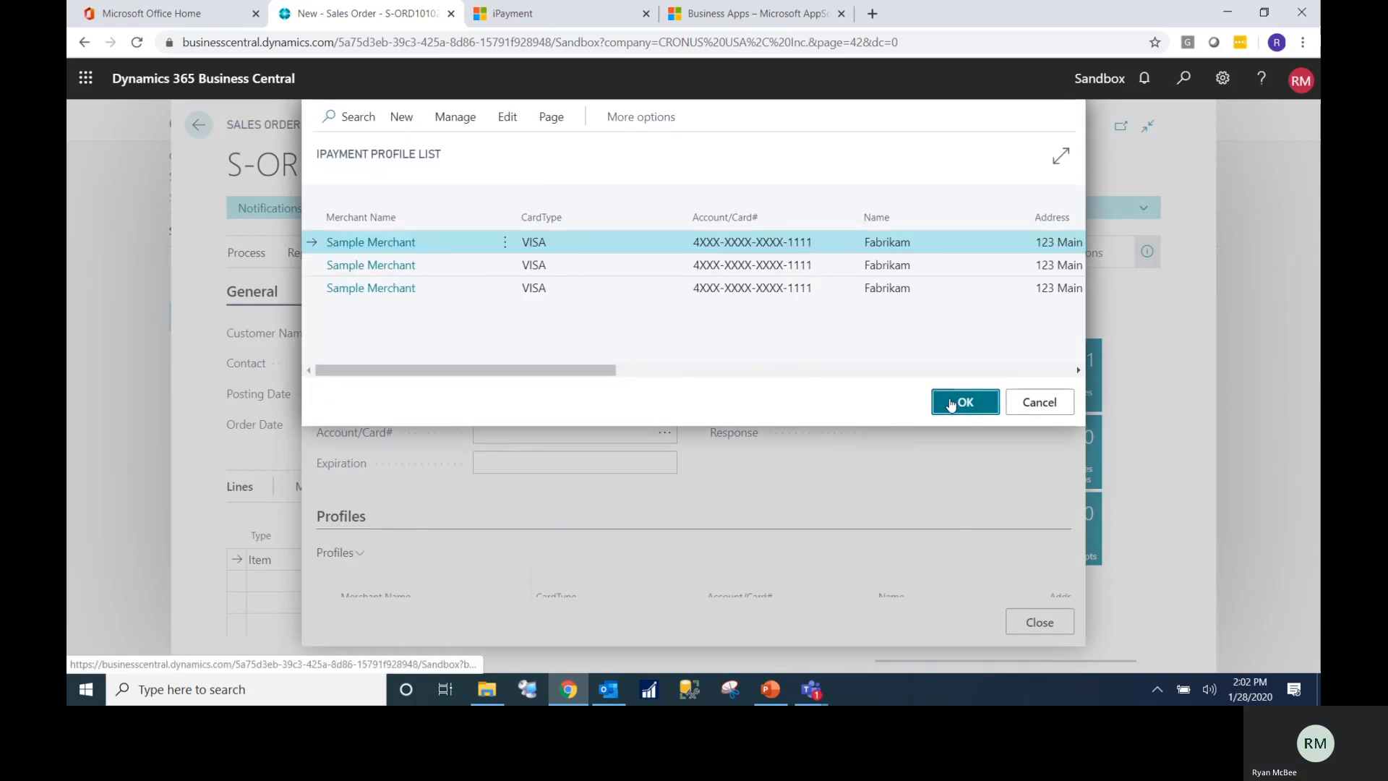
pyautogui.click(964, 402)
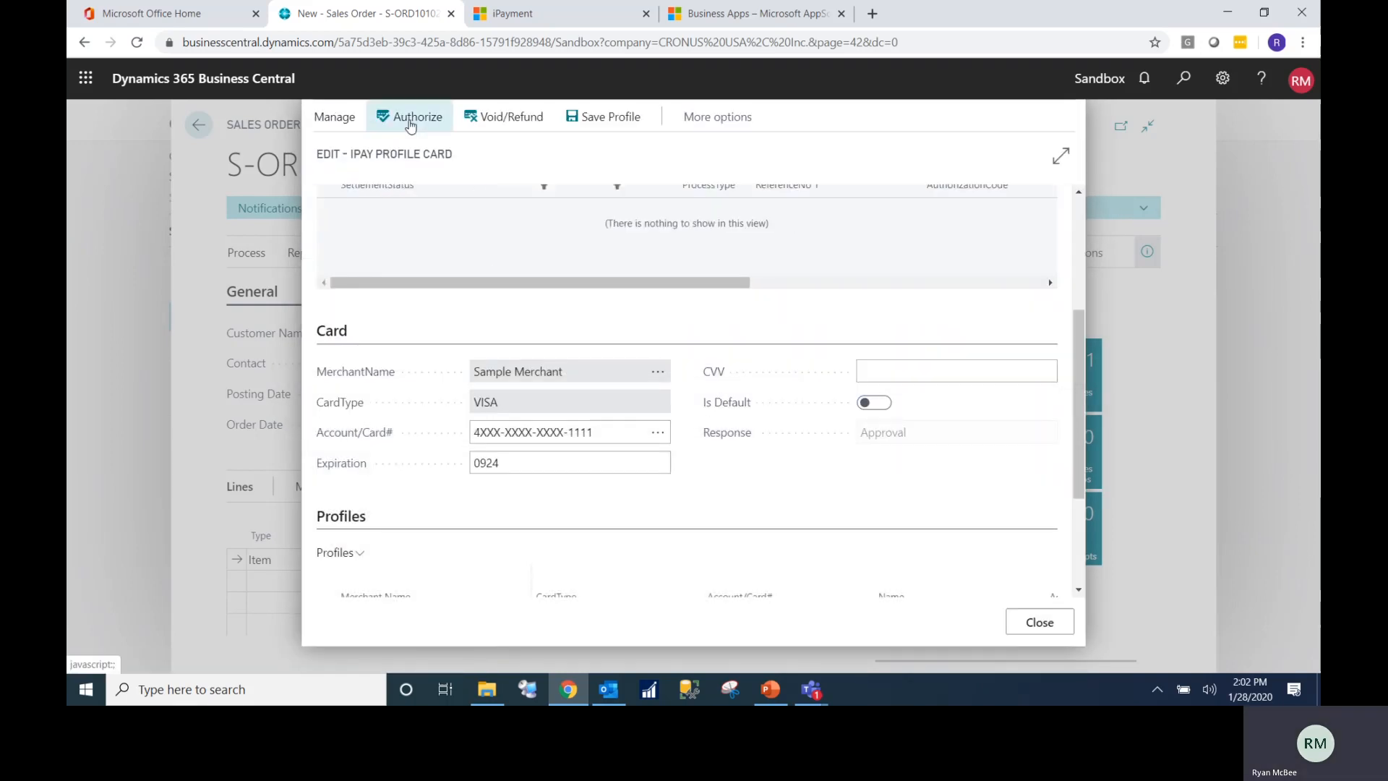
pyautogui.click(407, 116)
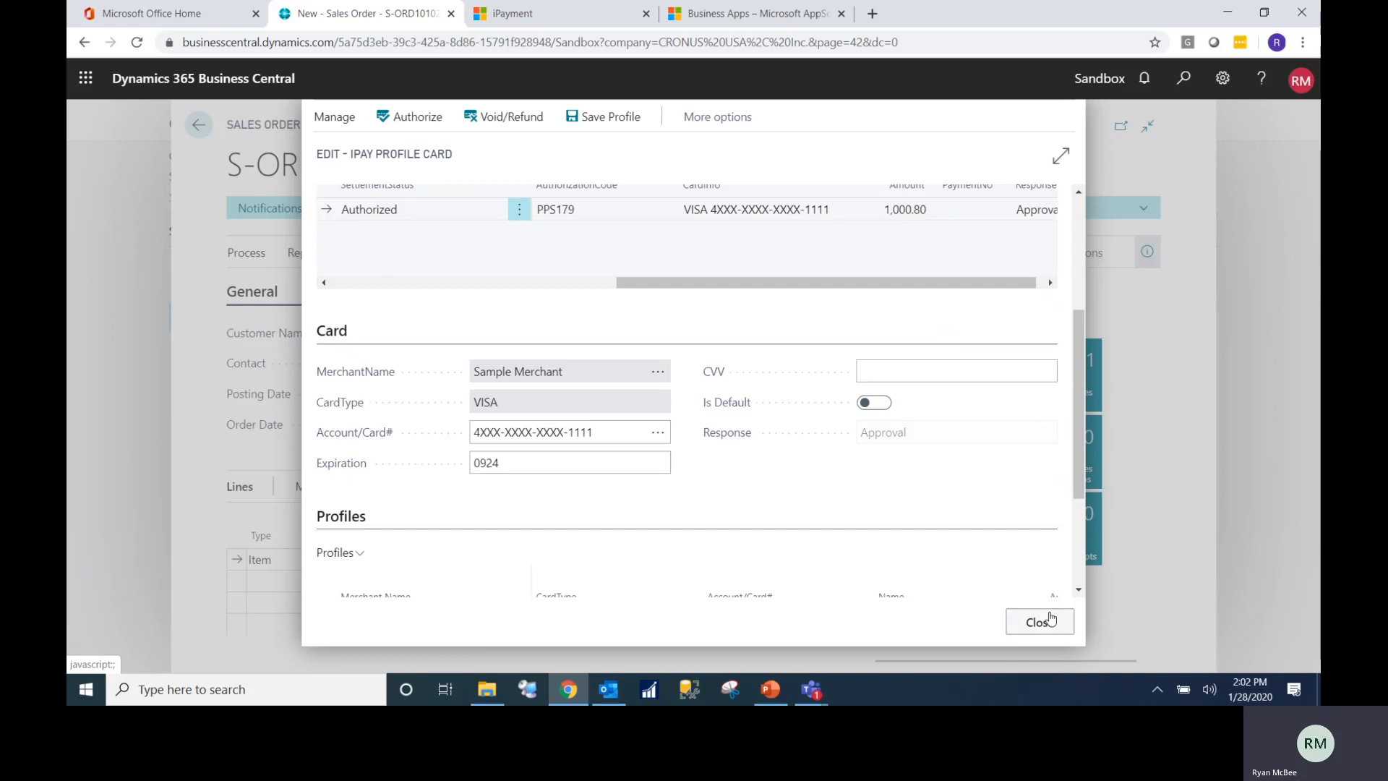
pyautogui.click(1039, 620)
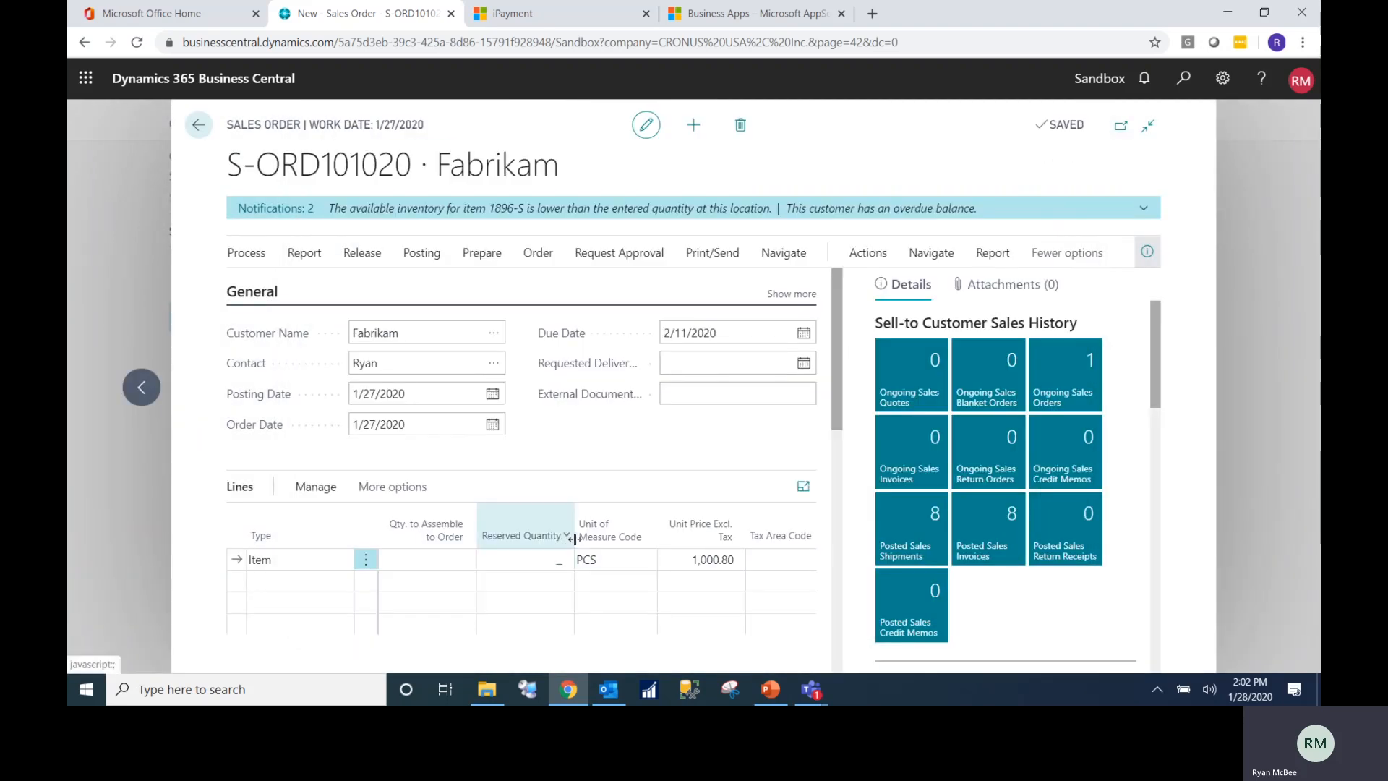
pyautogui.scroll(-3)
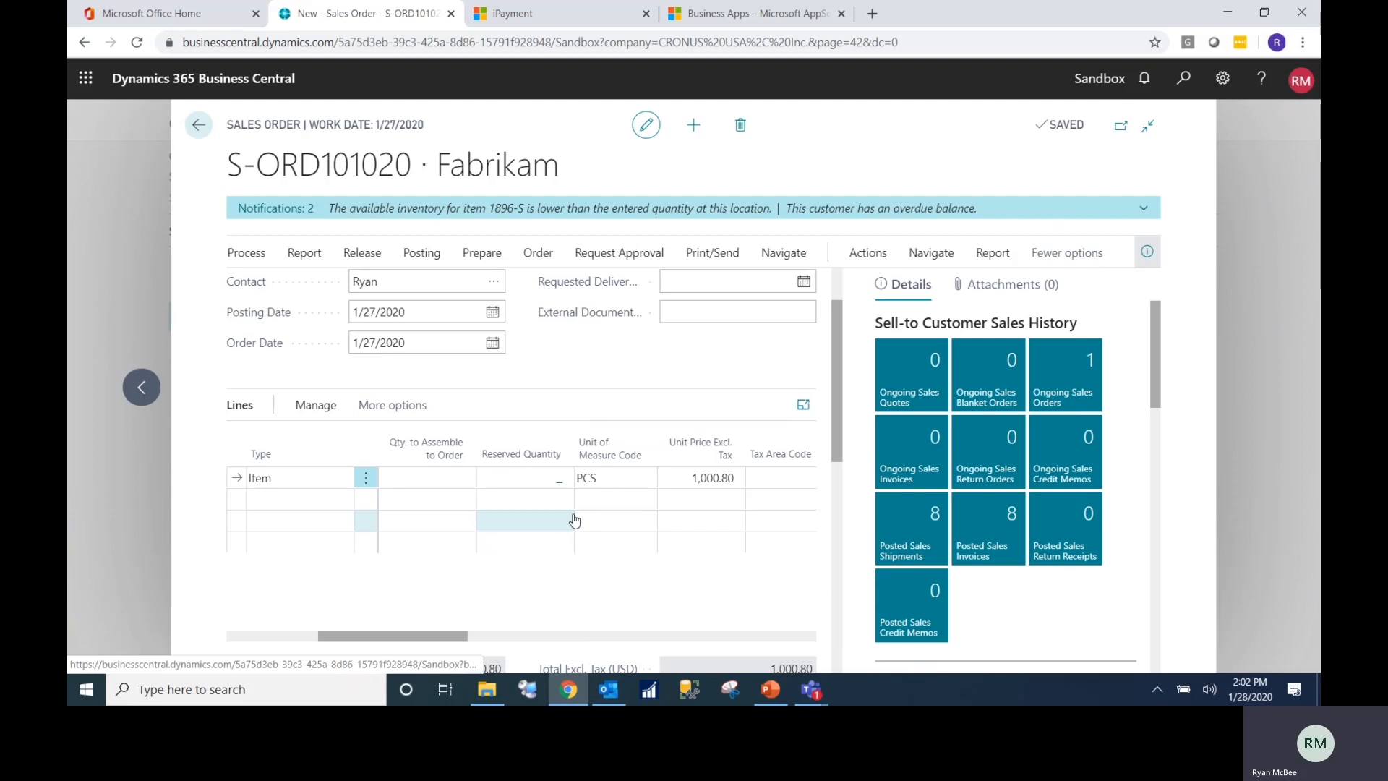
# Set the ATHENS Desk line's Unit Price Excl. Tax to 1050.
pyautogui.click(703, 479)
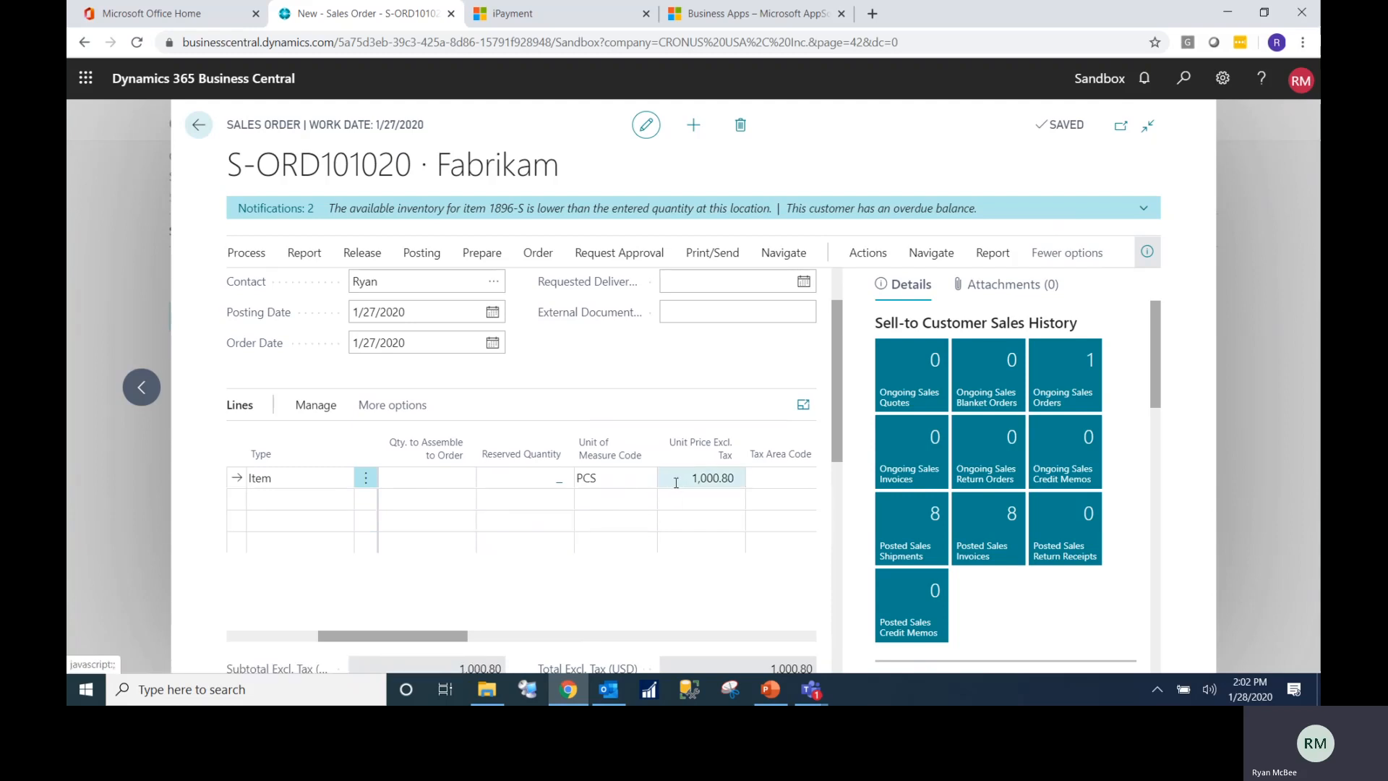
pyautogui.write('1050')
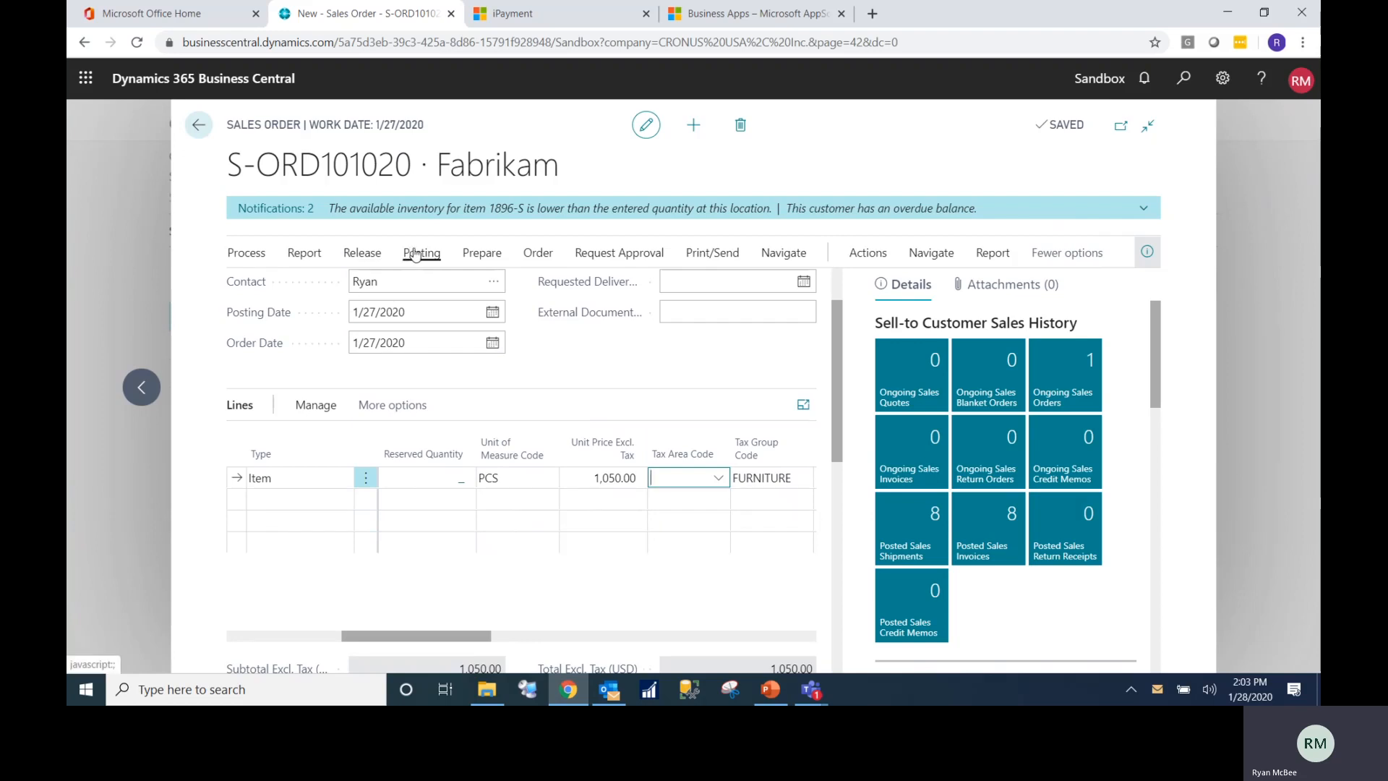
# Post the order as Ship and Invoice with card capture and open posted invoice PS-INV103237.
pyautogui.click(420, 251)
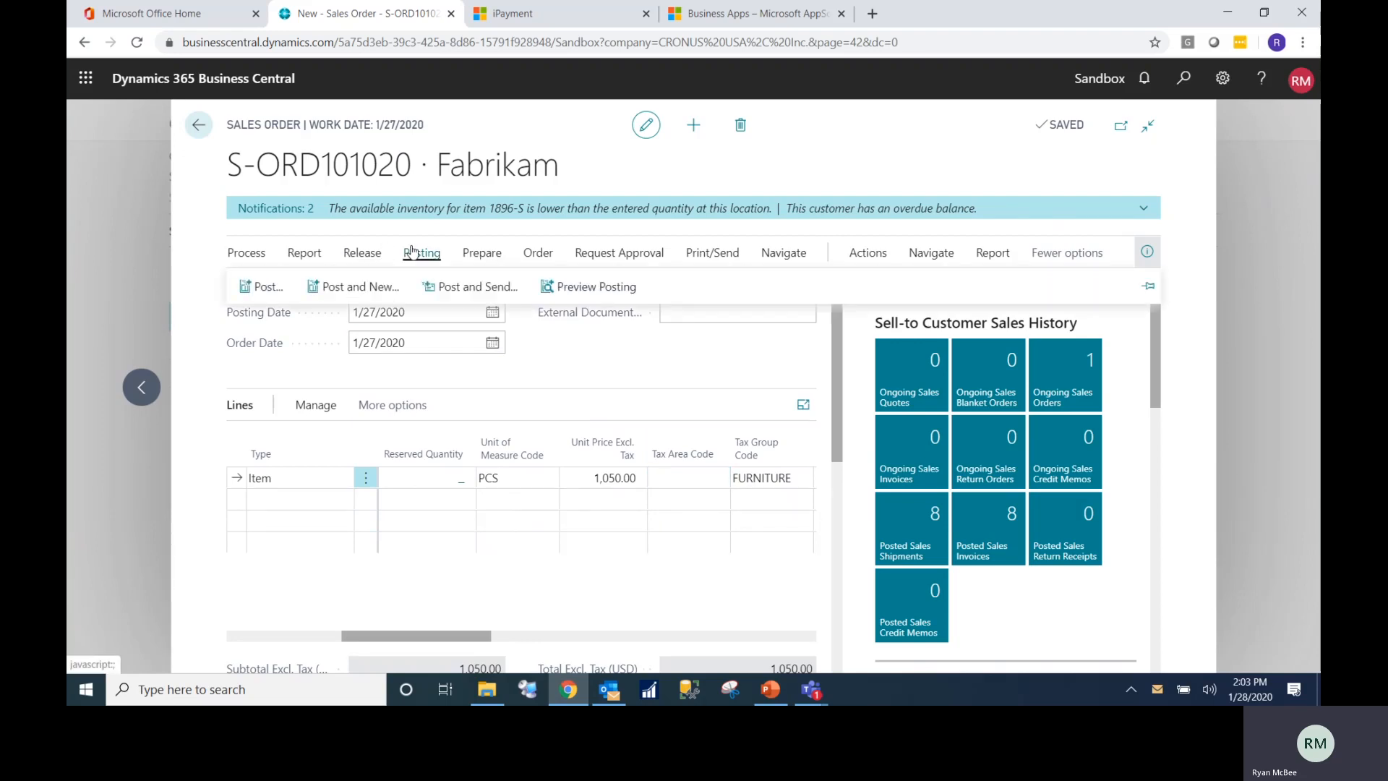
pyautogui.click(263, 287)
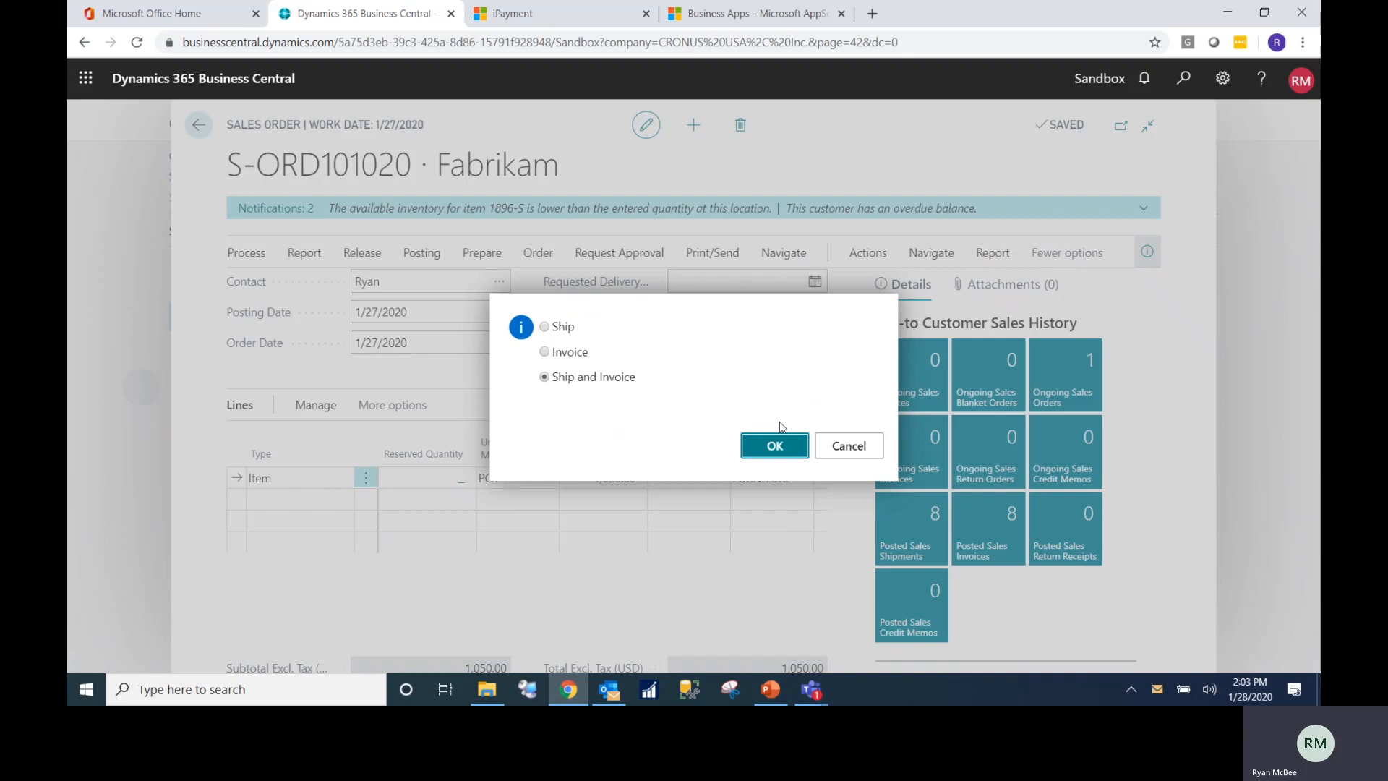
pyautogui.click(773, 446)
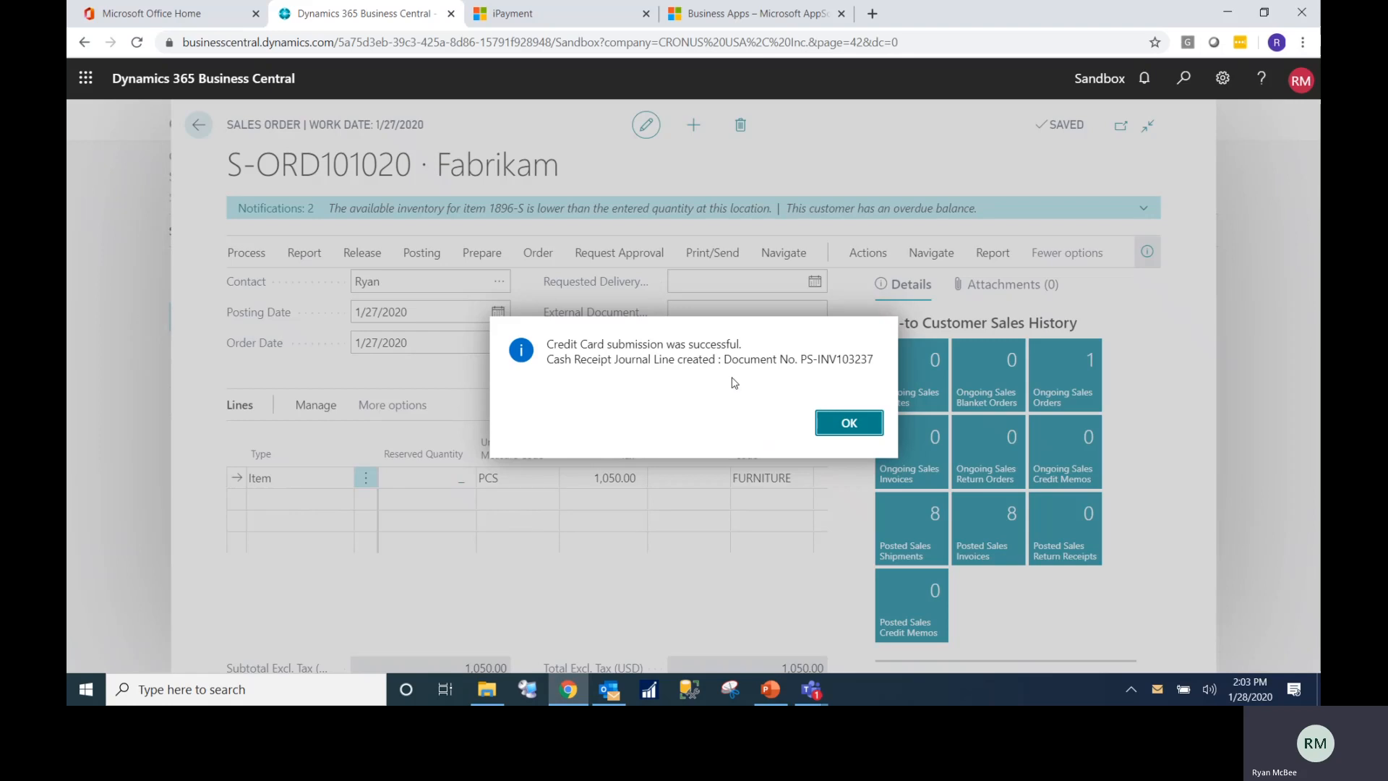
pyautogui.moveTo(736, 376)
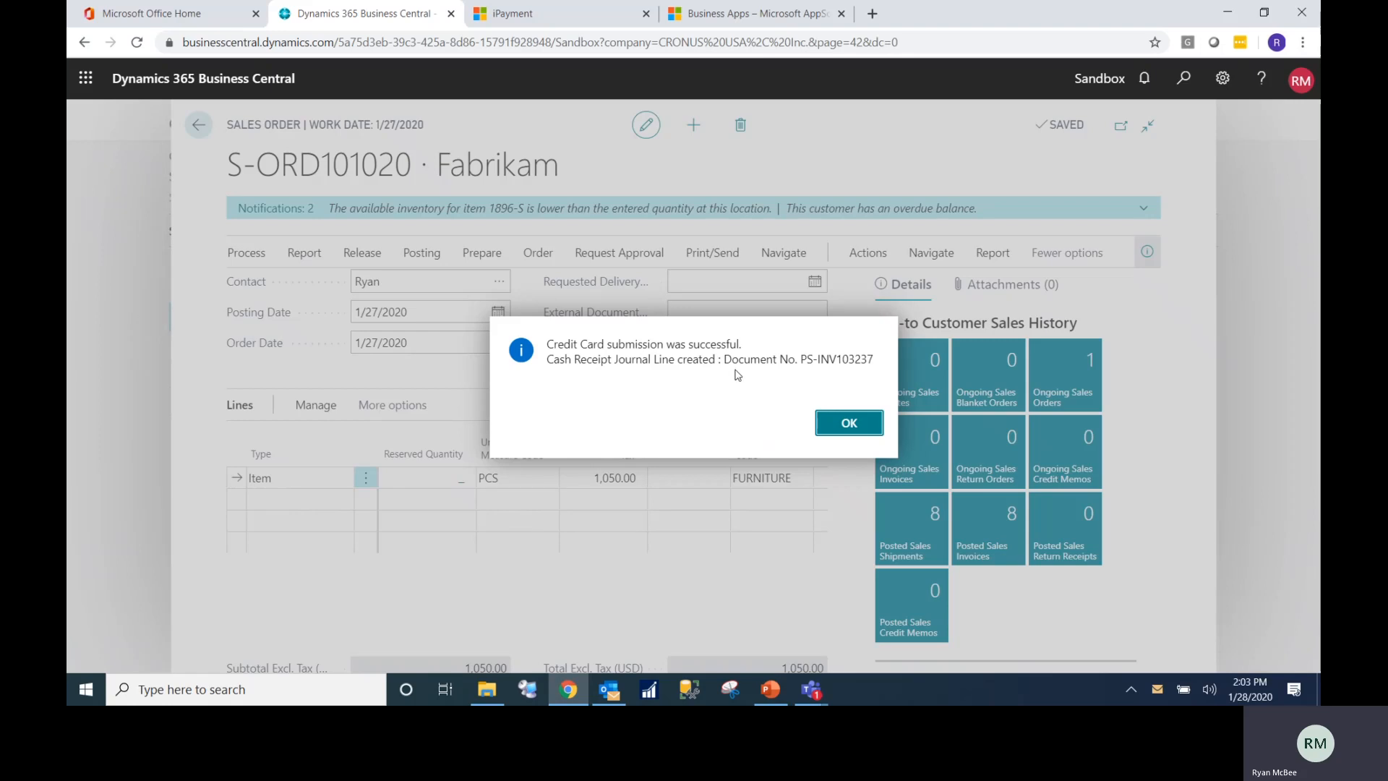
pyautogui.moveTo(700, 371)
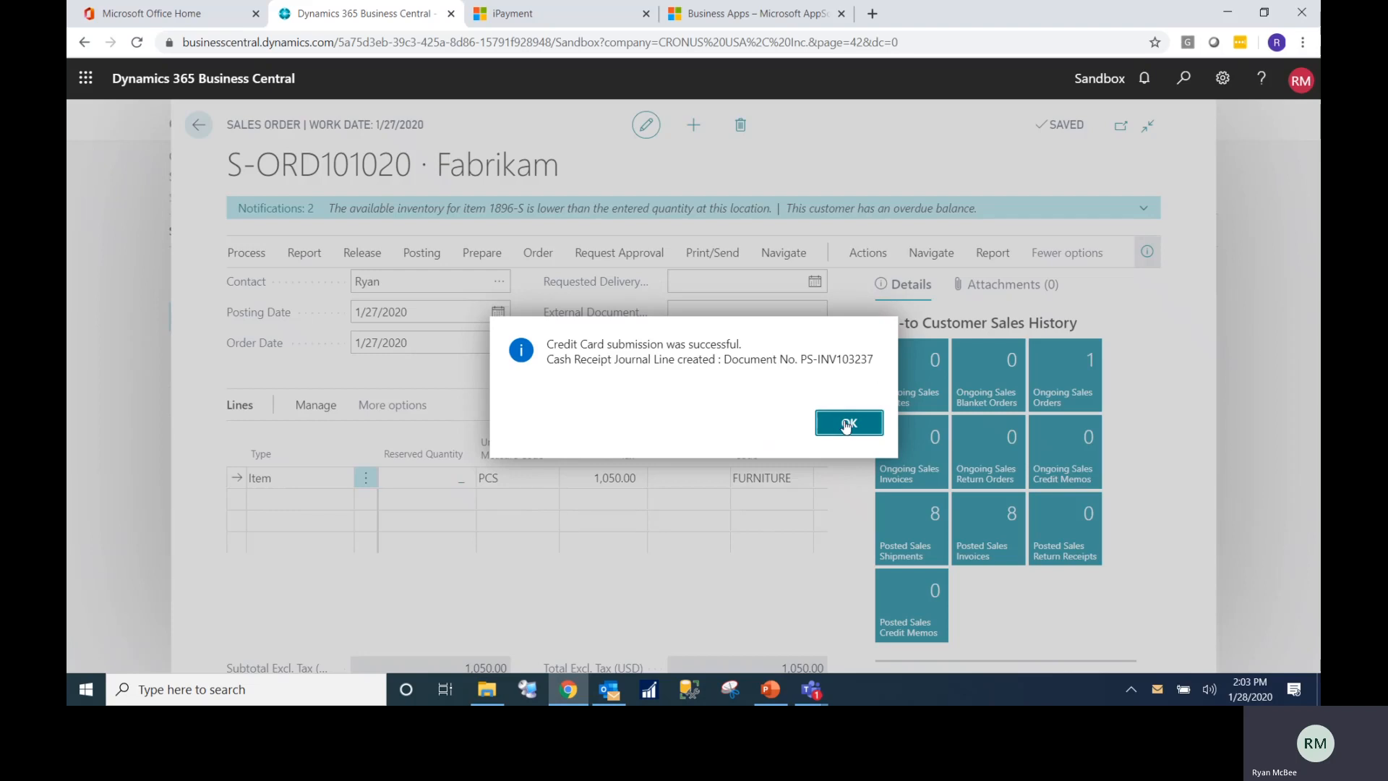
pyautogui.click(849, 423)
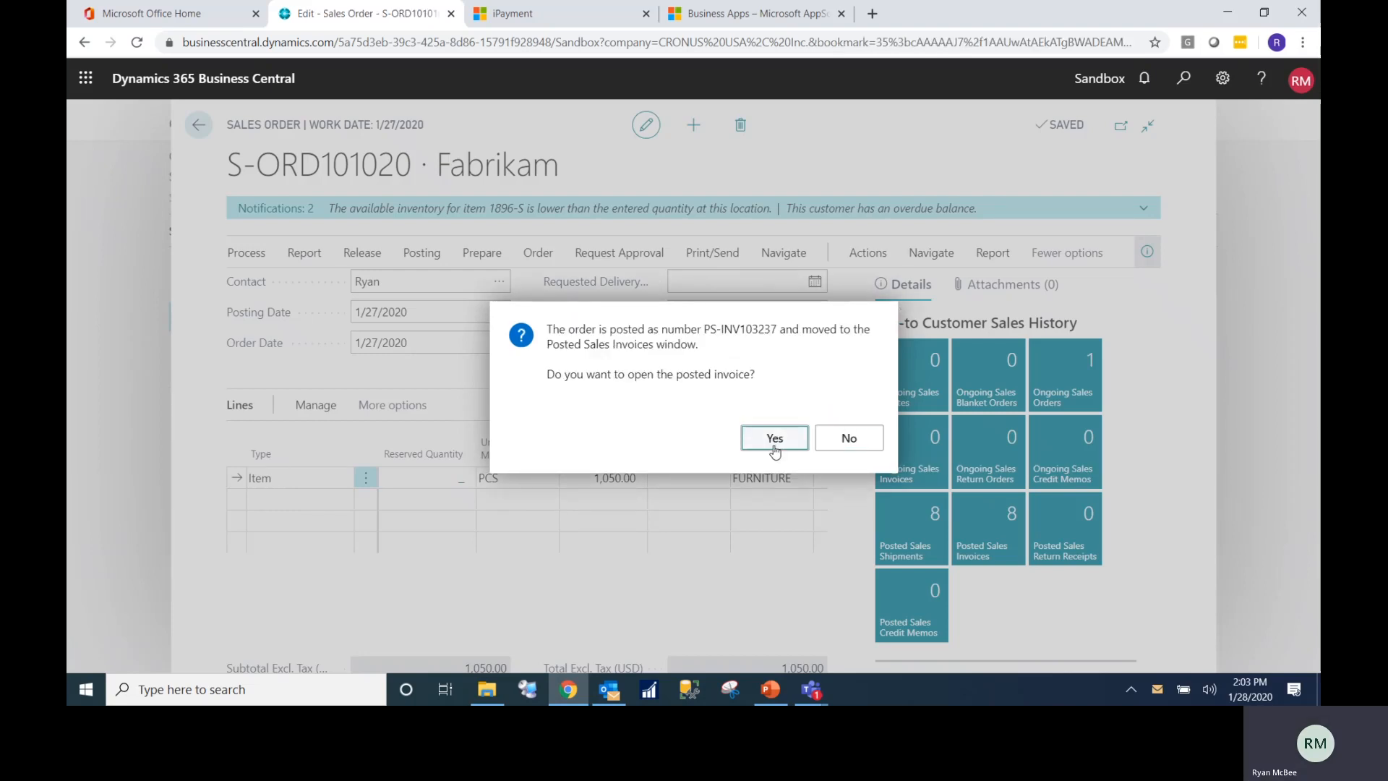
pyautogui.click(774, 436)
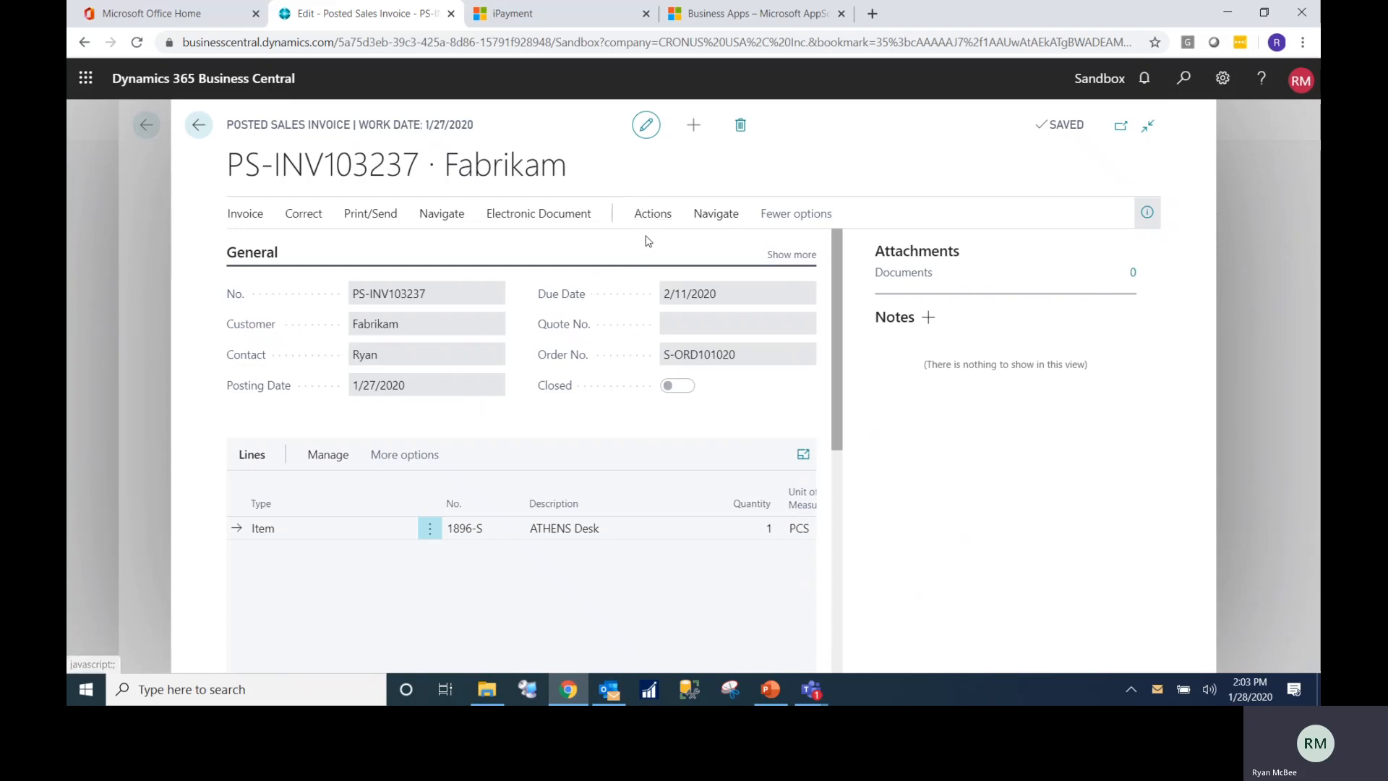
pyautogui.click(652, 214)
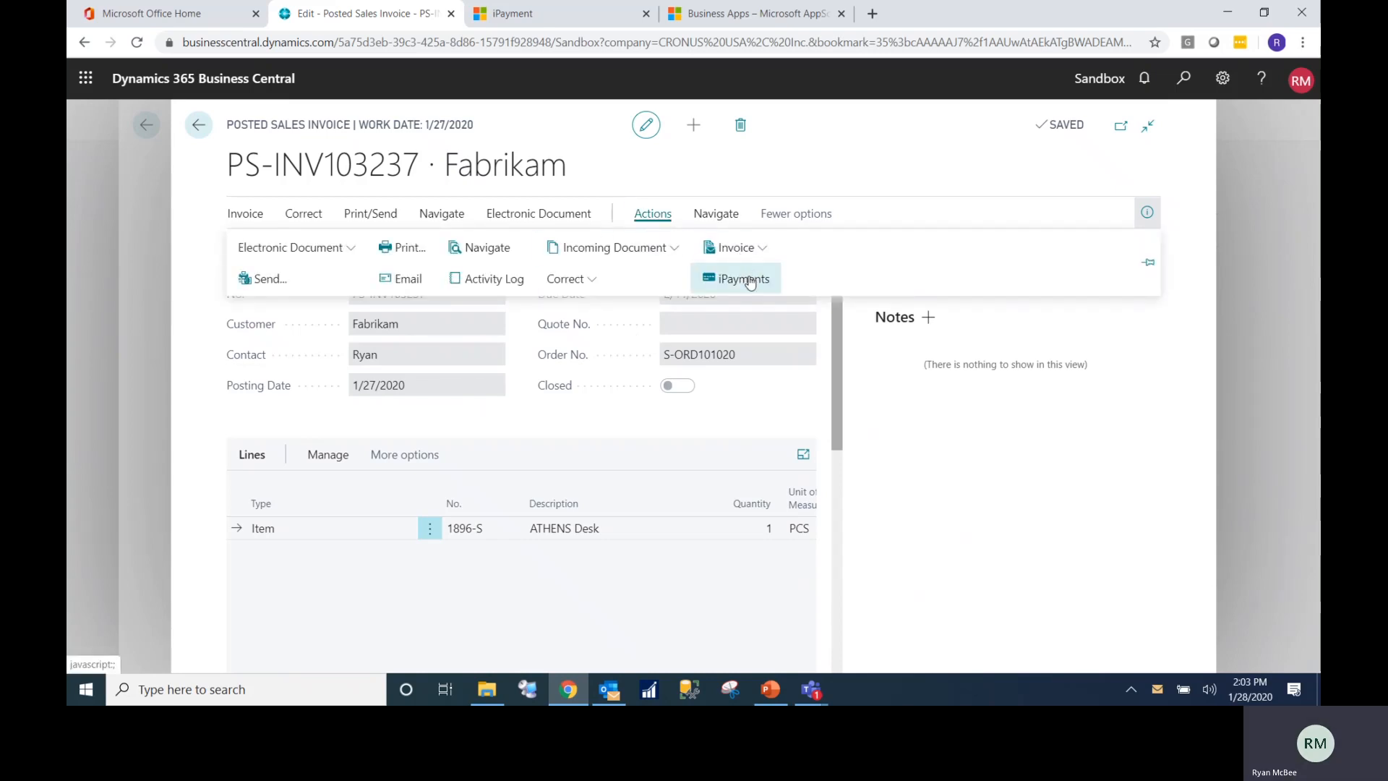
pyautogui.click(741, 277)
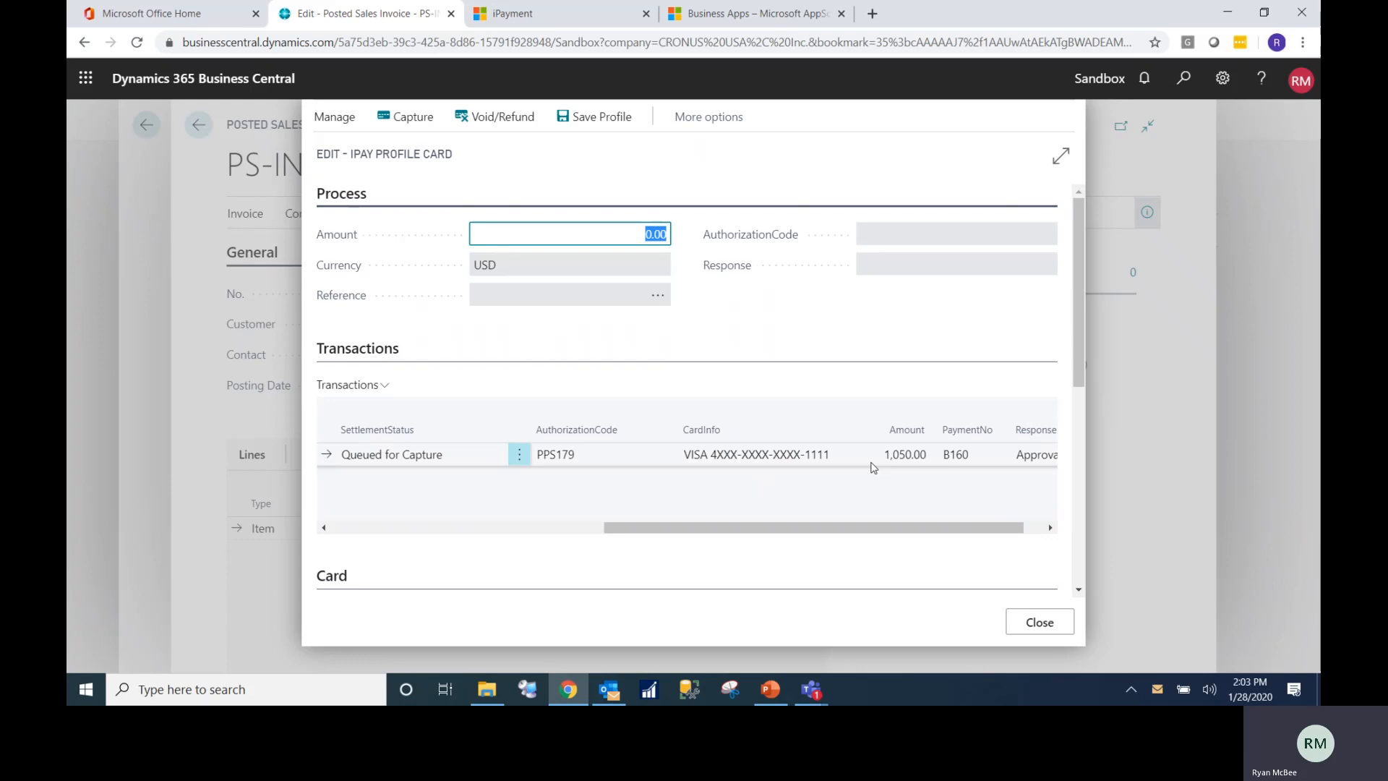
pyautogui.moveTo(853, 522)
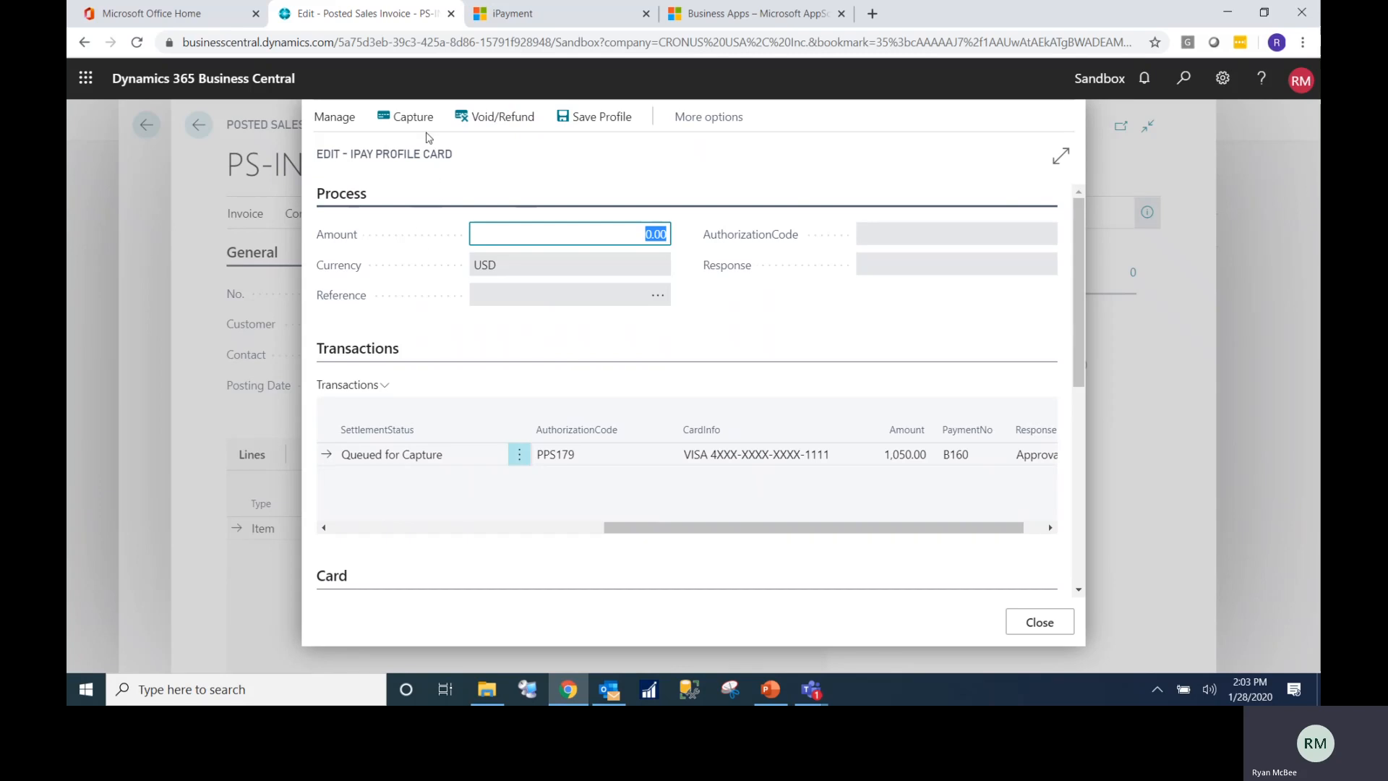
pyautogui.moveTo(412, 115)
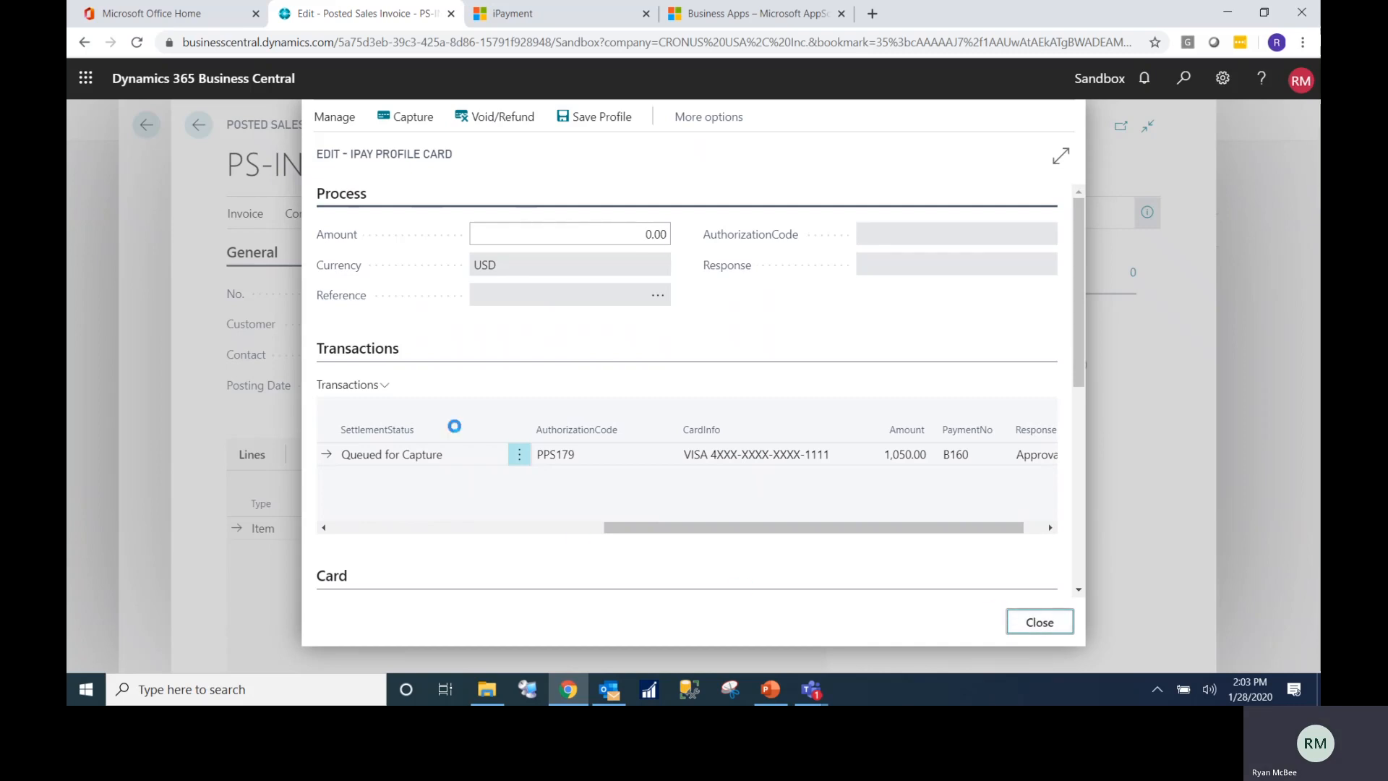
pyautogui.click(1040, 622)
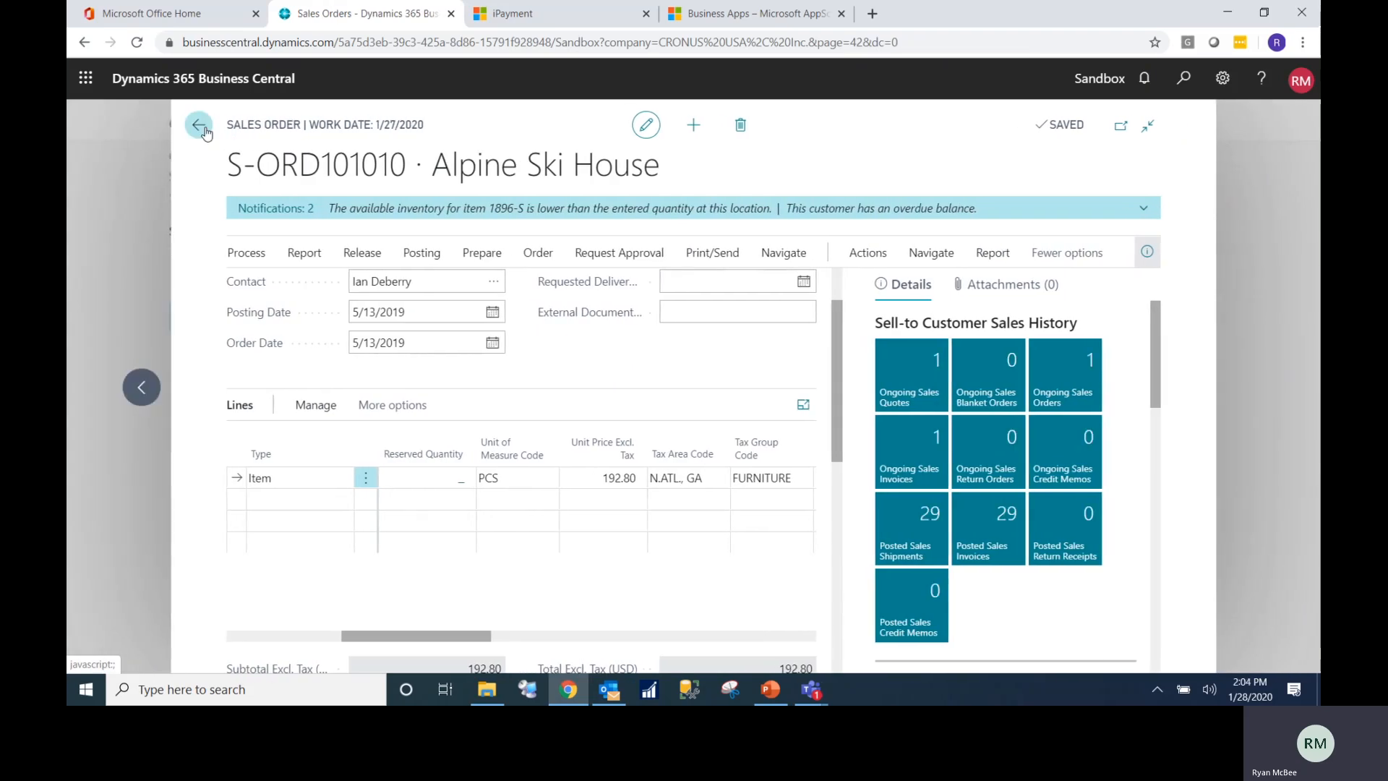
# In iPay Collection Management, filter customers to aging Above 90, returning six records.
pyautogui.click(198, 124)
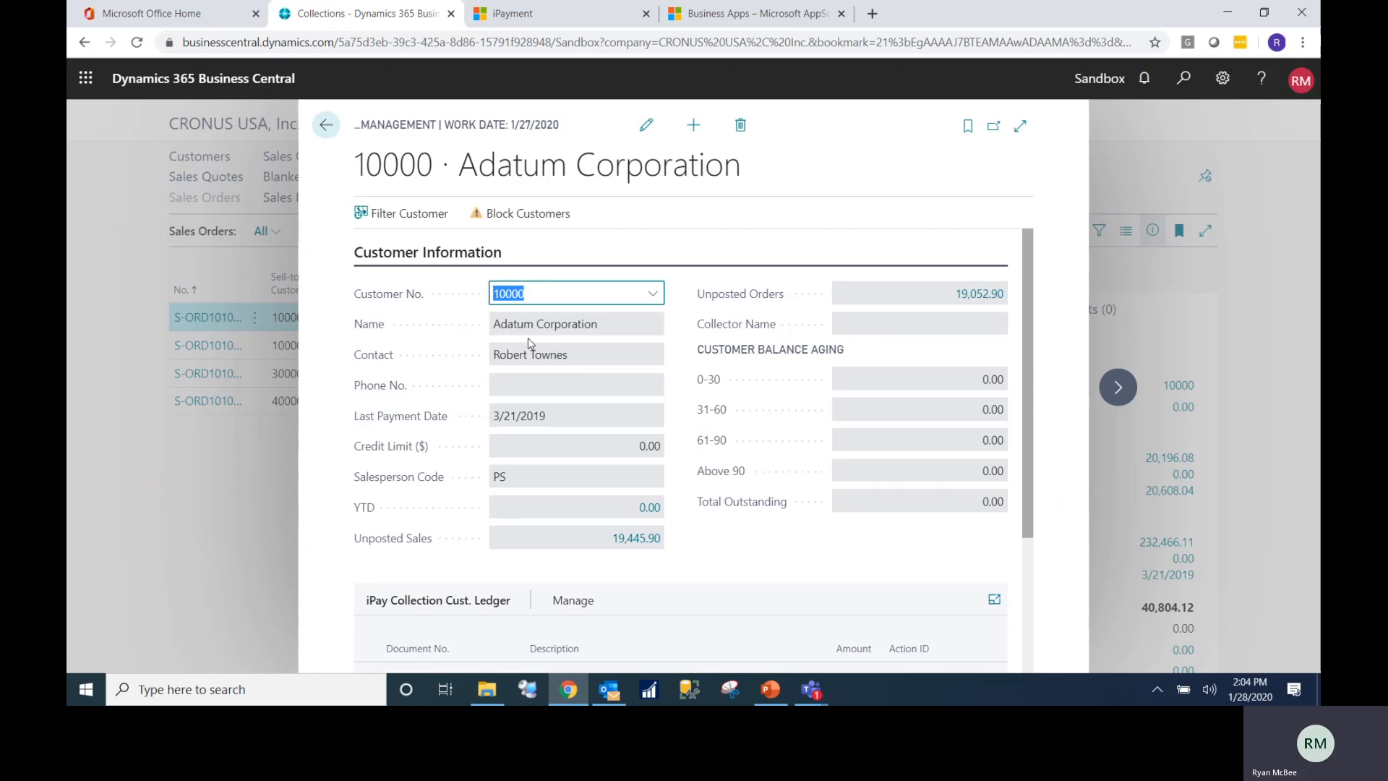
pyautogui.moveTo(401, 214)
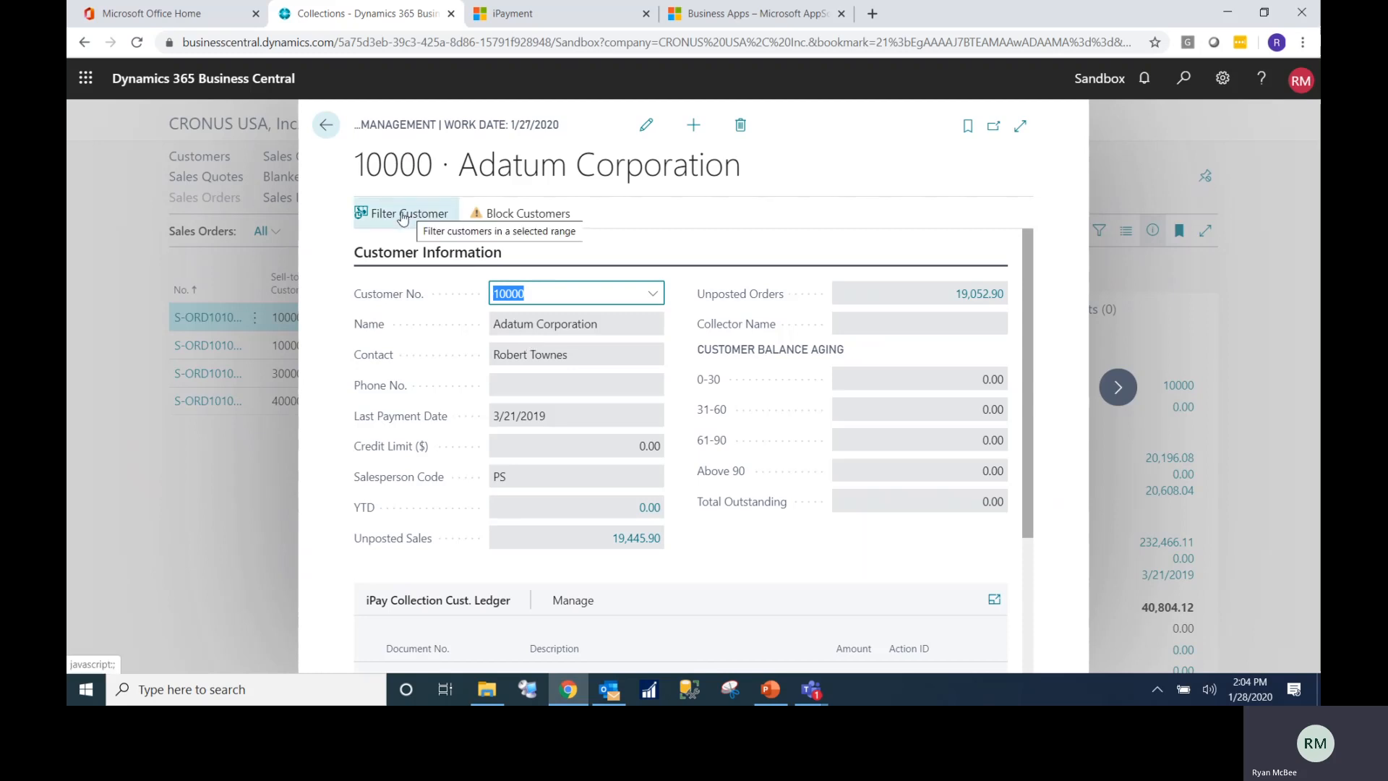
pyautogui.click(408, 214)
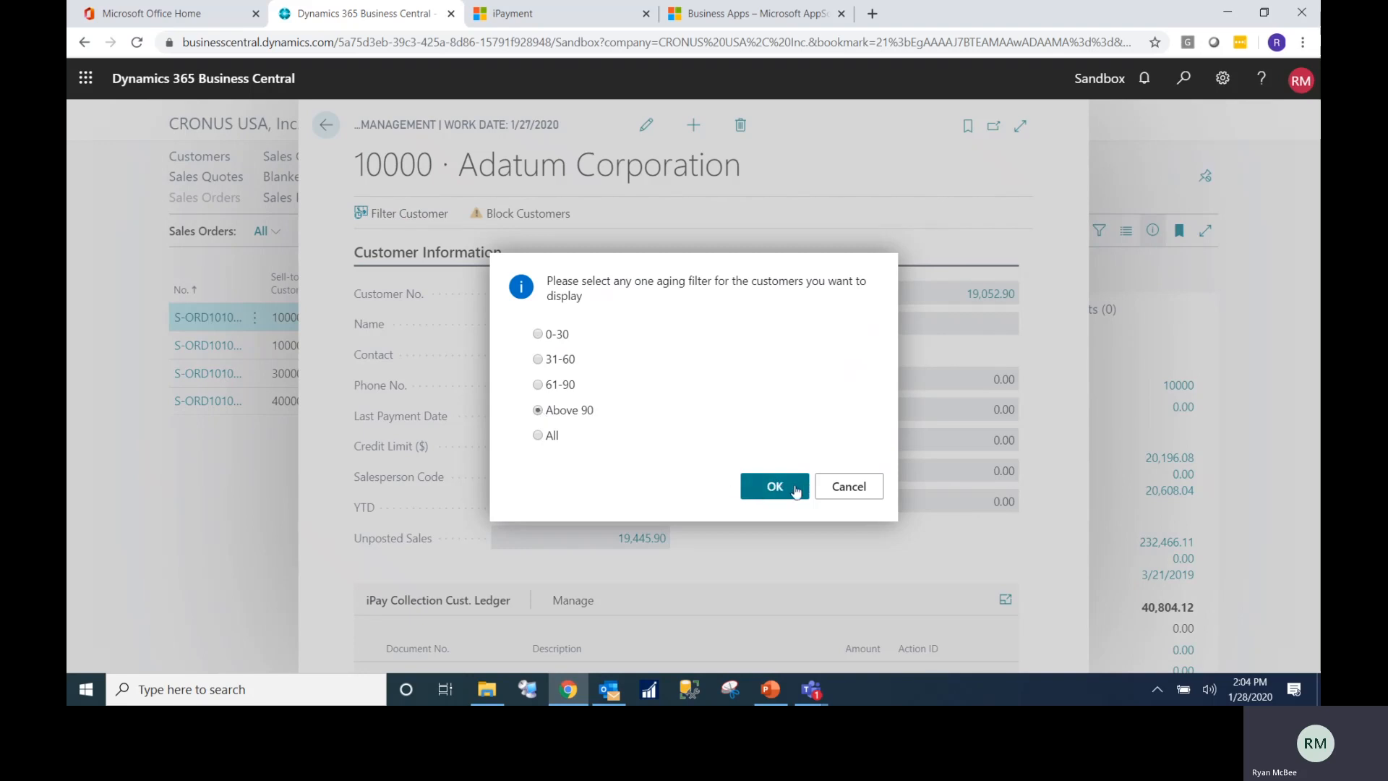
pyautogui.click(773, 486)
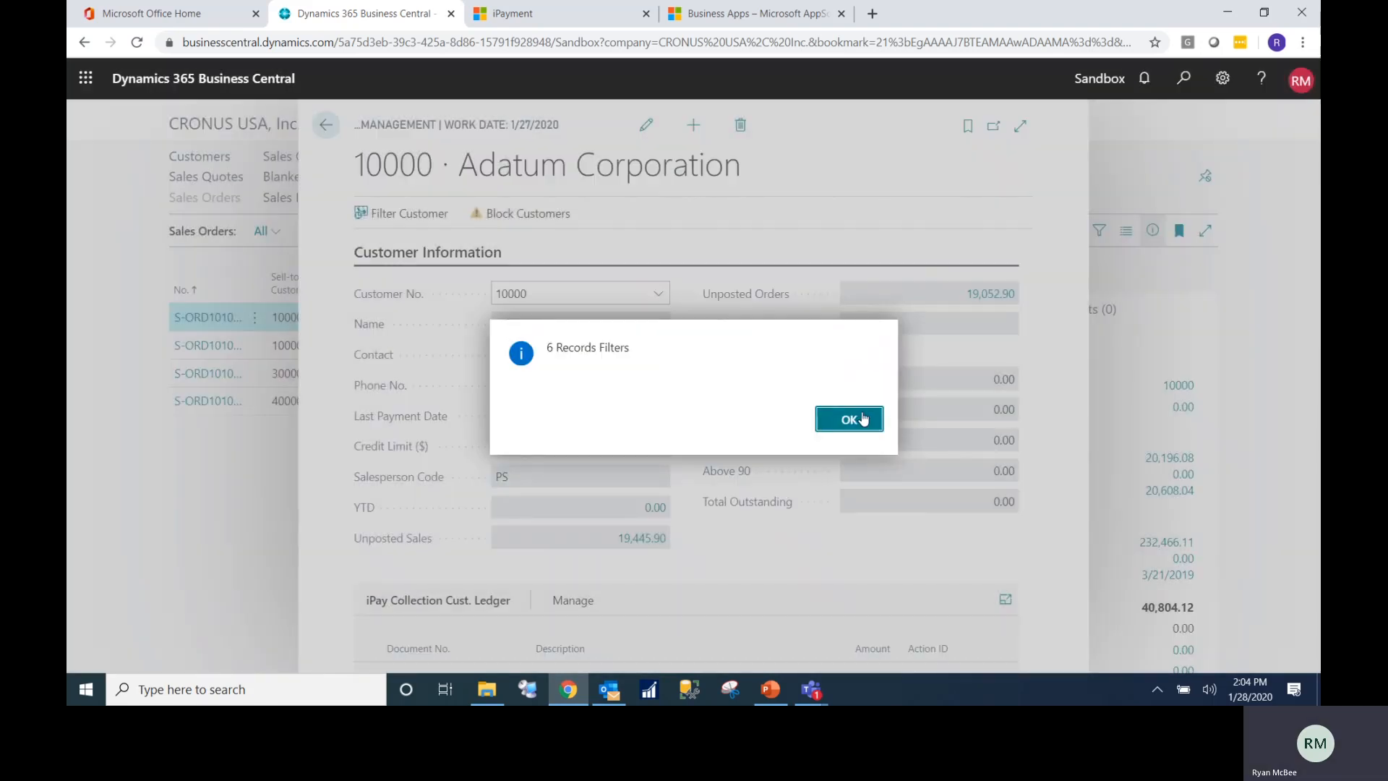
pyautogui.click(849, 419)
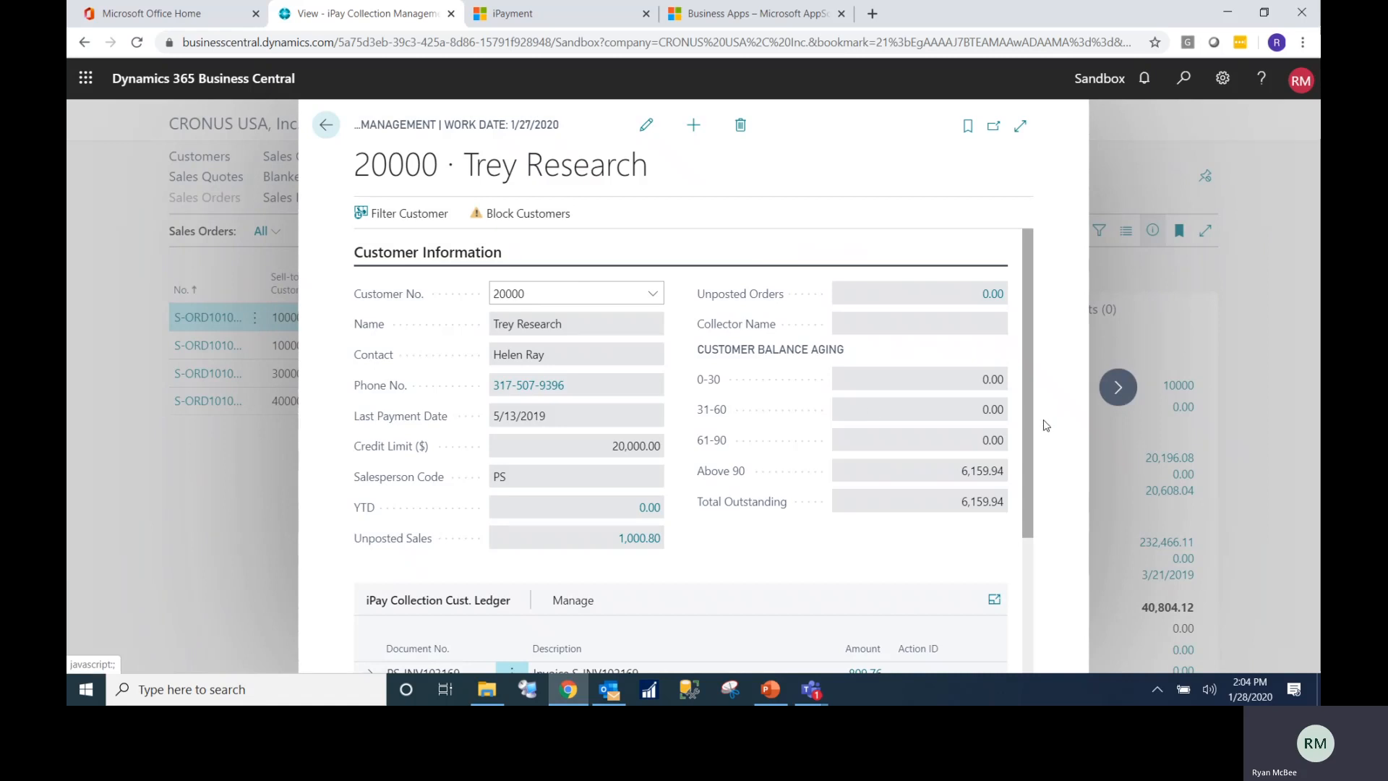
# Browse from Trey Research to the next filtered customer, Relecloud.
pyautogui.scroll(-3)
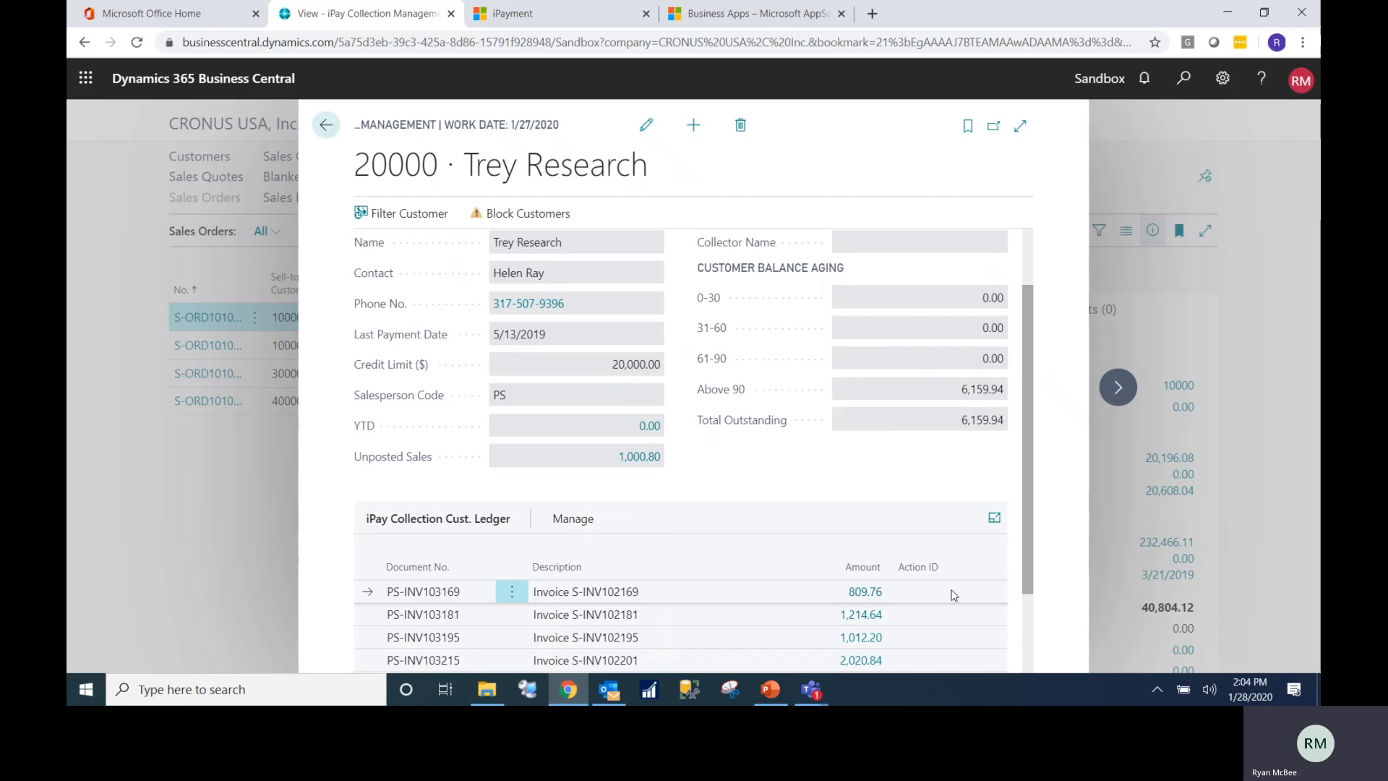
pyautogui.moveTo(1086, 330)
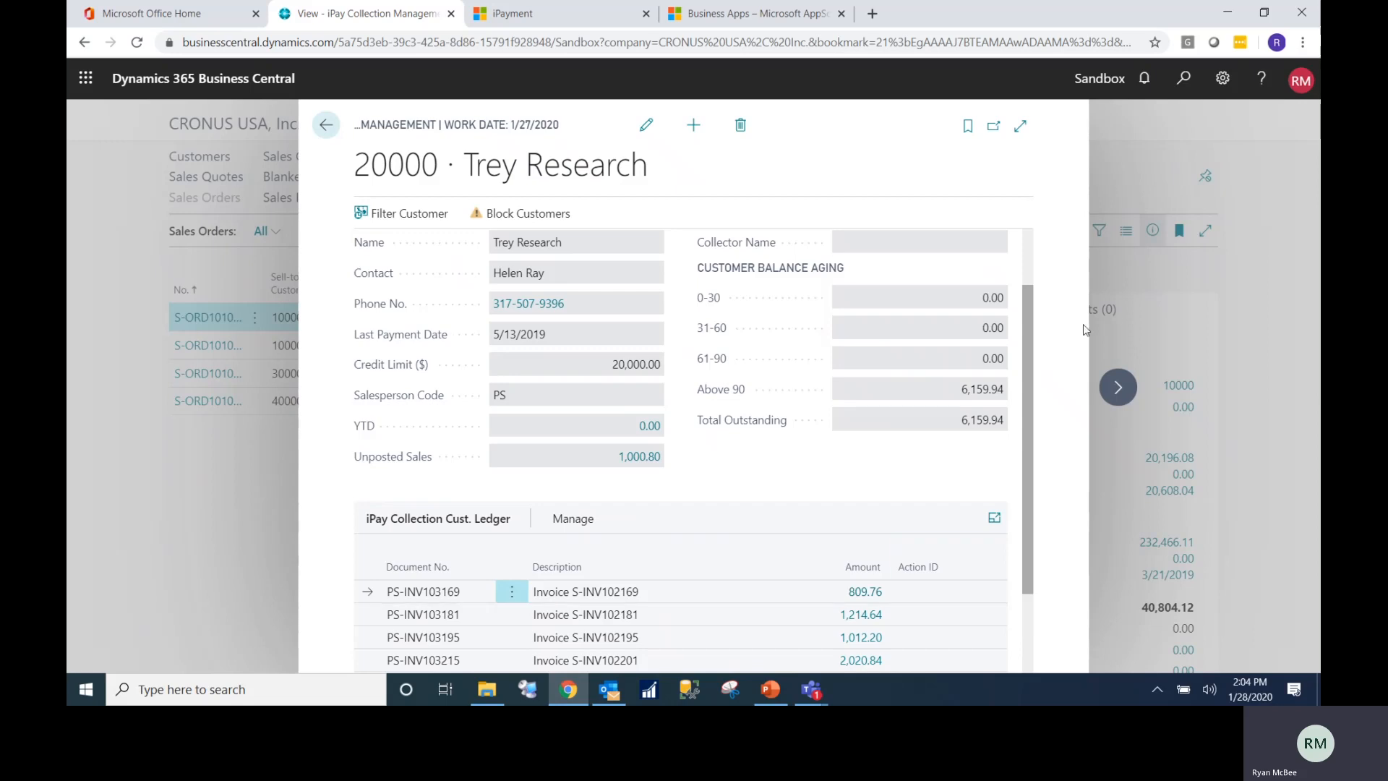
pyautogui.click(1118, 388)
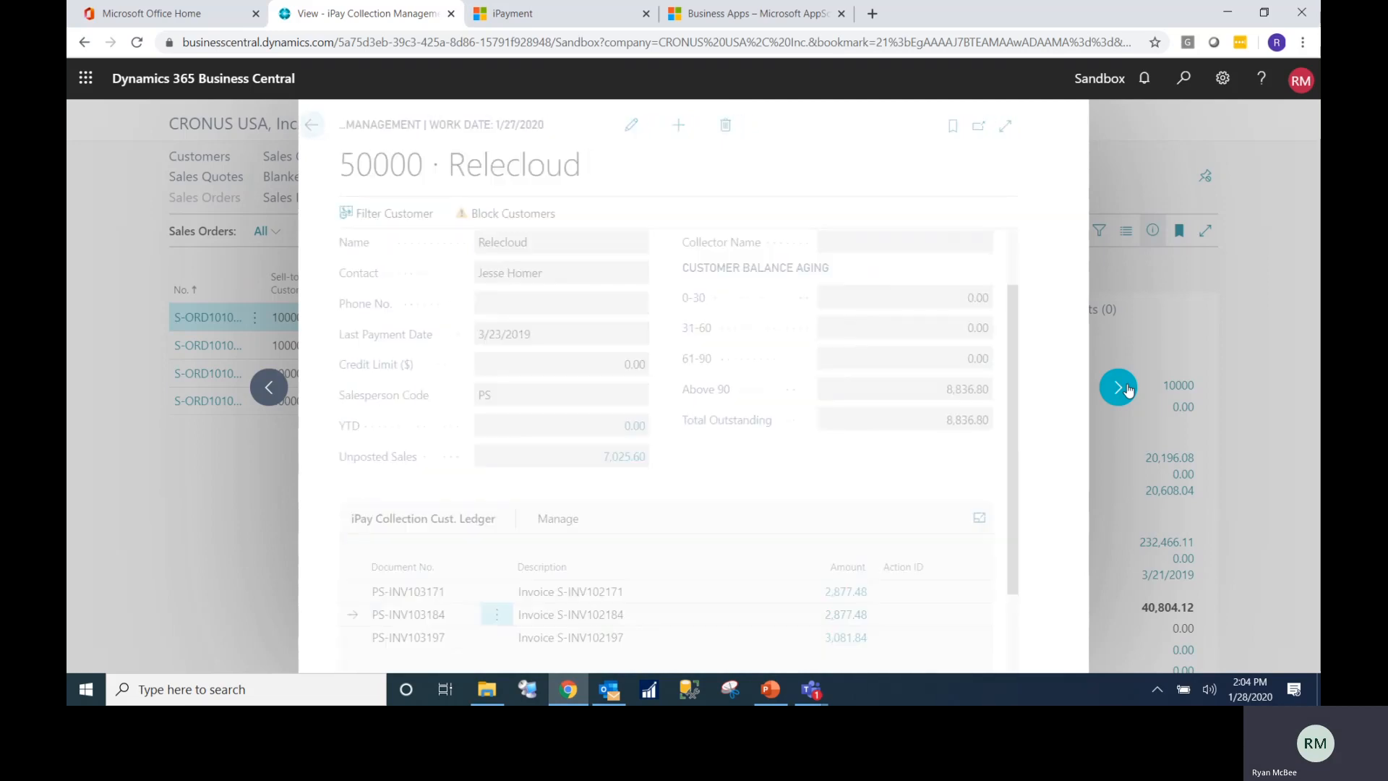
# Move to Fabrikam and send its two open invoices by email as PDFs.
pyautogui.click(1118, 388)
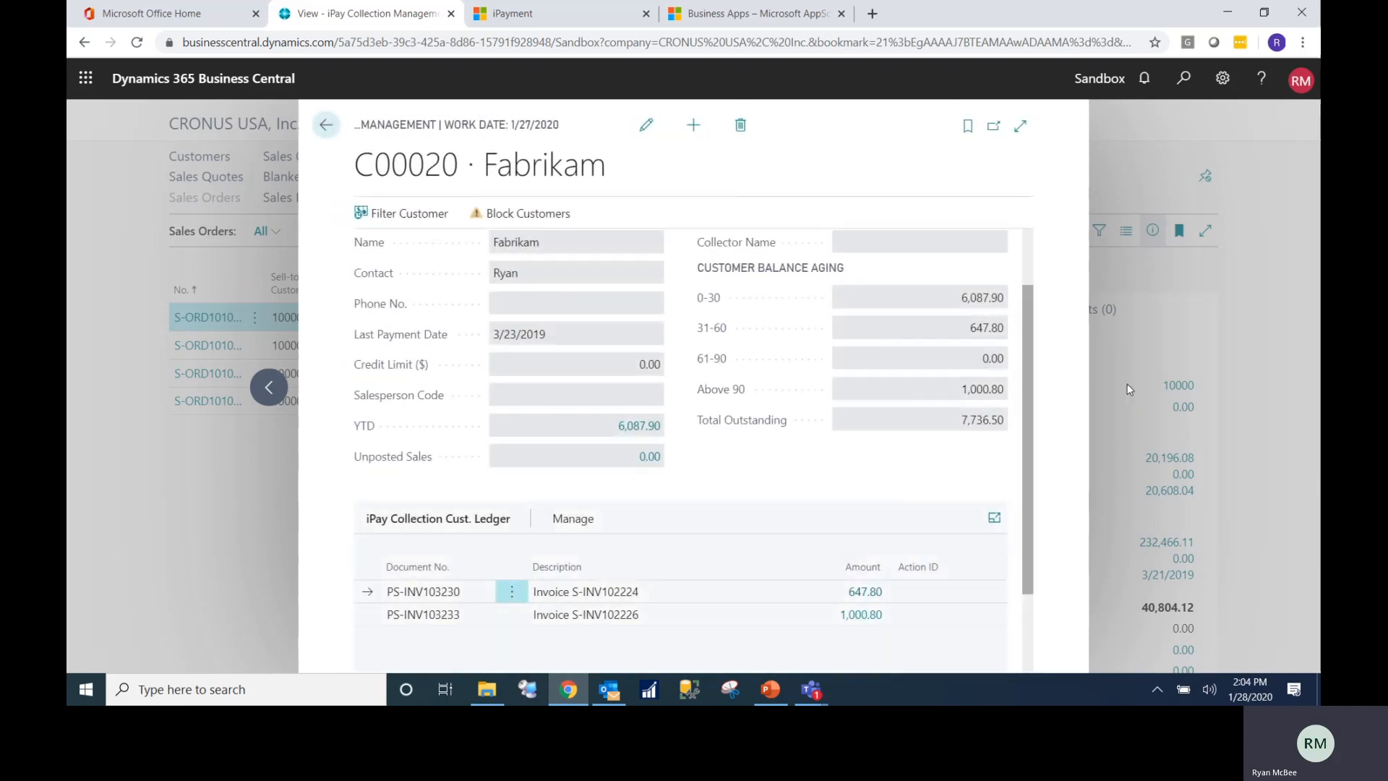
pyautogui.scroll(-3)
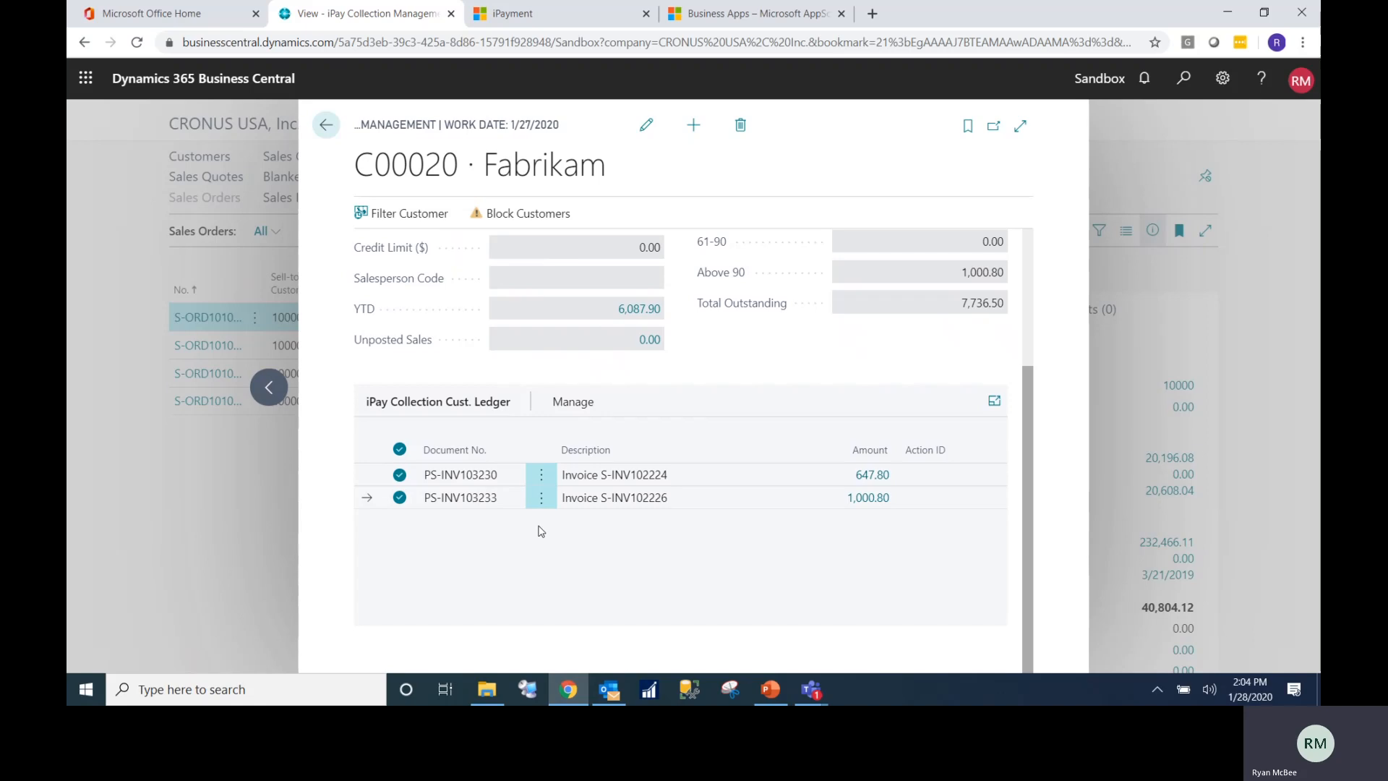
pyautogui.click(573, 400)
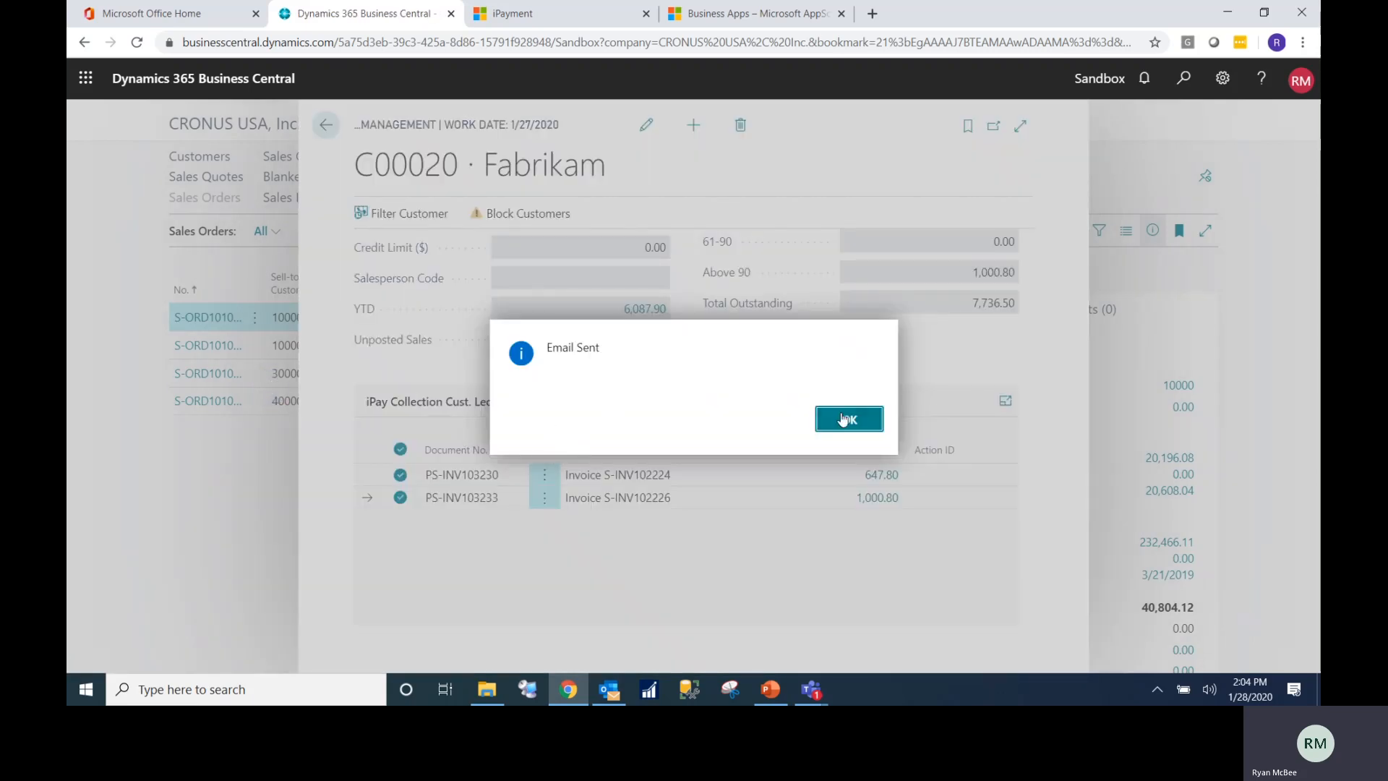
pyautogui.click(847, 419)
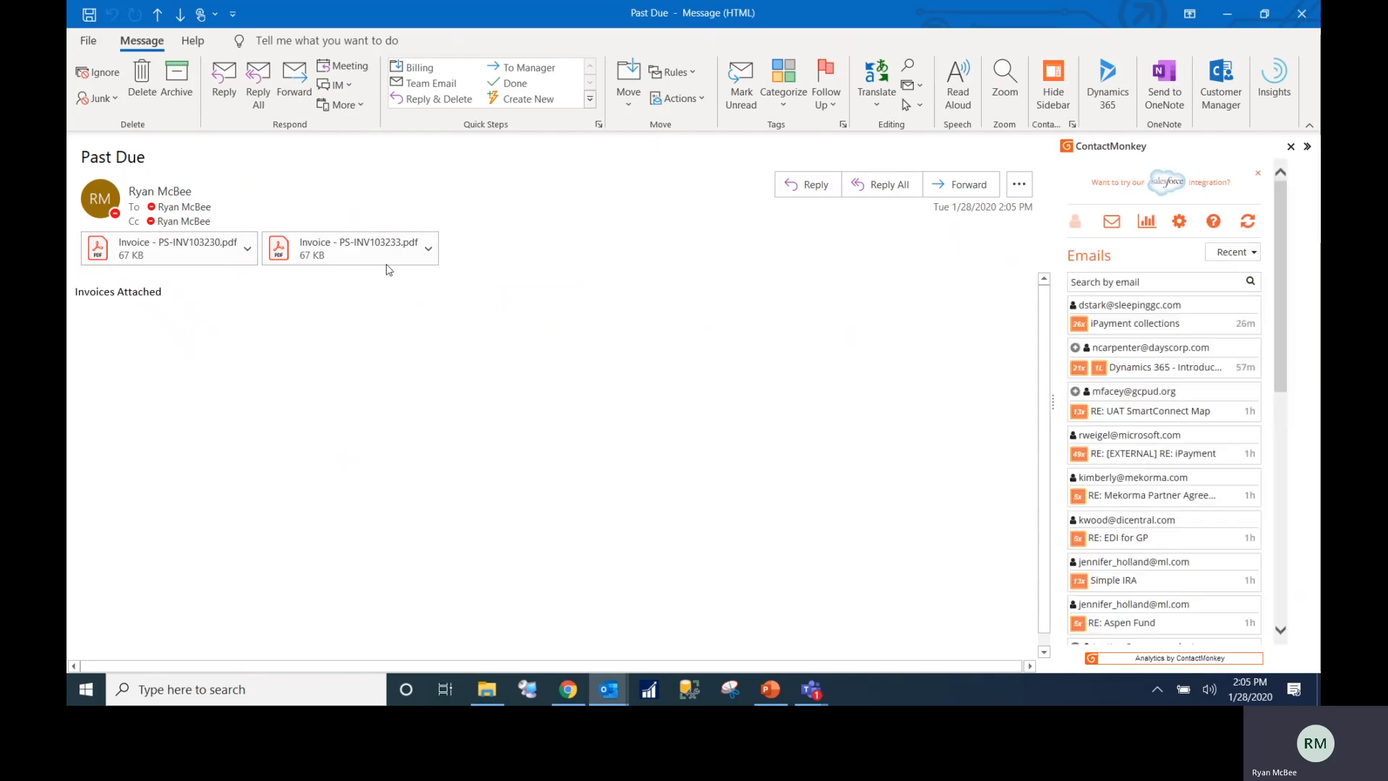
# Open the attached invoice PS-INV103233 from the Past Due email in Outlook.
pyautogui.doubleClick(358, 247)
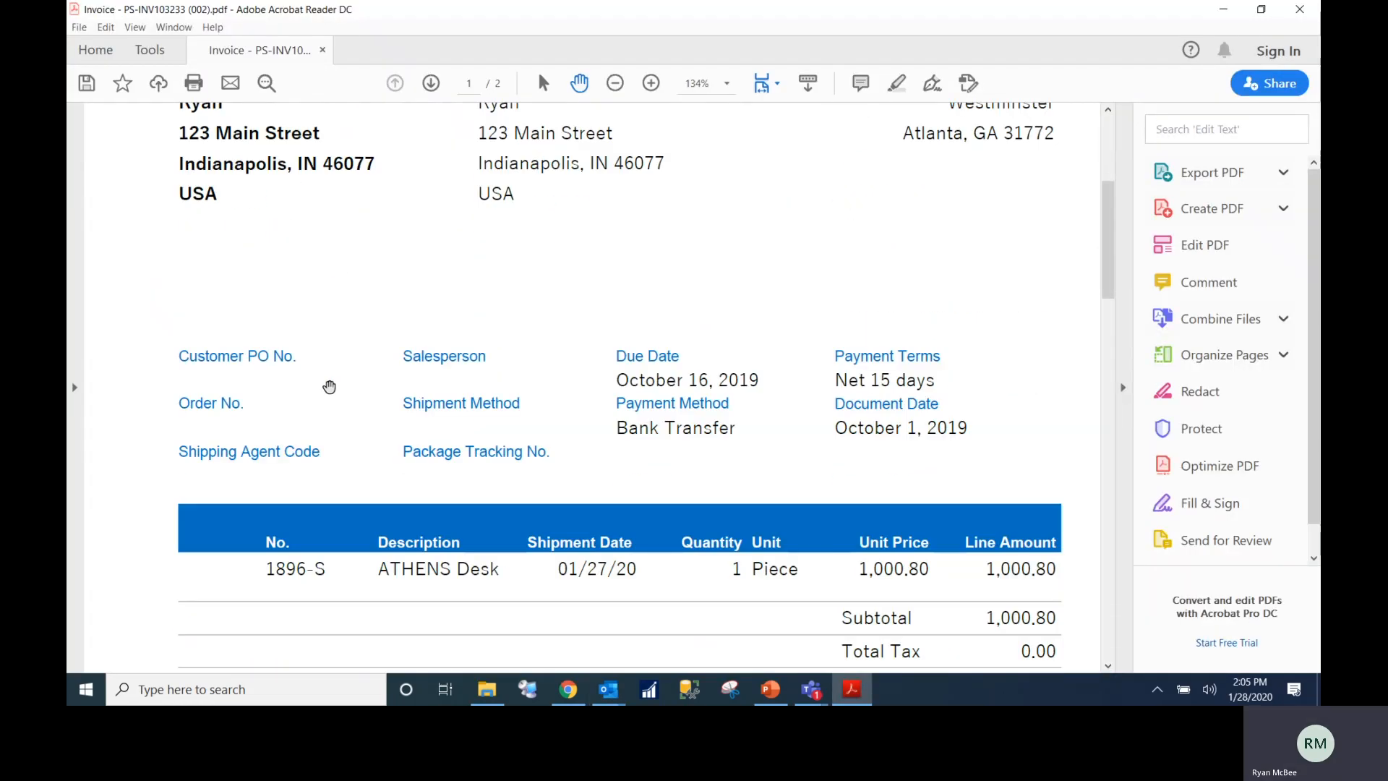
# Follow the invoice's Pay with iPayments link to the page showing C00020 owing $1,000.80.
pyautogui.scroll(-3)
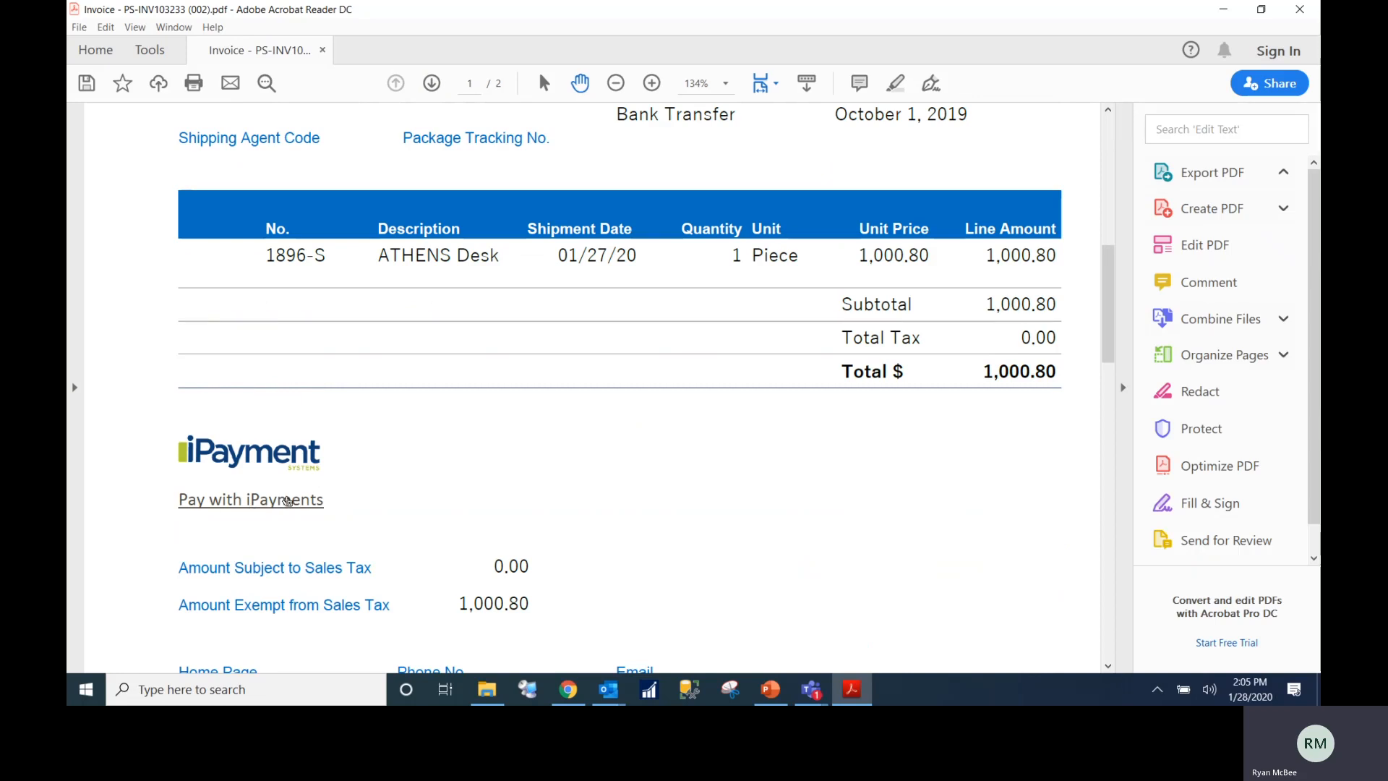
pyautogui.moveTo(220, 501)
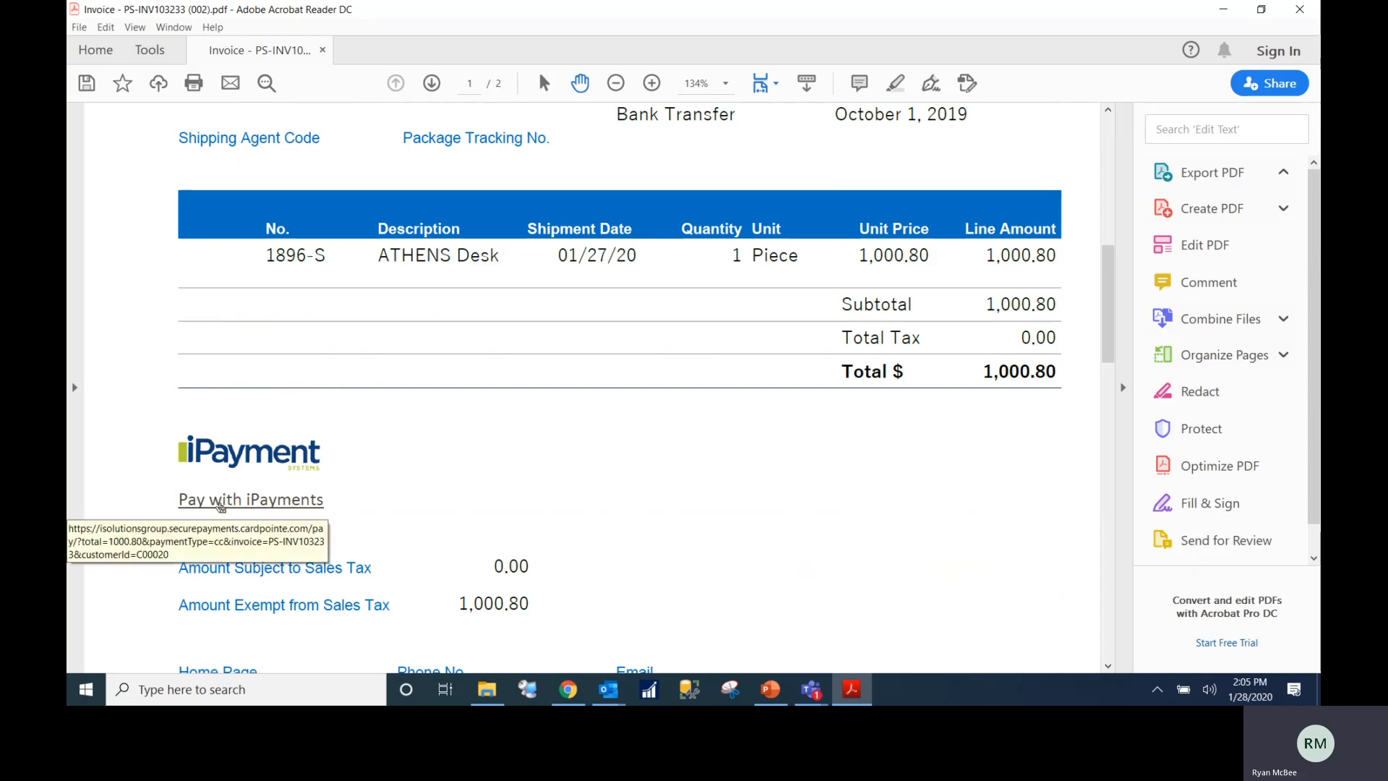
pyautogui.click(250, 499)
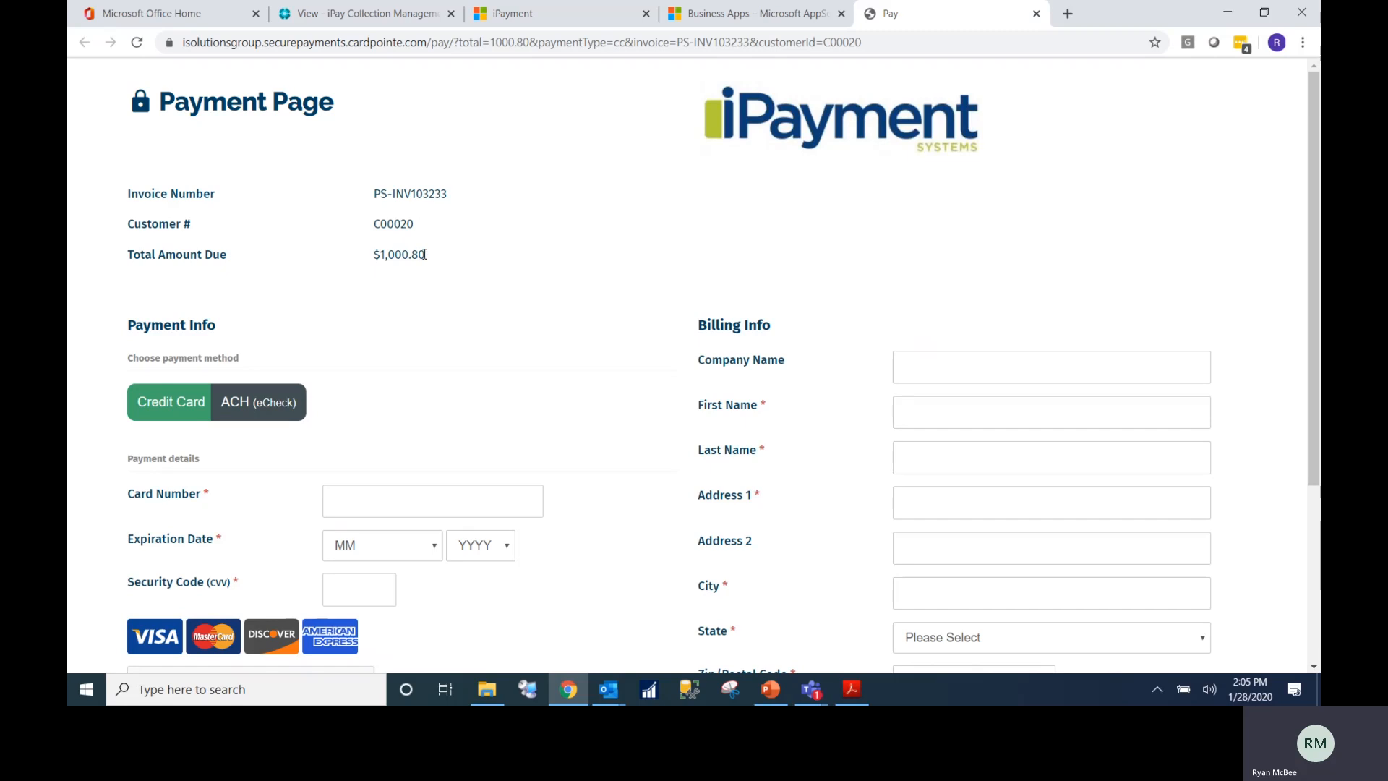
pyautogui.scroll(-3)
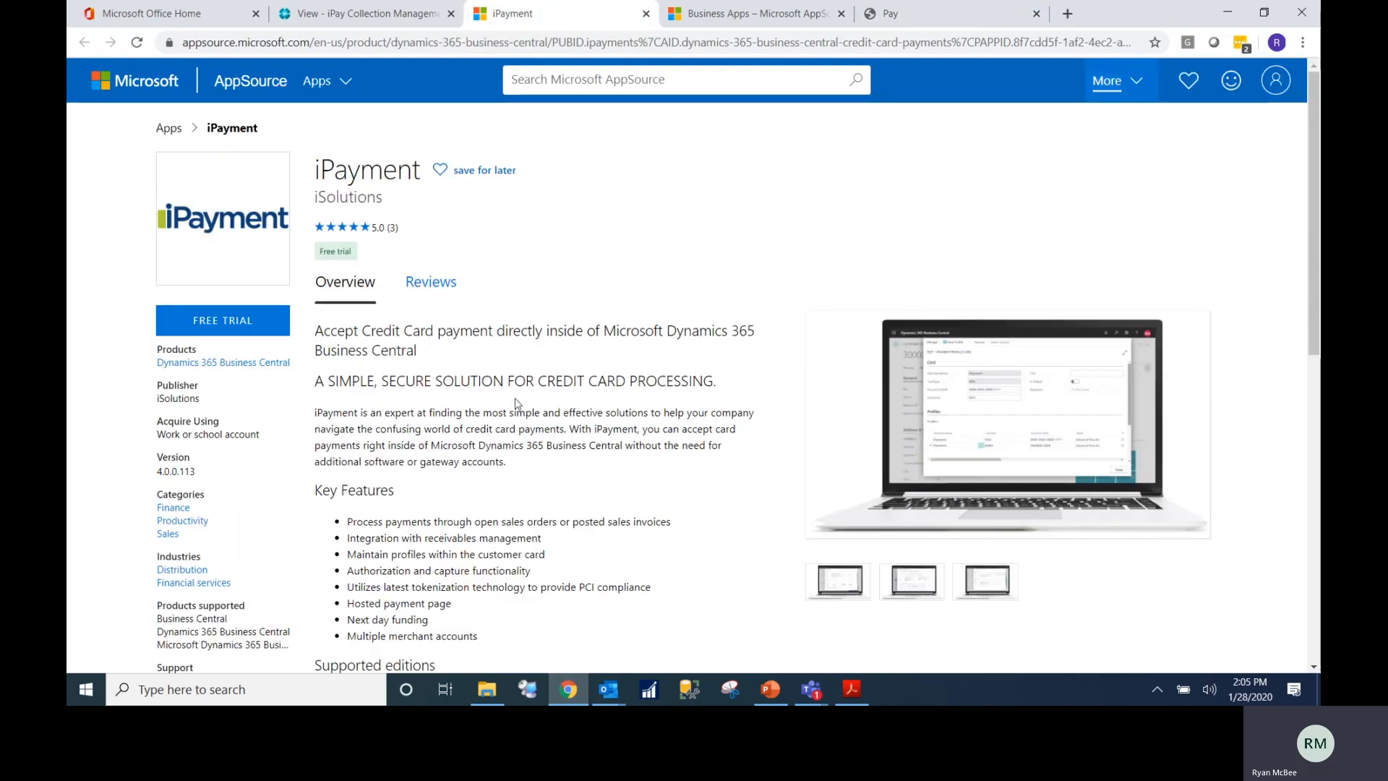
pyautogui.moveTo(250, 358)
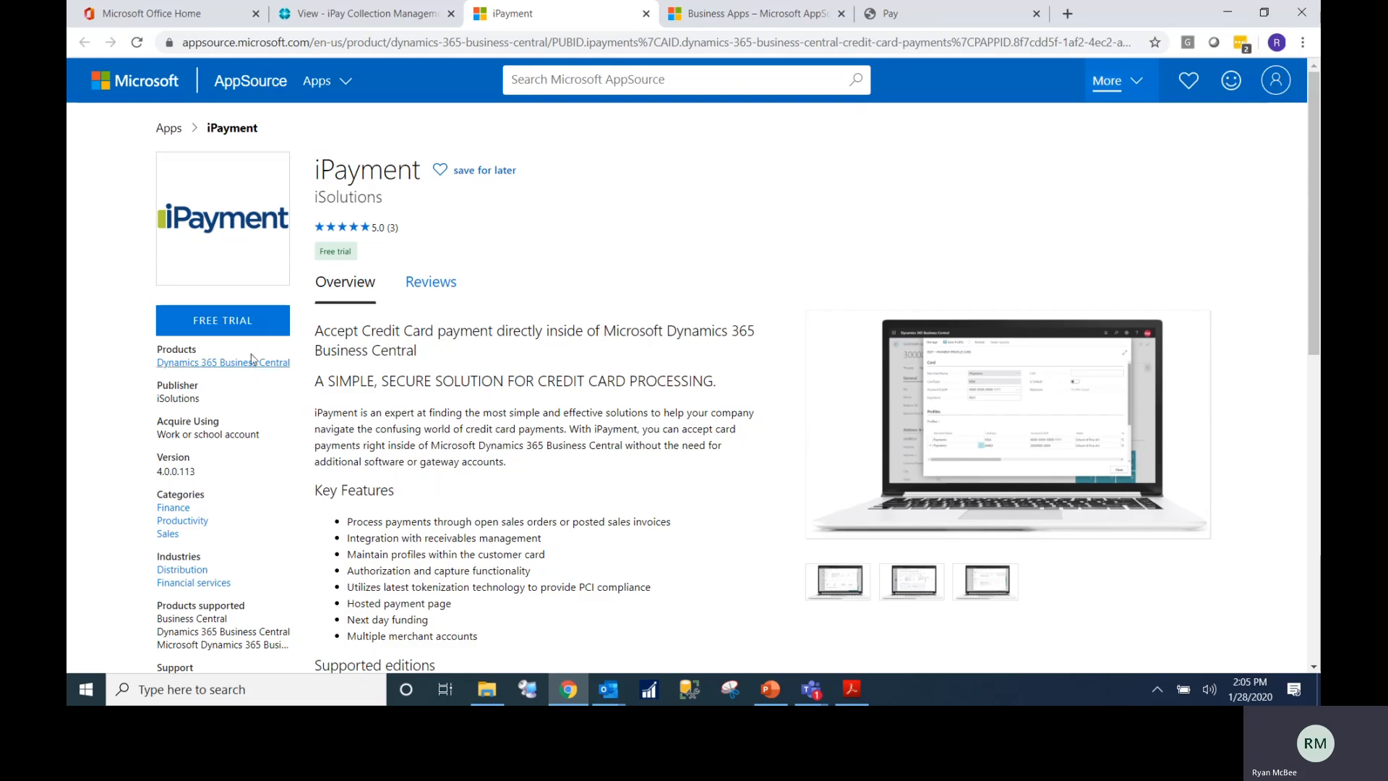
pyautogui.moveTo(255, 344)
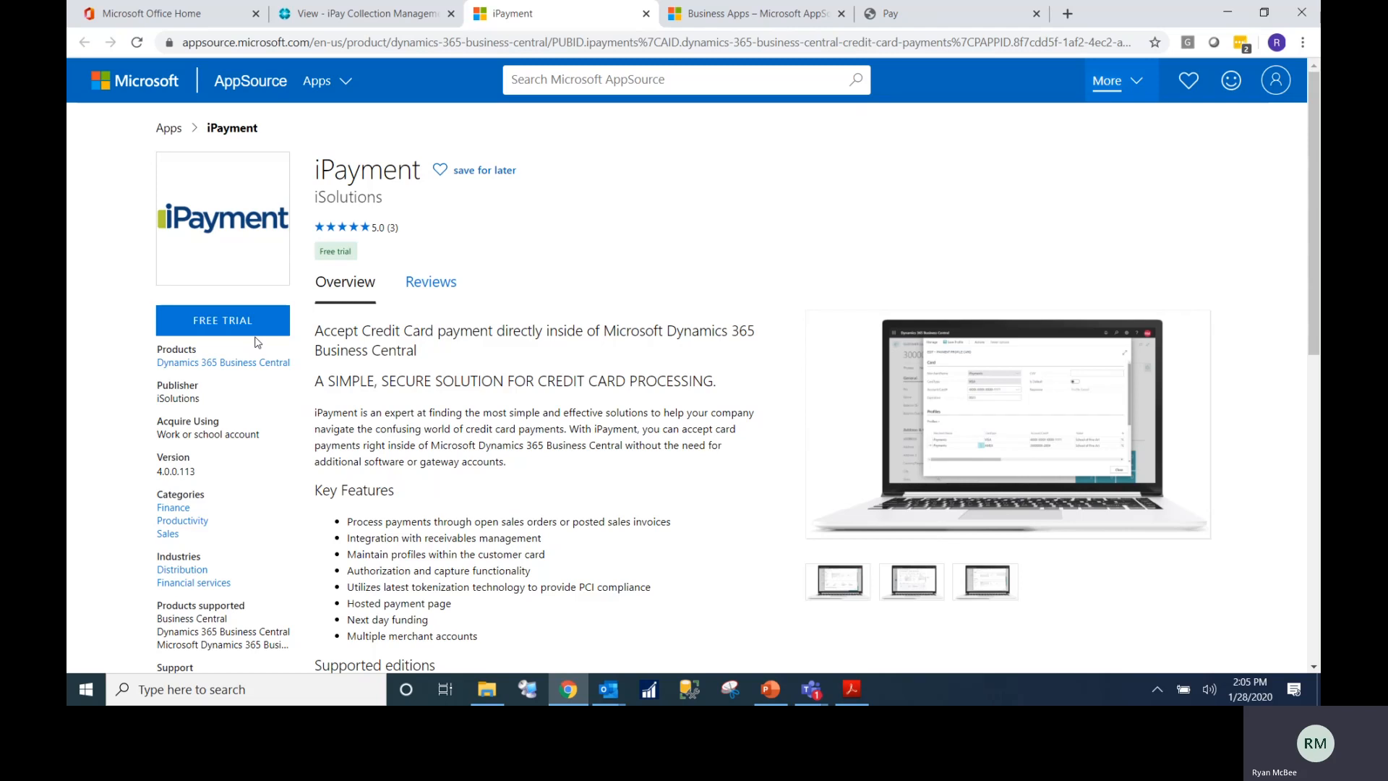
pyautogui.moveTo(354, 365)
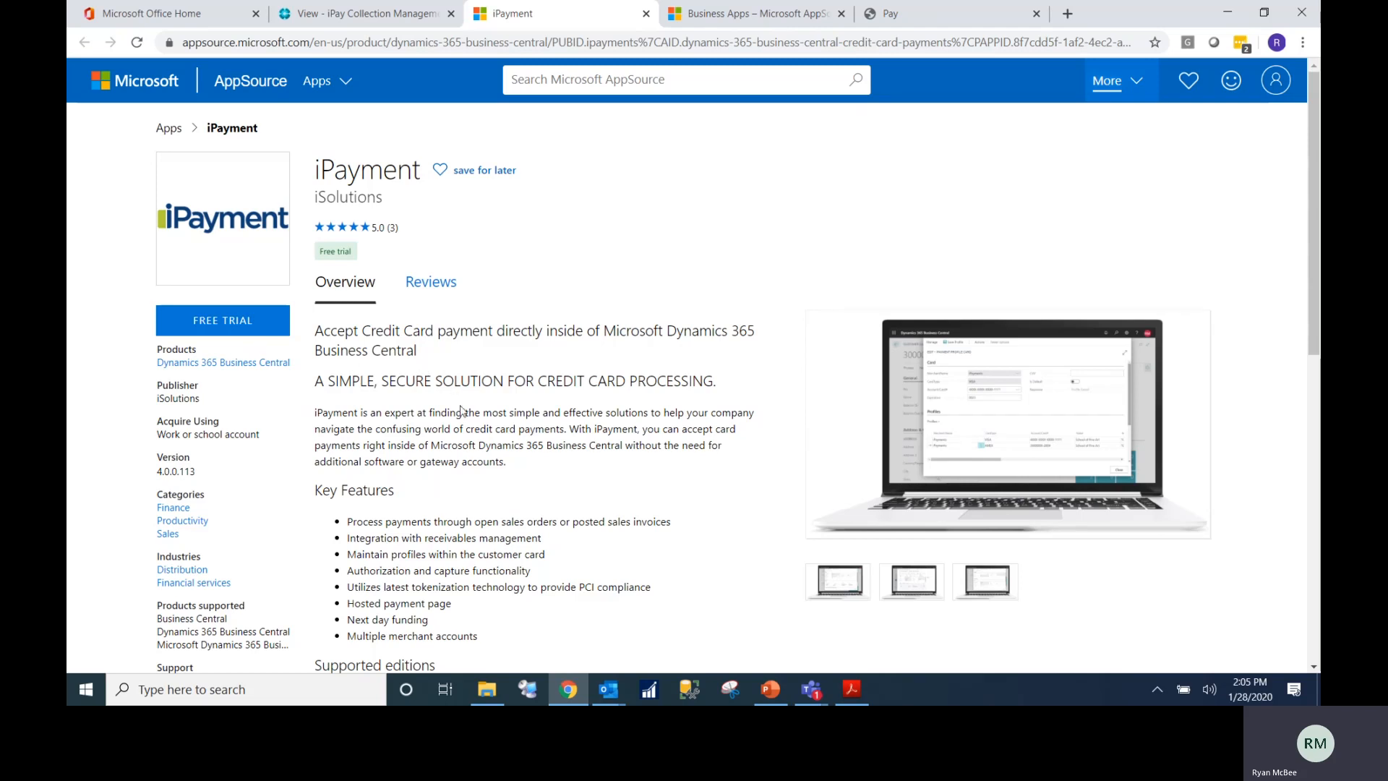
pyautogui.moveTo(536, 476)
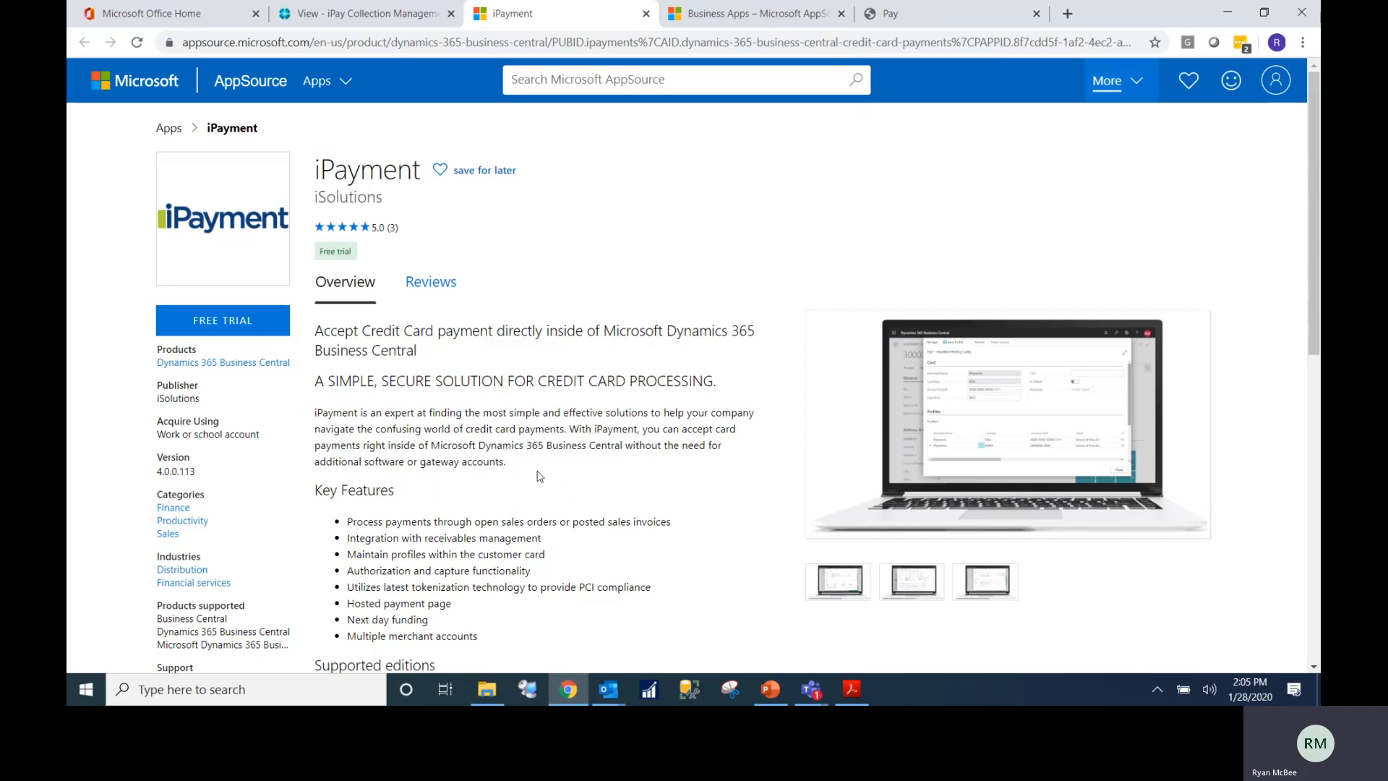